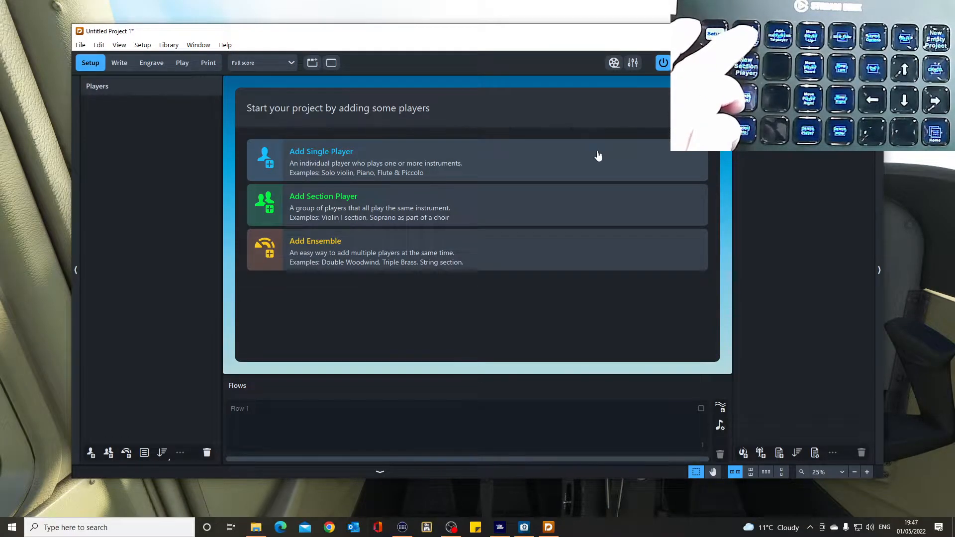
Add a single Piano player from the Keyboards instruments to the new Dorico project.
{"action": "left_click", "coordinate": [321, 161]}
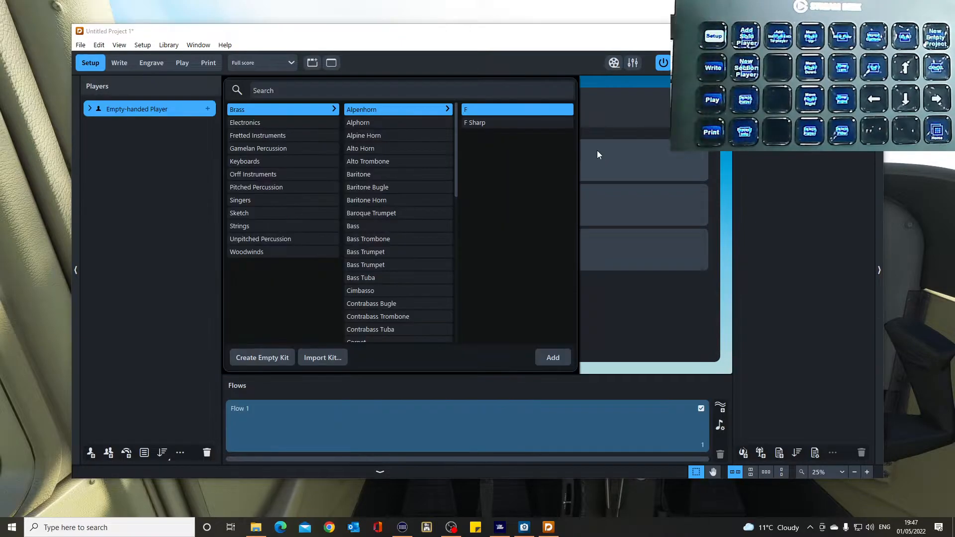
{"action": "mouse_move", "coordinate": [249, 213]}
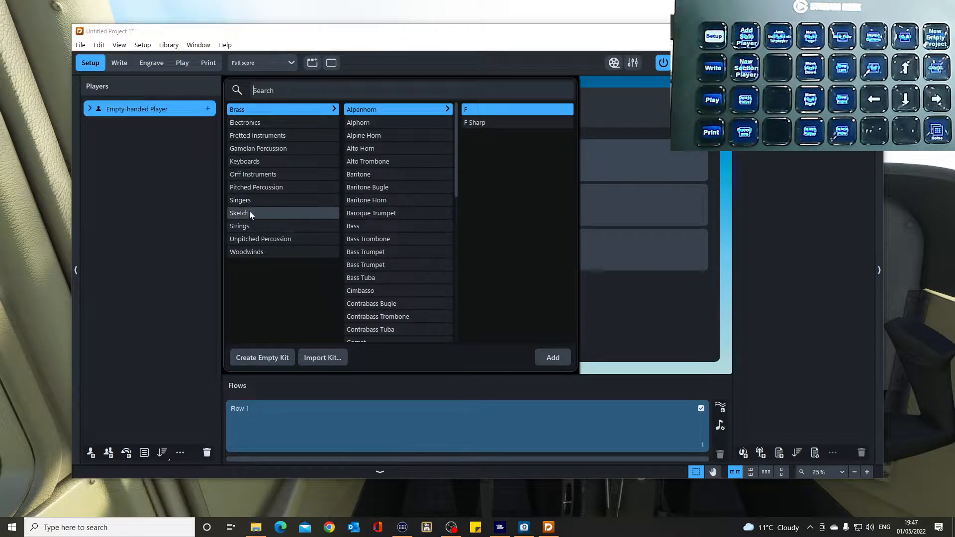
{"action": "left_click", "coordinate": [244, 161]}
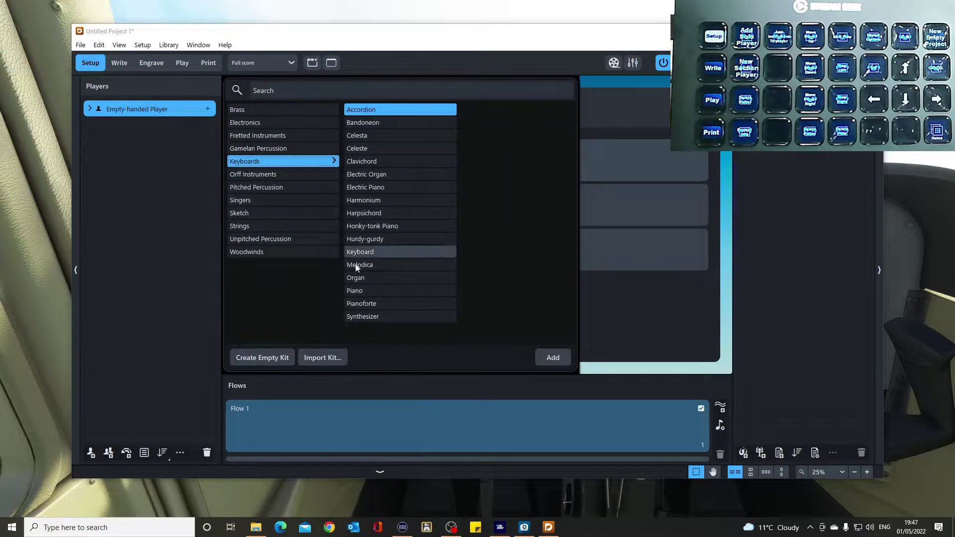
{"action": "left_click", "coordinate": [355, 290]}
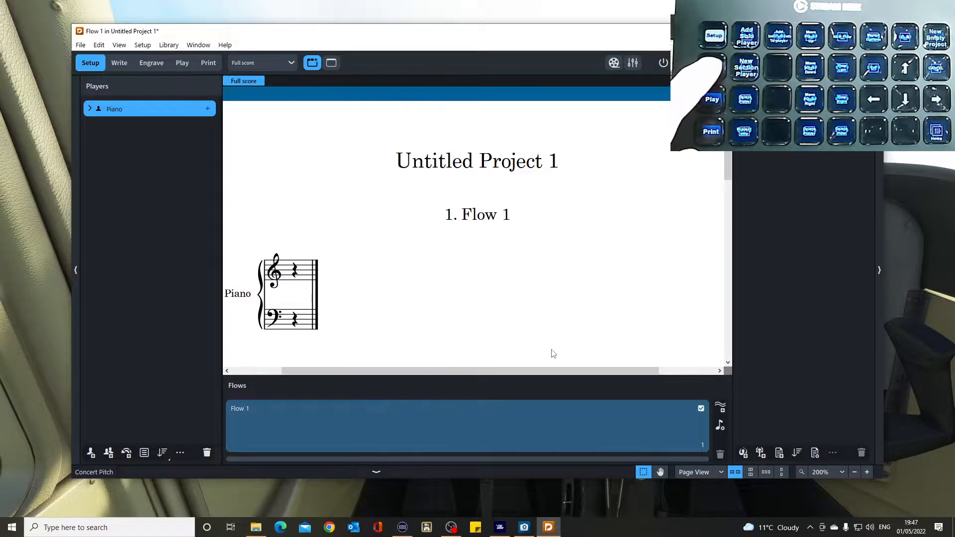
In Write mode, select bar 1's treble rest and insert A major key and time signatures.
{"action": "left_click", "coordinate": [119, 63]}
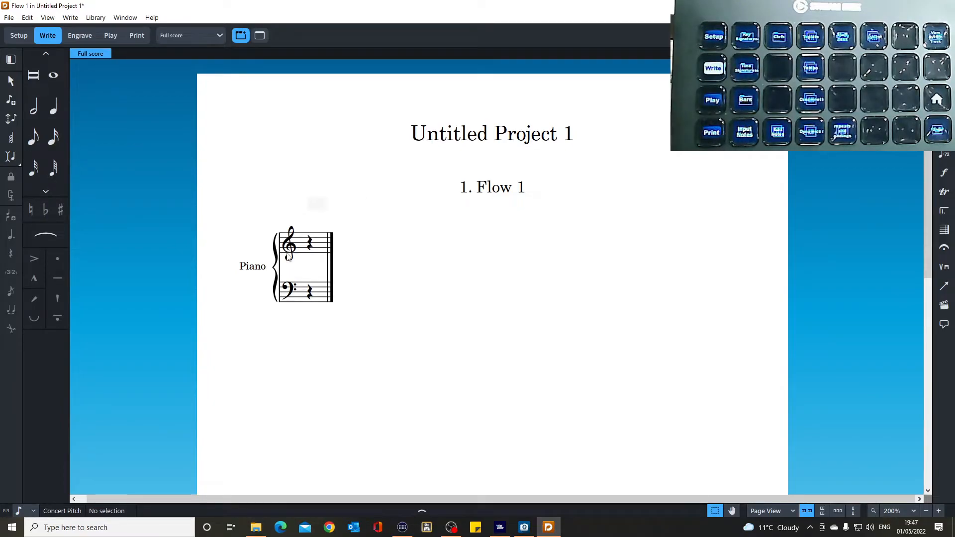
{"action": "left_click", "coordinate": [309, 243]}
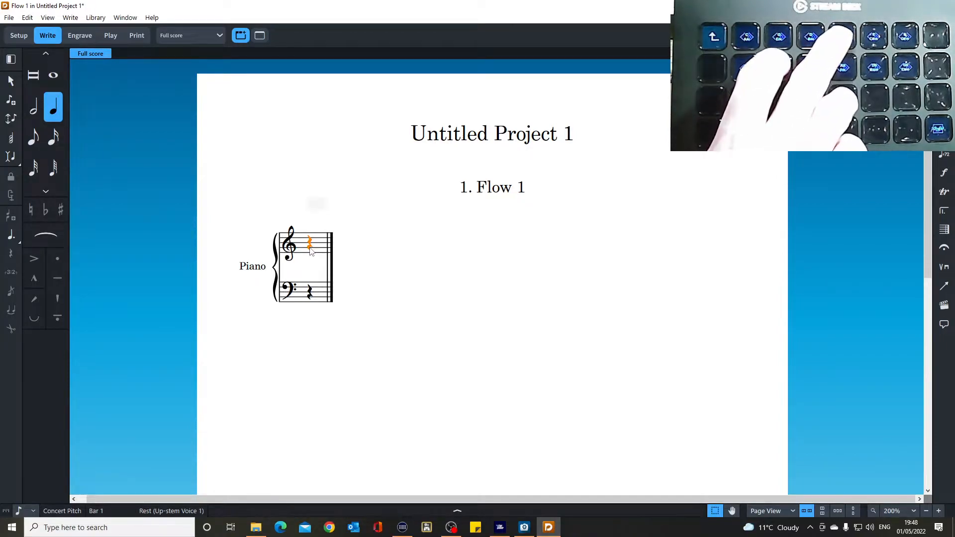
{"action": "left_click", "coordinate": [842, 36]}
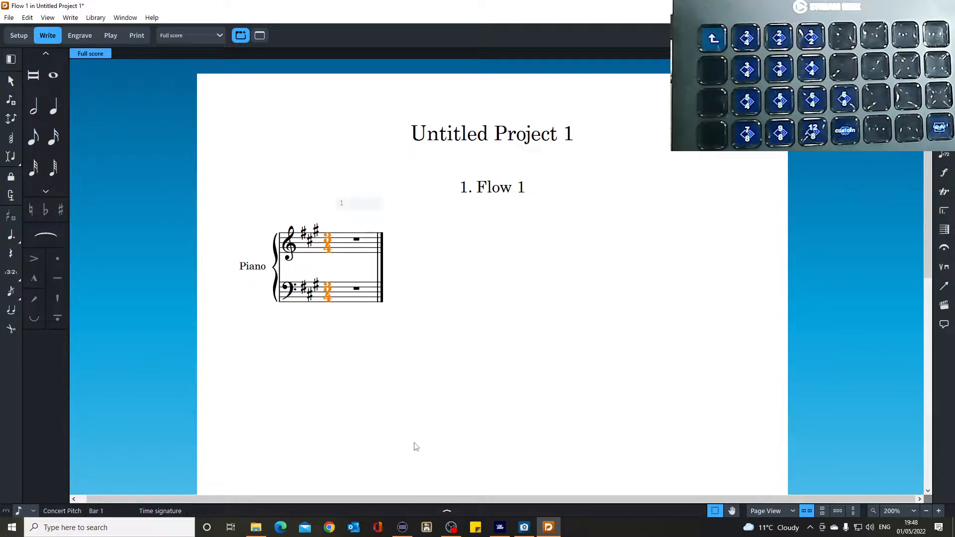
{"action": "mouse_move", "coordinate": [401, 528]}
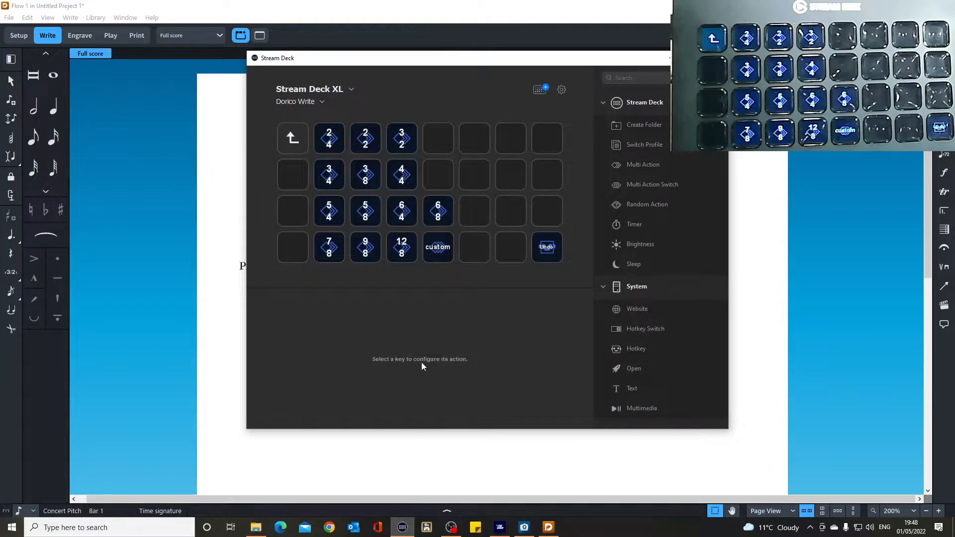
{"action": "mouse_move", "coordinate": [375, 355]}
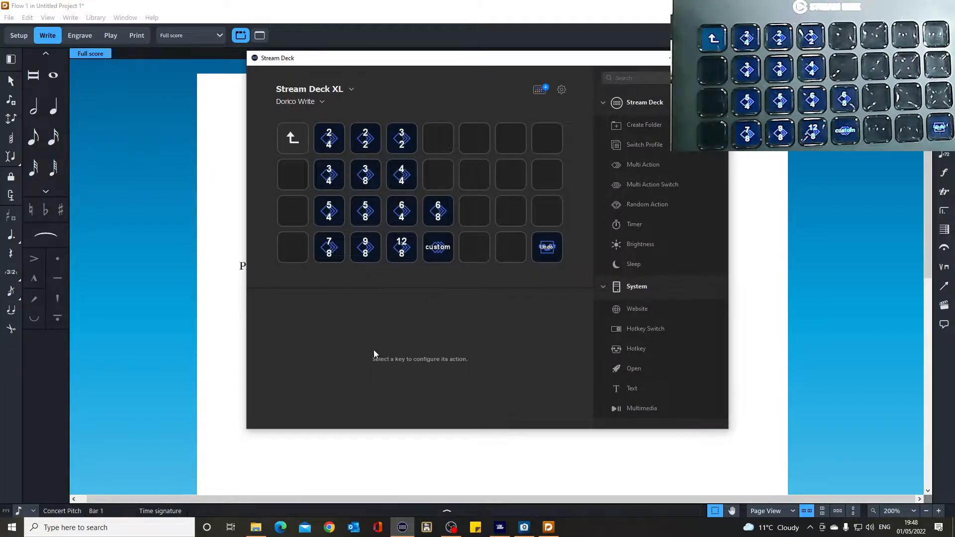
{"action": "mouse_move", "coordinate": [364, 311]}
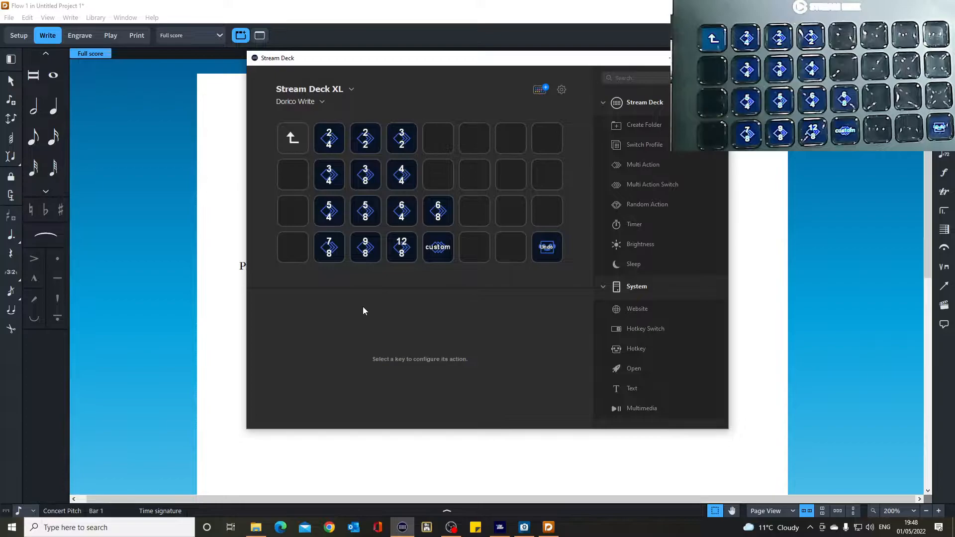
{"action": "mouse_move", "coordinate": [334, 193]}
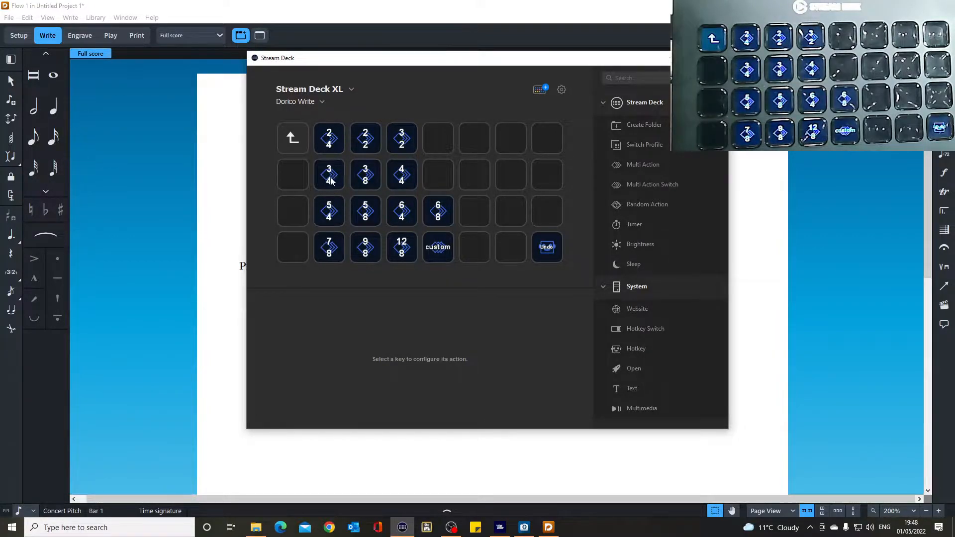
Inspect the 3/4 key's two-step multi action, then the Undo key's single hotkey.
{"action": "left_click", "coordinate": [329, 175]}
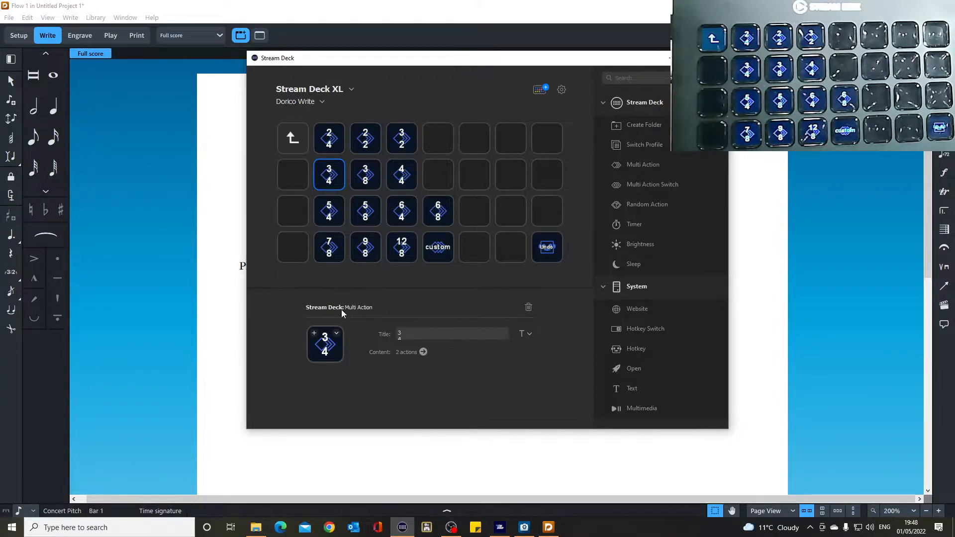
{"action": "mouse_move", "coordinate": [654, 165]}
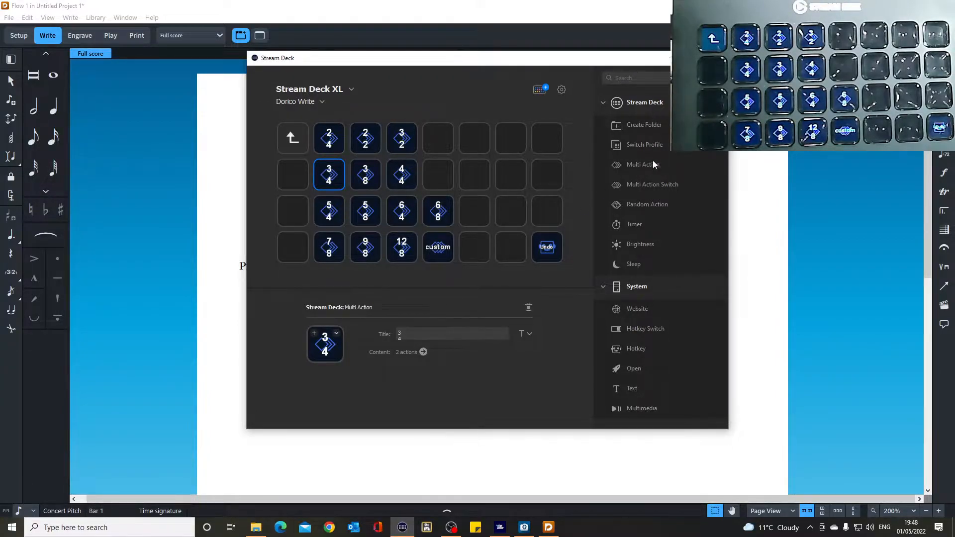
{"action": "mouse_move", "coordinate": [329, 176]}
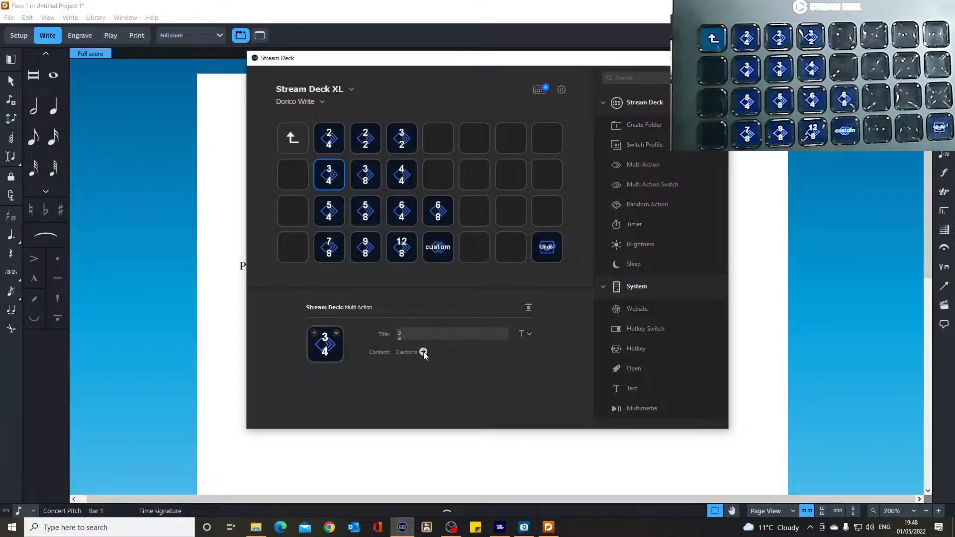
{"action": "left_click", "coordinate": [423, 353]}
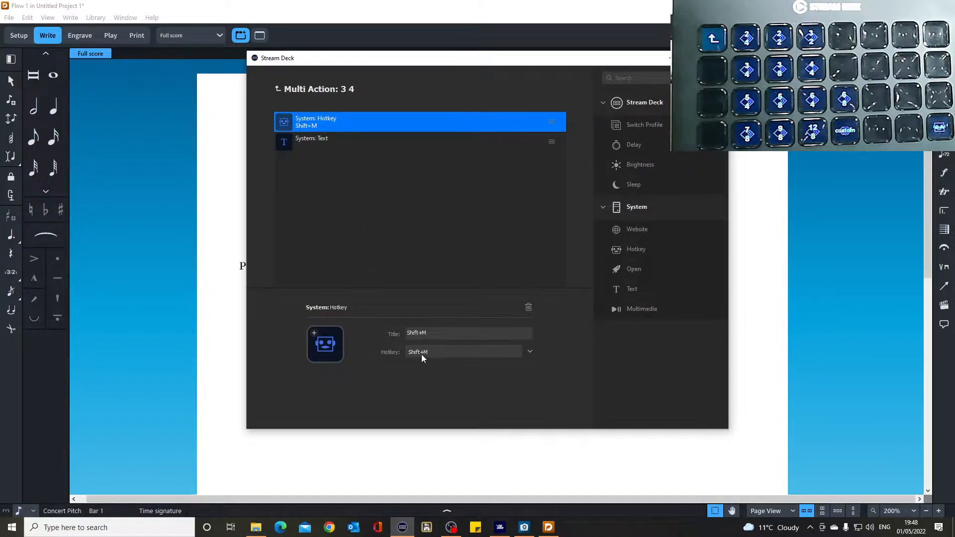
{"action": "left_click", "coordinate": [420, 142]}
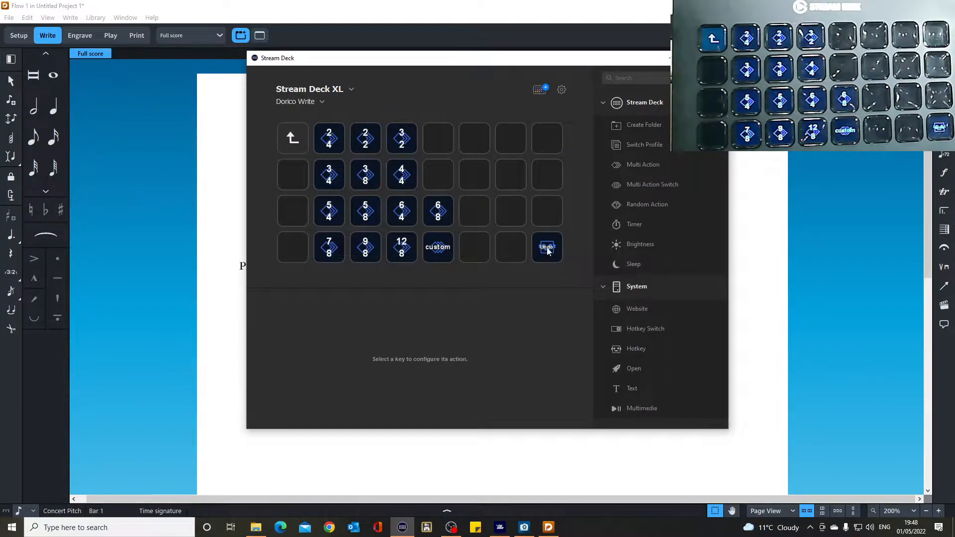
{"action": "left_click", "coordinate": [547, 247]}
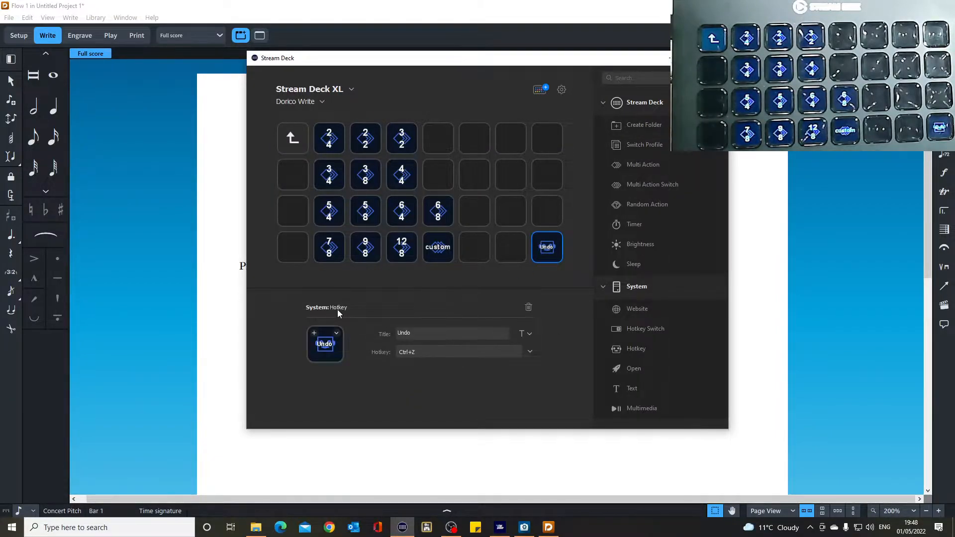
{"action": "mouse_move", "coordinate": [521, 294]}
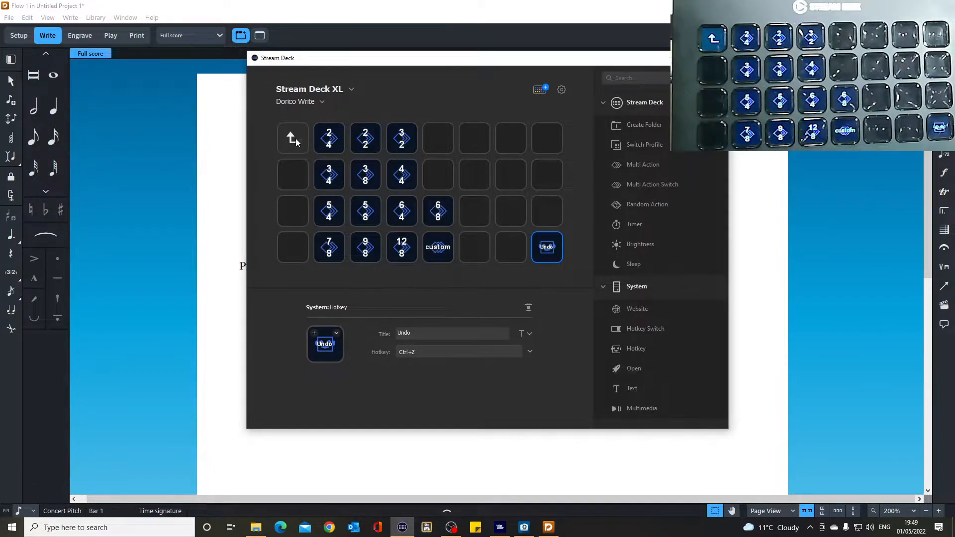
Return to the main Dorico Write keys and inspect the Time Signatures folder and Write keys.
{"action": "left_click", "coordinate": [293, 138]}
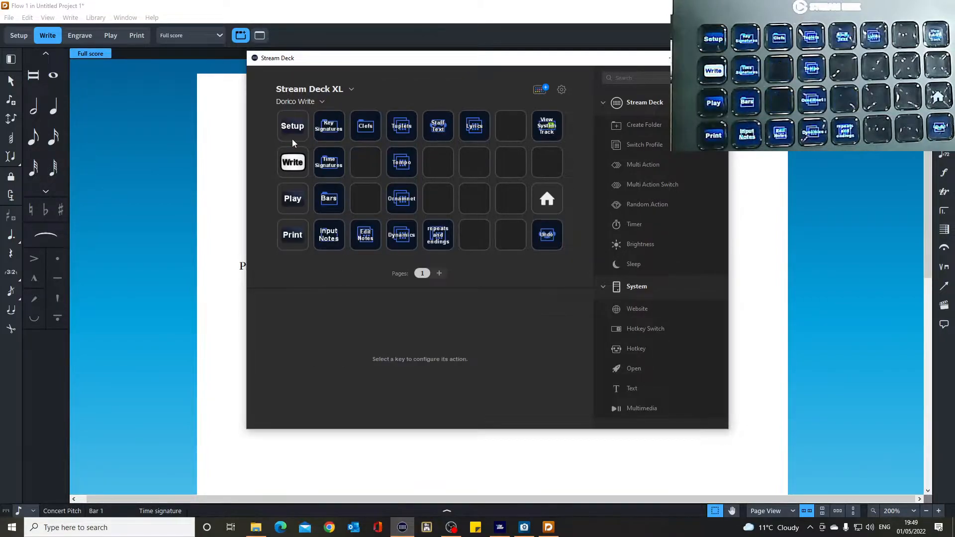
{"action": "mouse_move", "coordinate": [332, 174]}
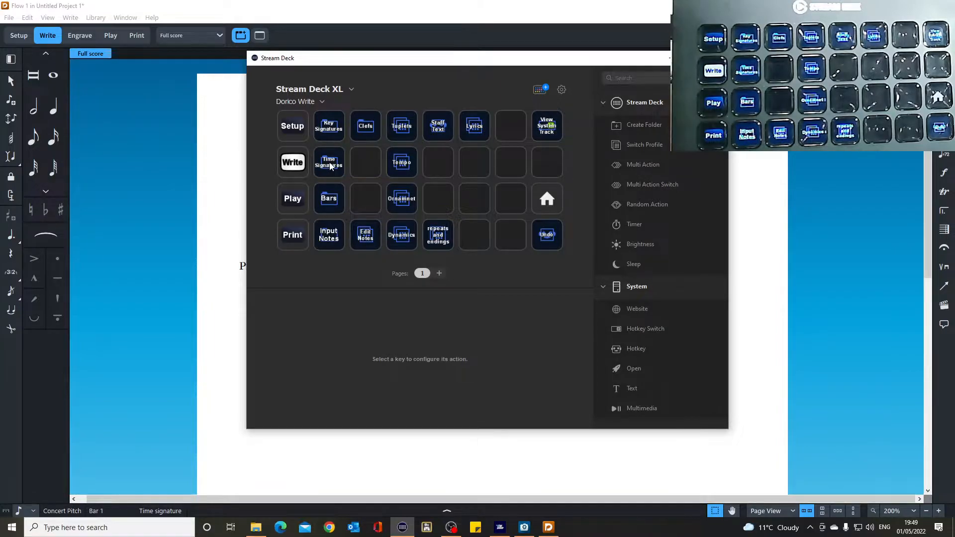
{"action": "left_click", "coordinate": [328, 162]}
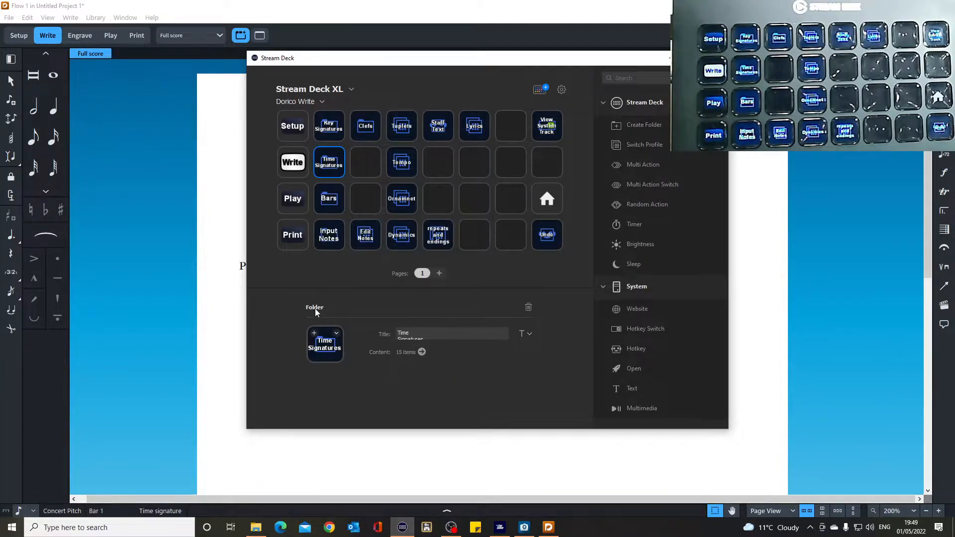
{"action": "mouse_move", "coordinate": [417, 359]}
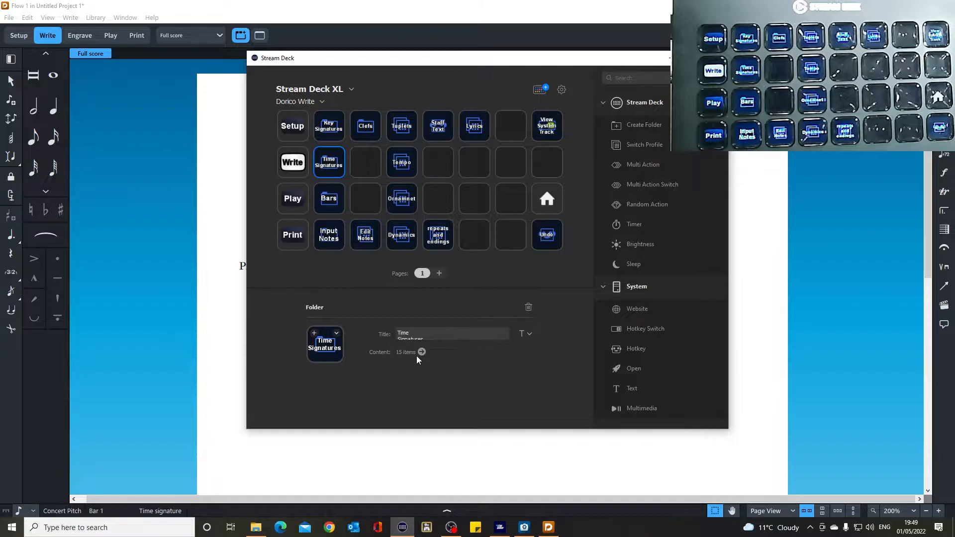
{"action": "mouse_move", "coordinate": [339, 232]}
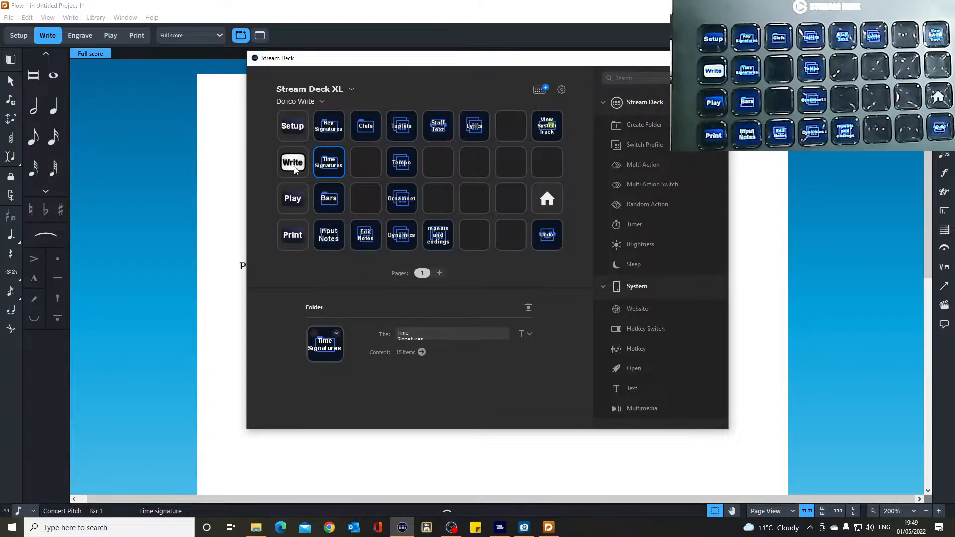
{"action": "left_click", "coordinate": [292, 162]}
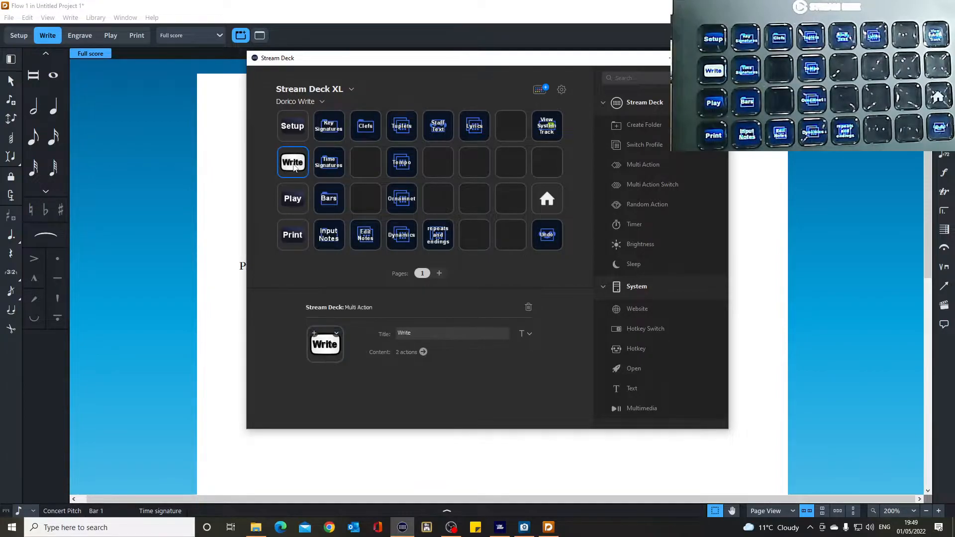
Inspect the Play key's multi action: a hotkey, then a switch to Dorico Play.
{"action": "left_click", "coordinate": [293, 198]}
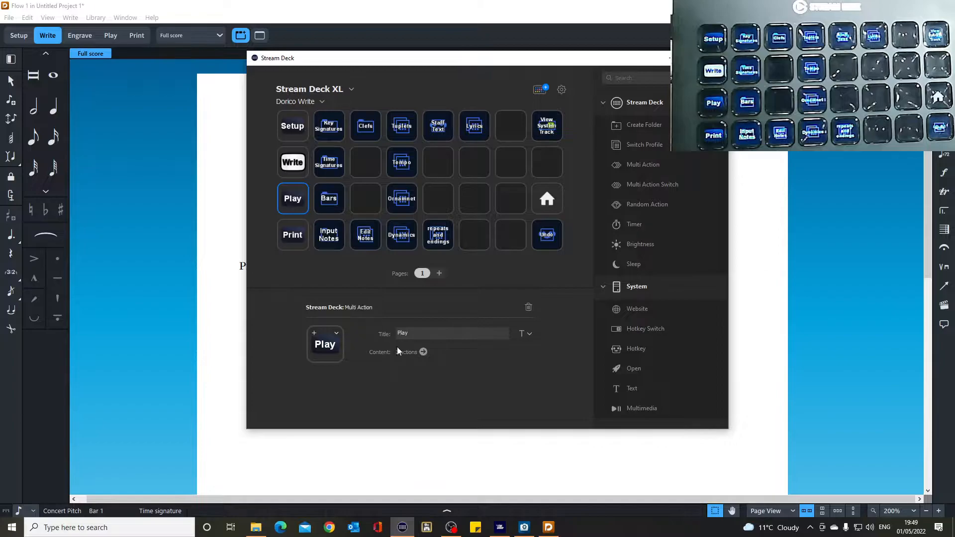
{"action": "left_click", "coordinate": [423, 353]}
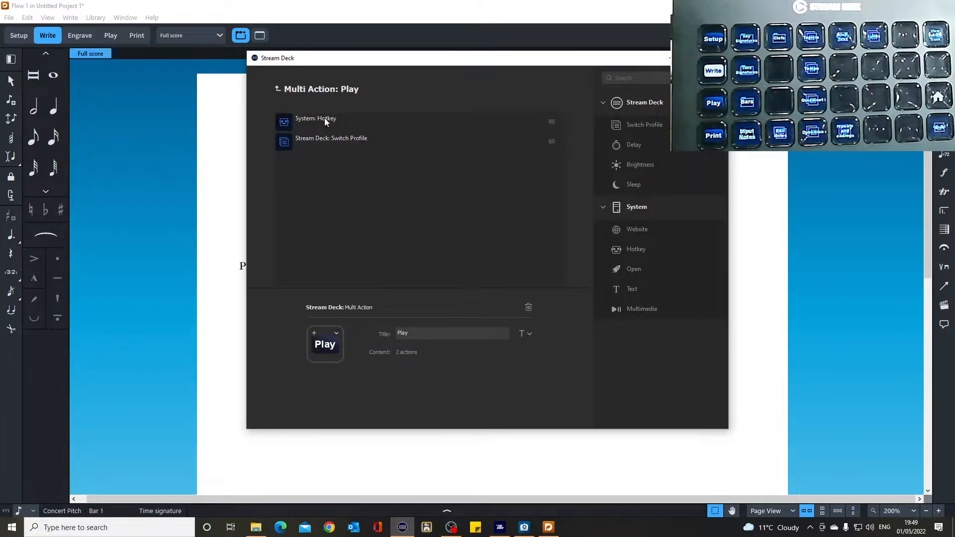
{"action": "left_click", "coordinate": [316, 119]}
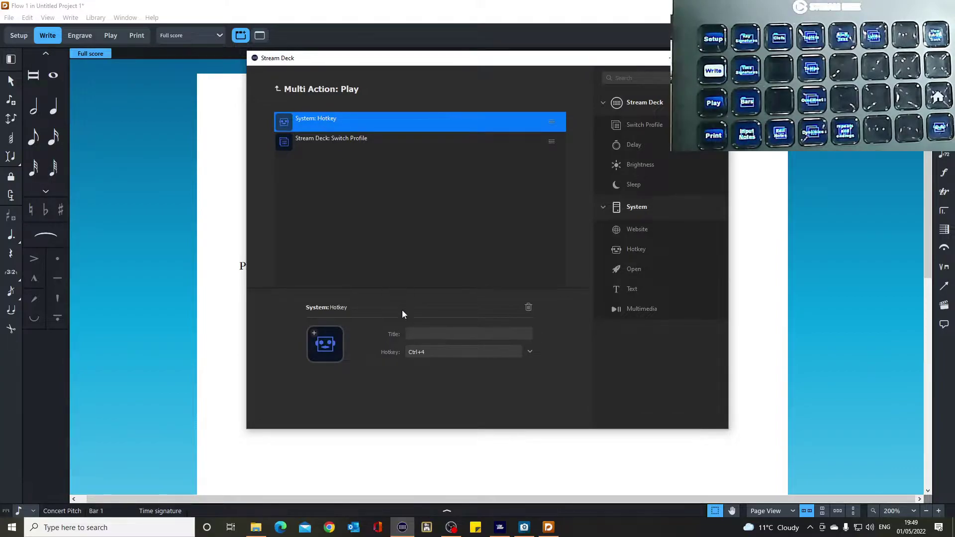
{"action": "left_click", "coordinate": [331, 138]}
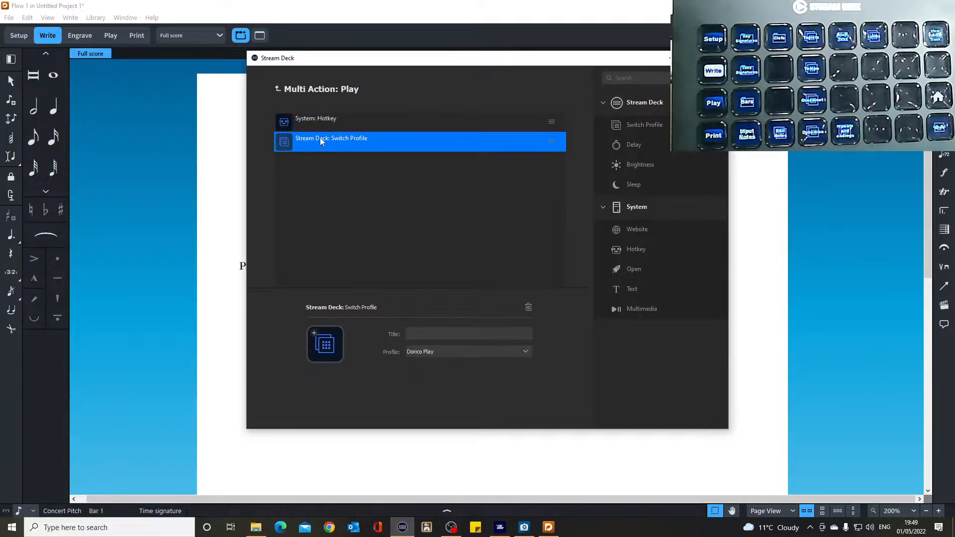
{"action": "mouse_move", "coordinate": [363, 144]}
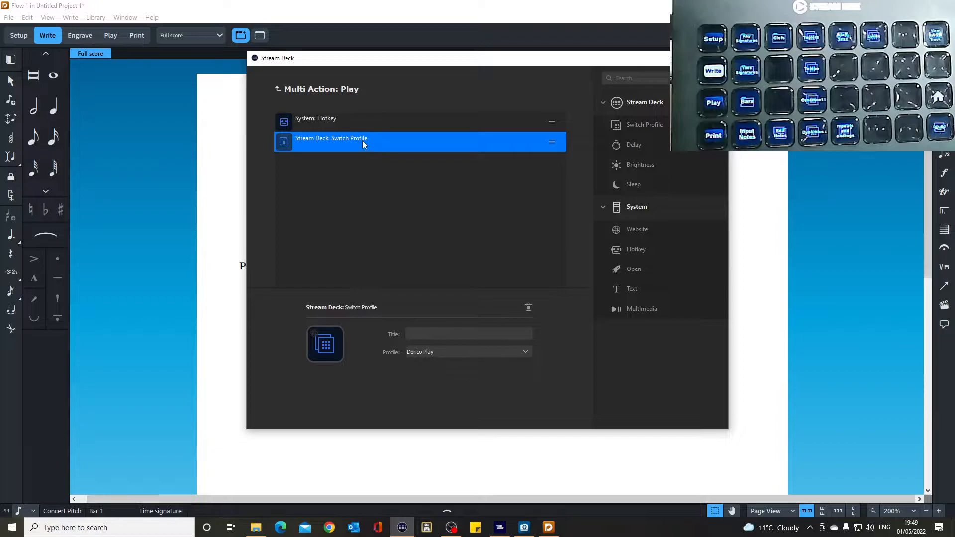
{"action": "mouse_move", "coordinate": [428, 358]}
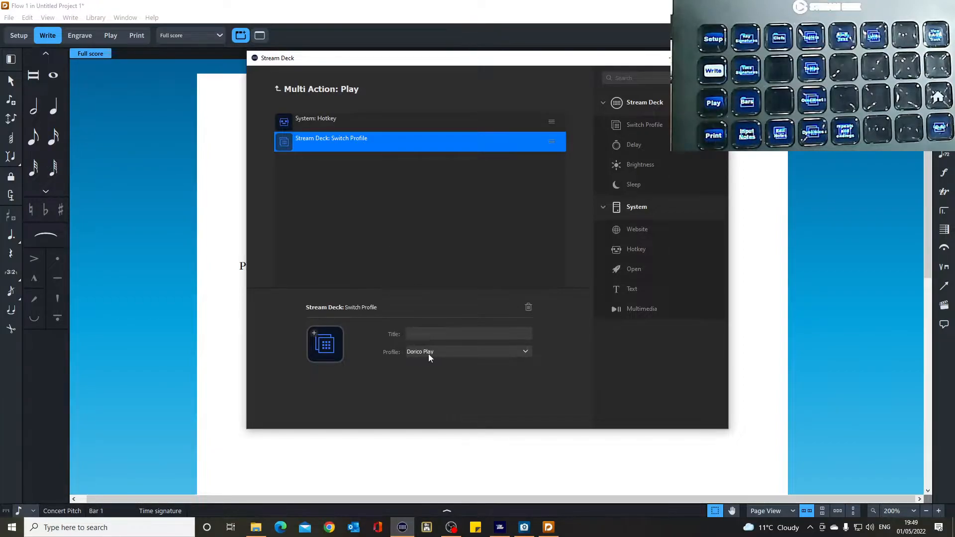
{"action": "mouse_move", "coordinate": [334, 151]}
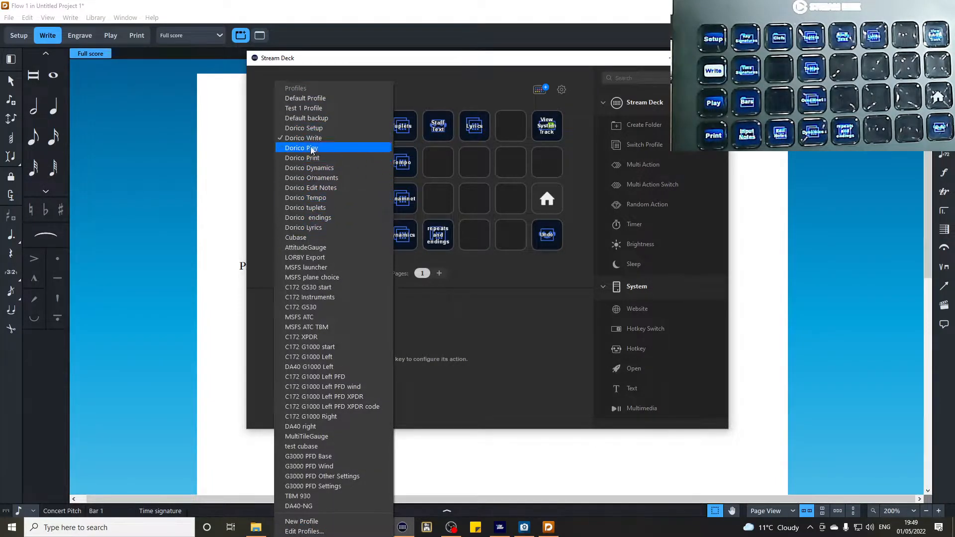
Show the Dorico Play profile and check its fast-forward, Start and Write key settings.
{"action": "left_click", "coordinate": [301, 148]}
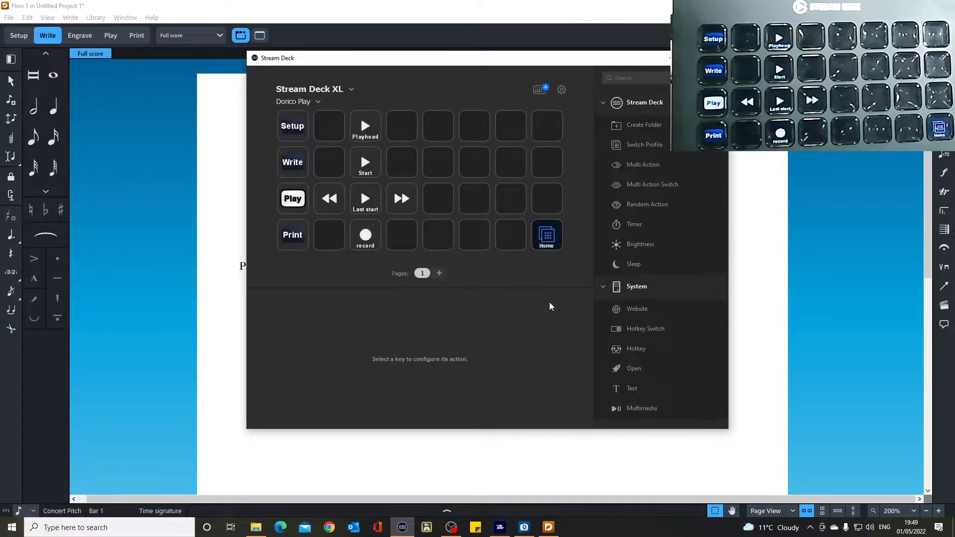
{"action": "mouse_move", "coordinate": [405, 206]}
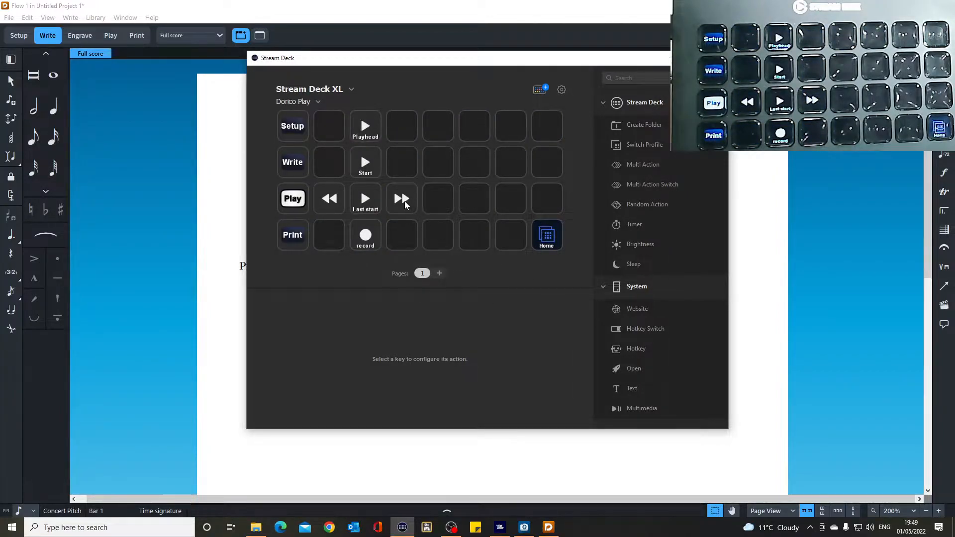
{"action": "left_click", "coordinate": [401, 199]}
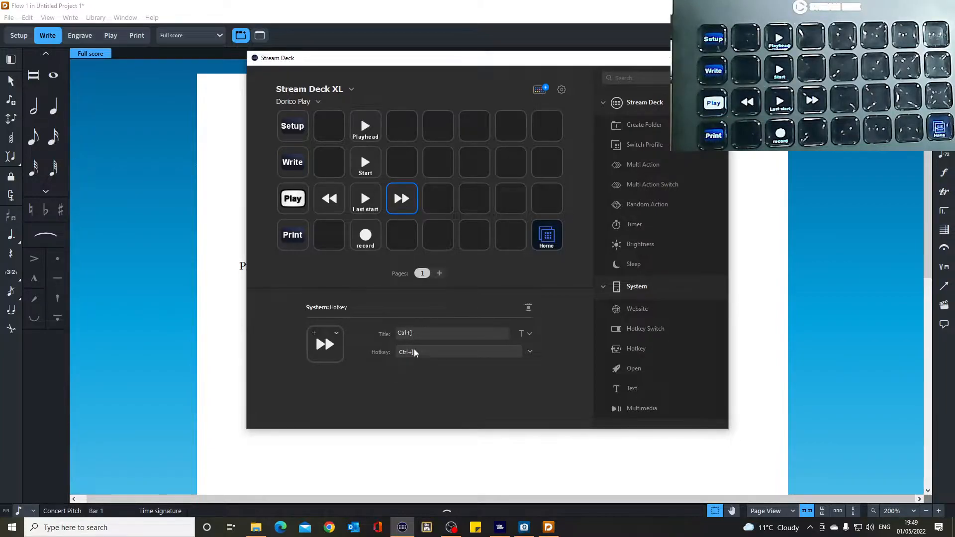
{"action": "left_click", "coordinate": [364, 162]}
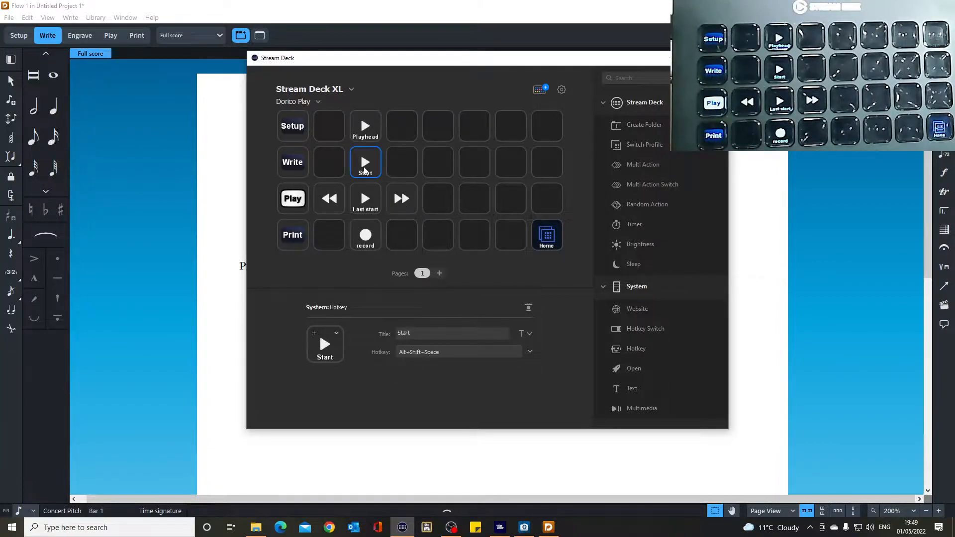
{"action": "mouse_move", "coordinate": [349, 185]}
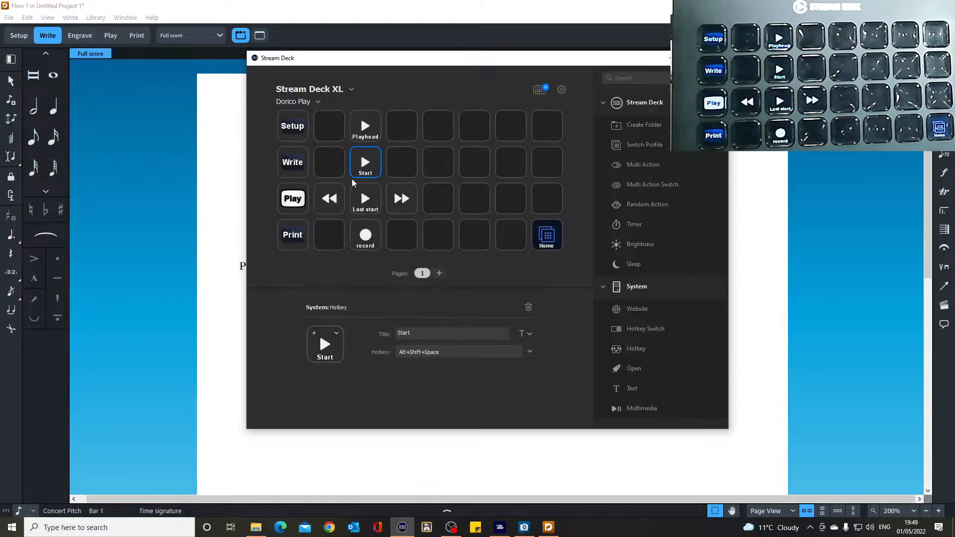
{"action": "left_click", "coordinate": [292, 162]}
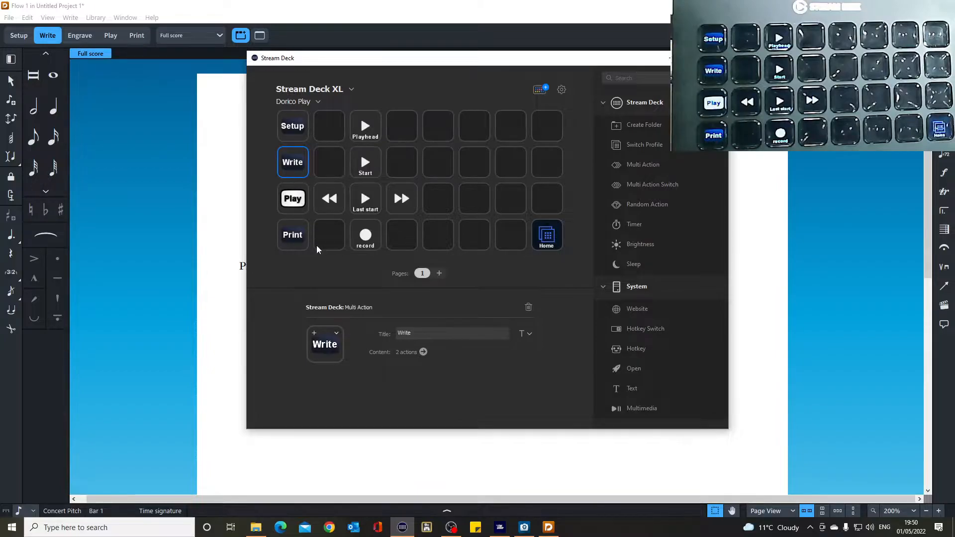
{"action": "left_click", "coordinate": [299, 101]}
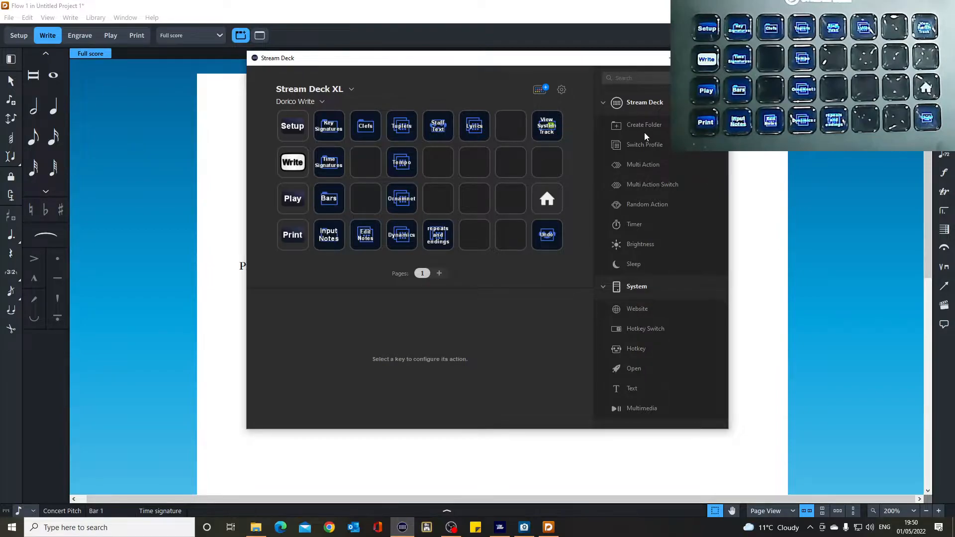
{"action": "mouse_move", "coordinate": [644, 144]}
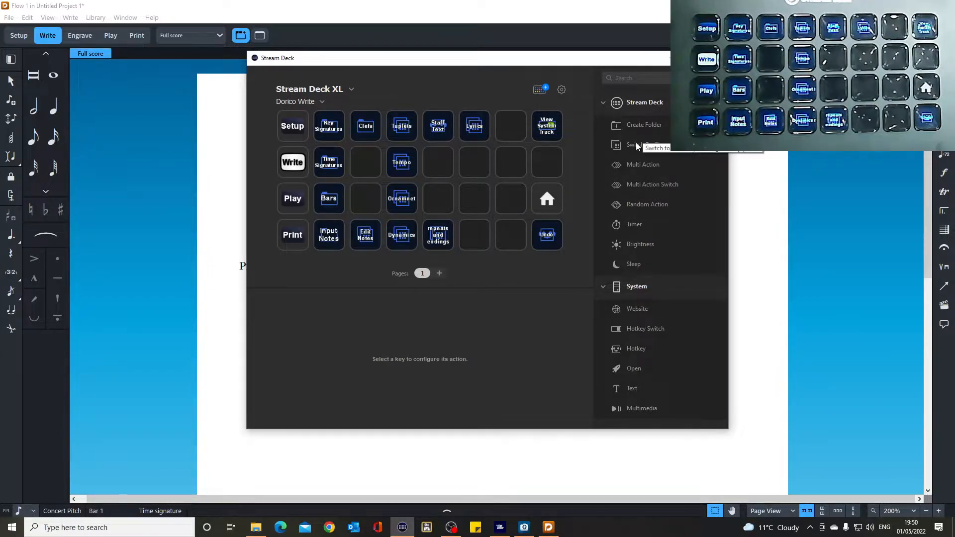
{"action": "mouse_move", "coordinate": [673, 173]}
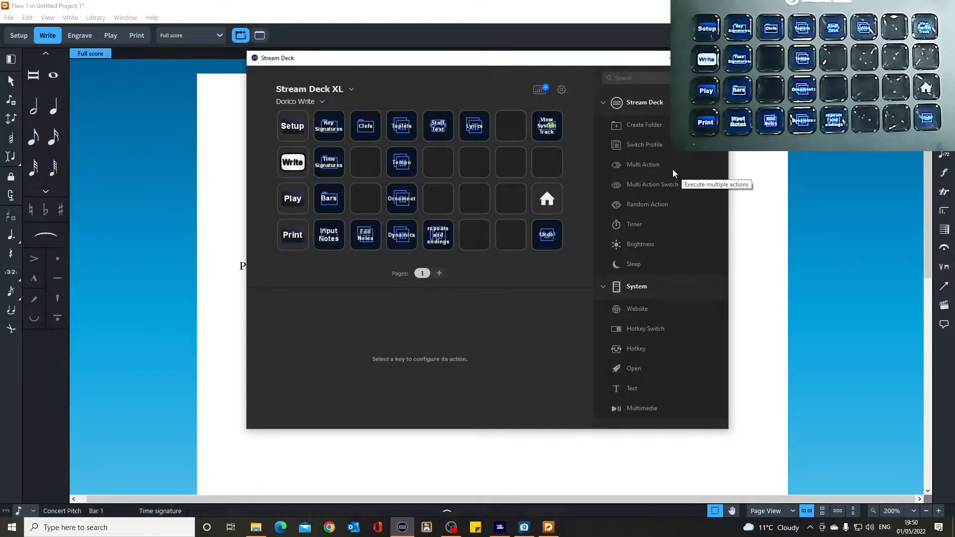
{"action": "mouse_move", "coordinate": [577, 93]}
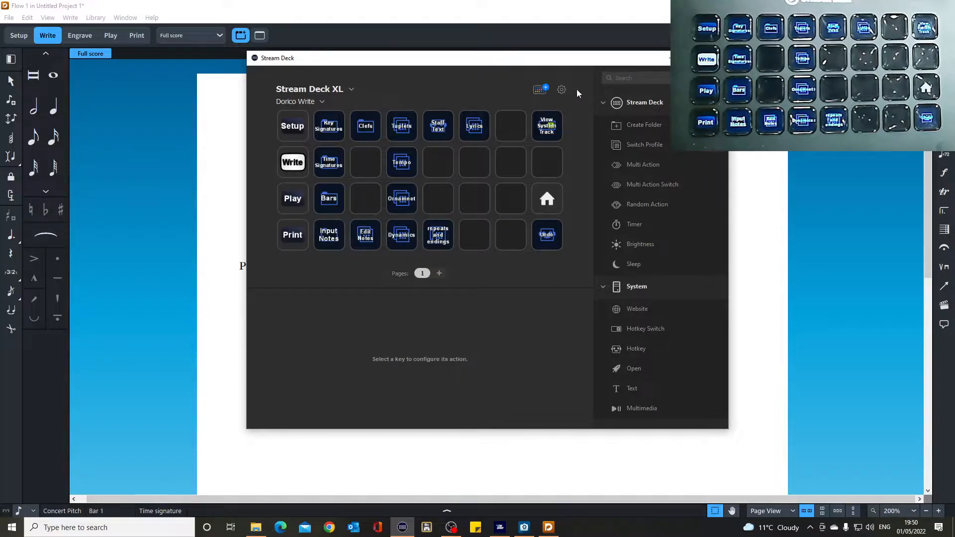
{"action": "mouse_move", "coordinate": [642, 164]}
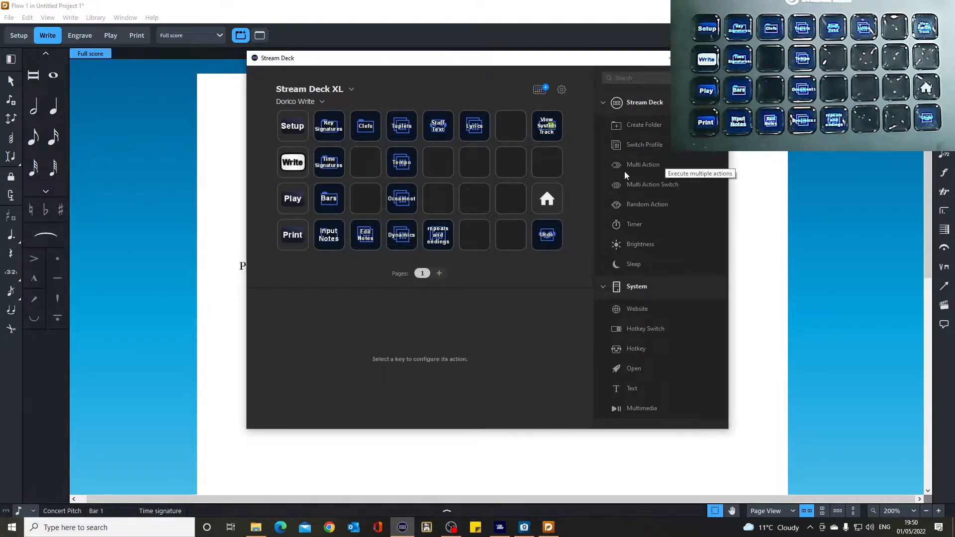
{"action": "mouse_move", "coordinate": [657, 171]}
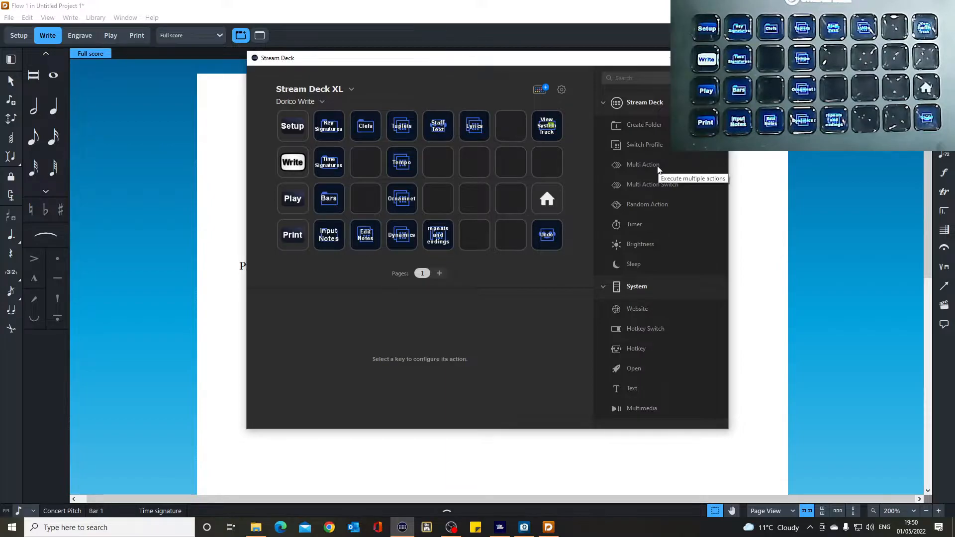
{"action": "mouse_move", "coordinate": [642, 209]}
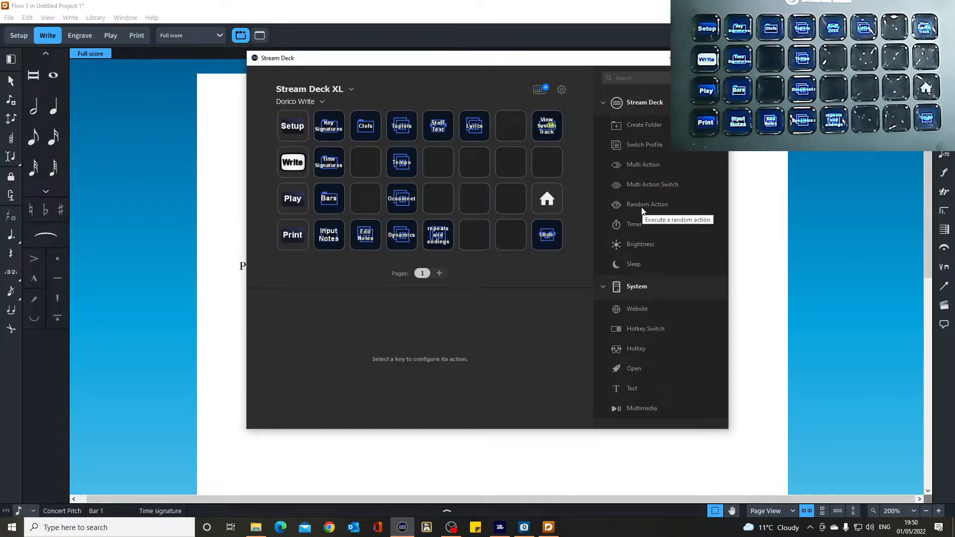
{"action": "mouse_move", "coordinate": [682, 253]}
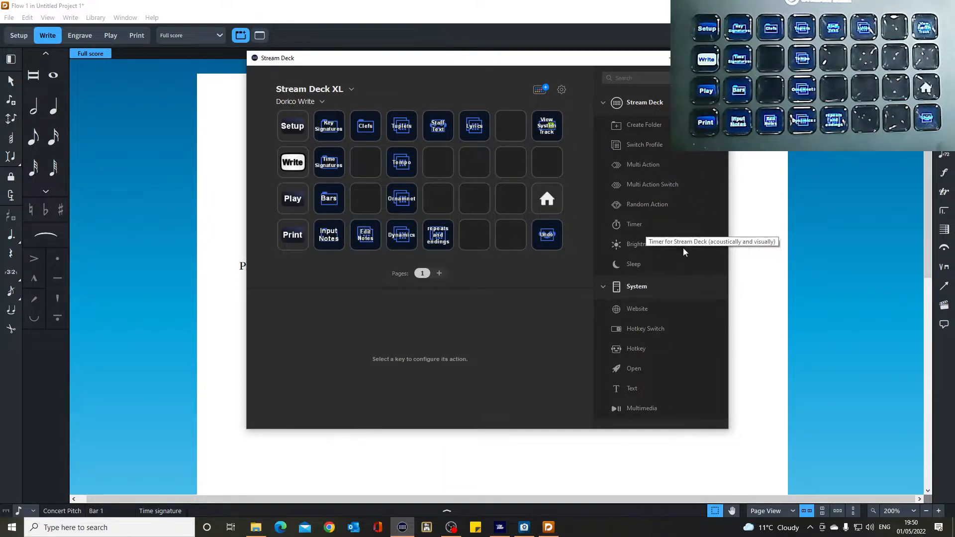
{"action": "mouse_move", "coordinate": [633, 264]}
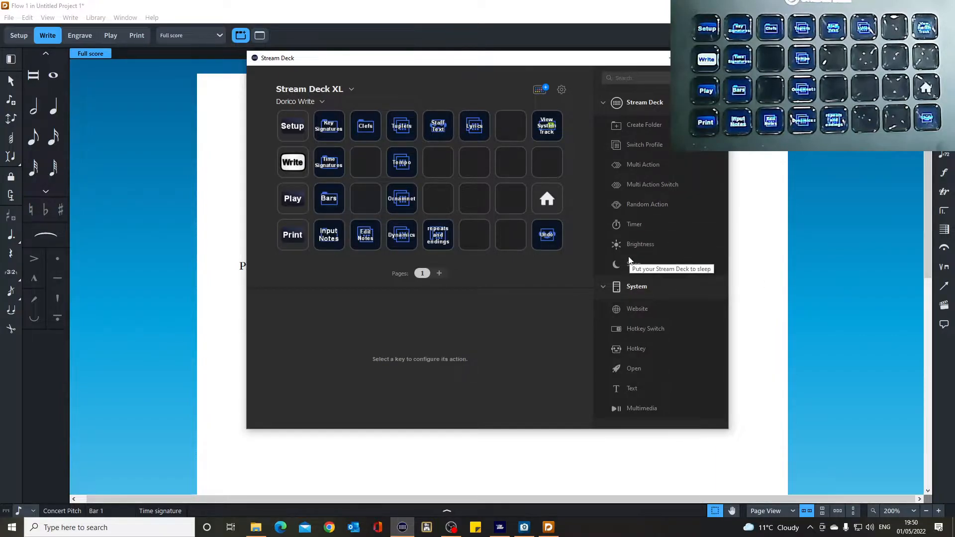
{"action": "mouse_move", "coordinate": [632, 311]}
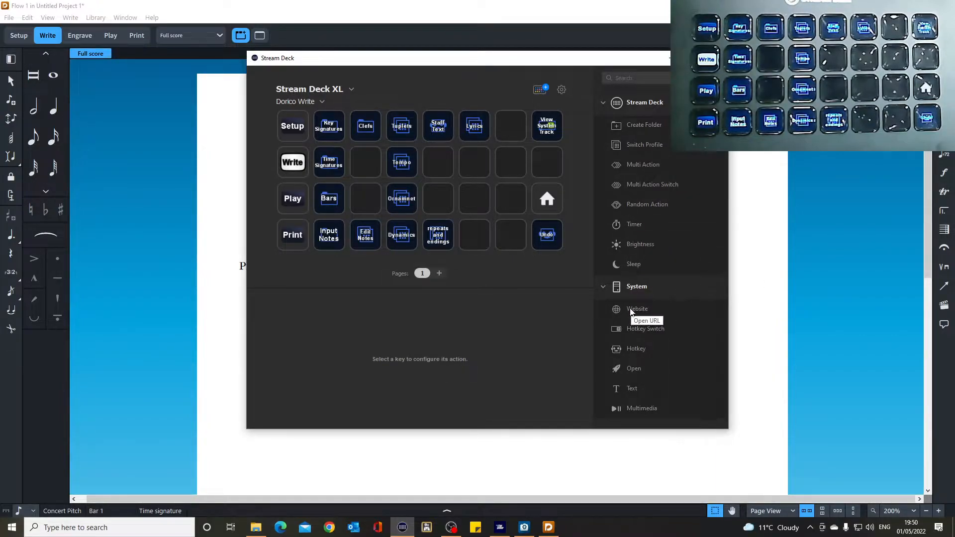
{"action": "mouse_move", "coordinate": [627, 342]}
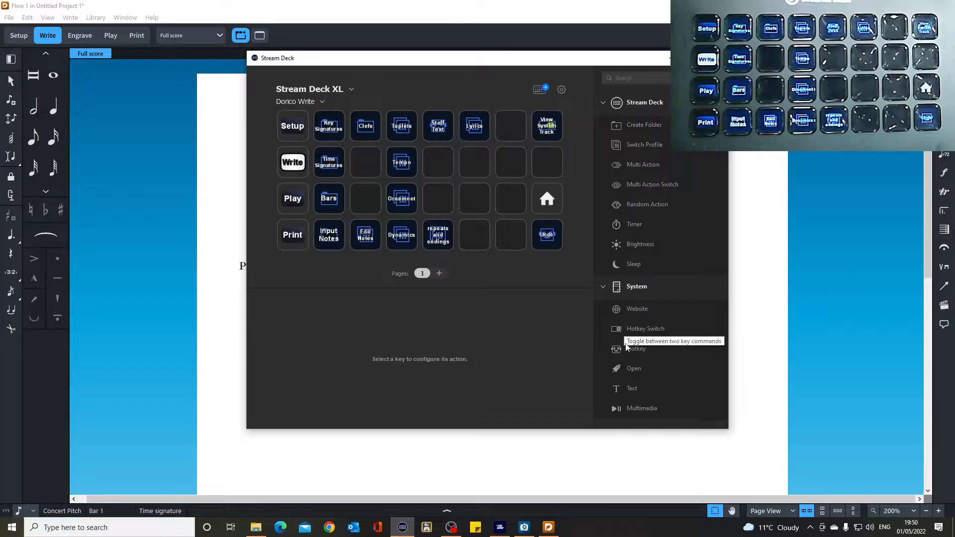
{"action": "mouse_move", "coordinate": [644, 328]}
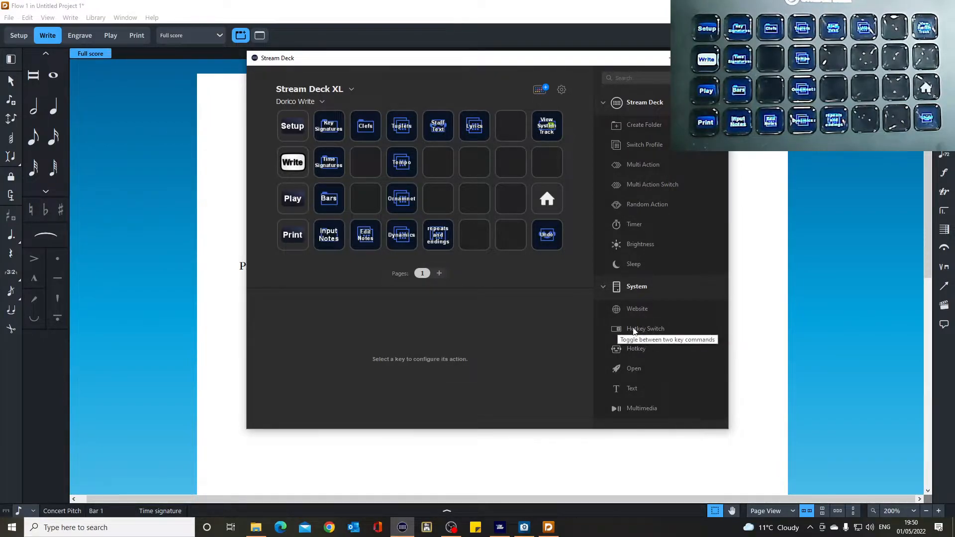
{"action": "mouse_move", "coordinate": [653, 404]}
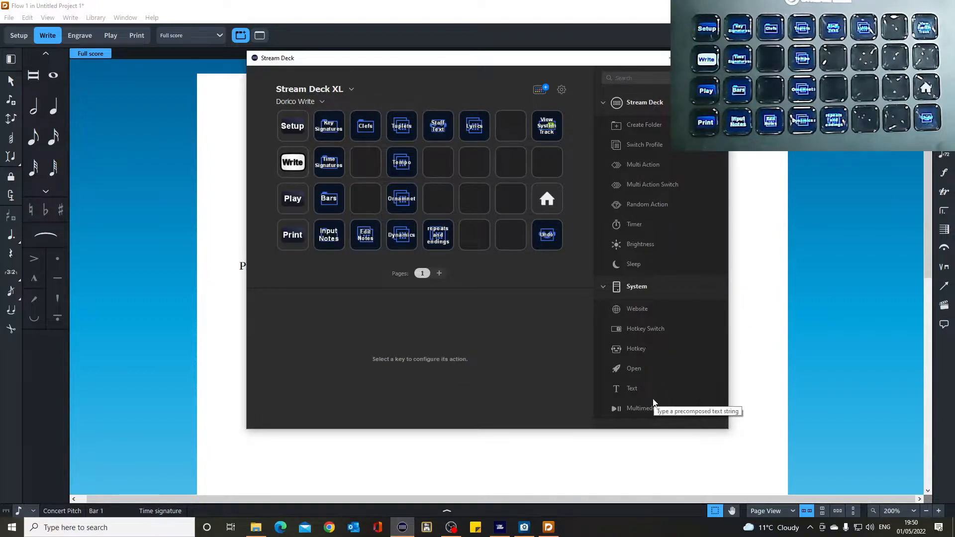
{"action": "mouse_move", "coordinate": [634, 369]}
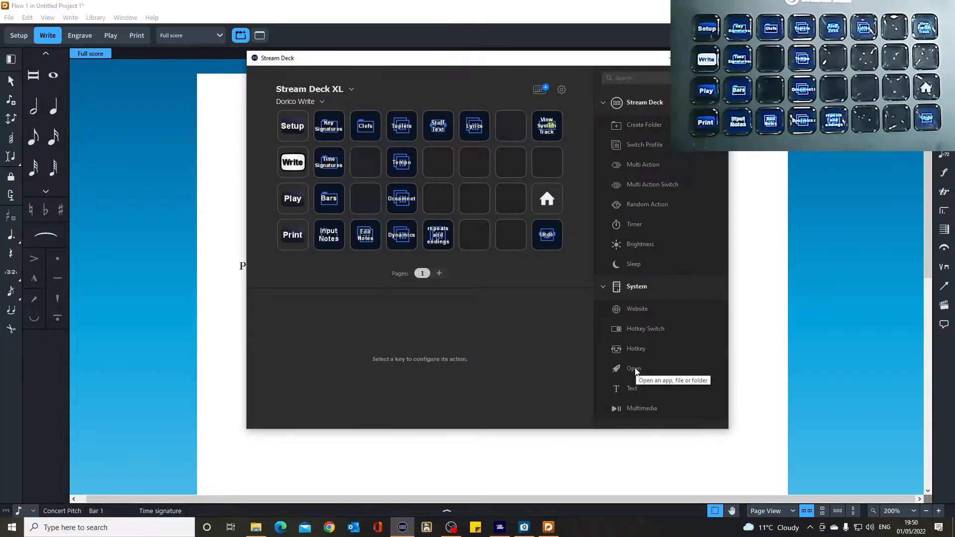
{"action": "mouse_move", "coordinate": [632, 388]}
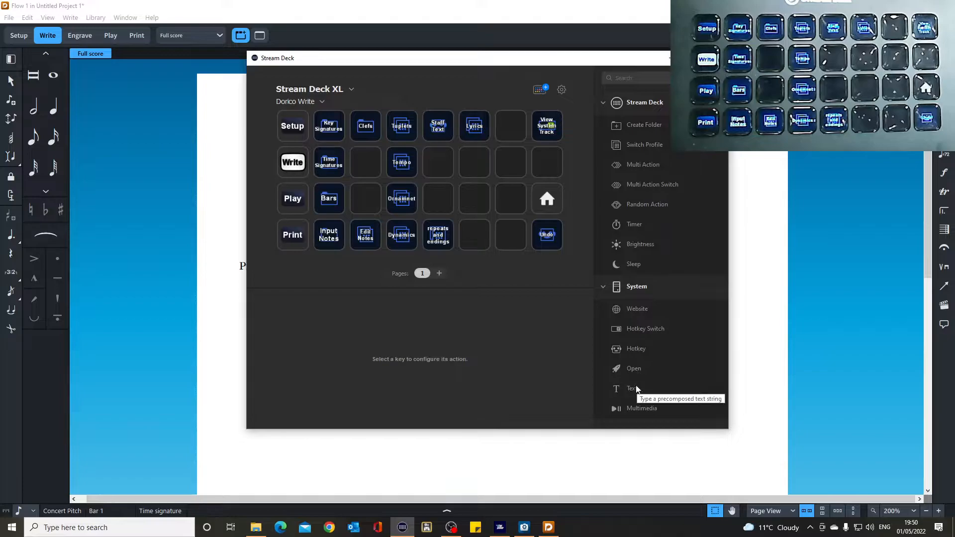
{"action": "mouse_move", "coordinate": [654, 380]}
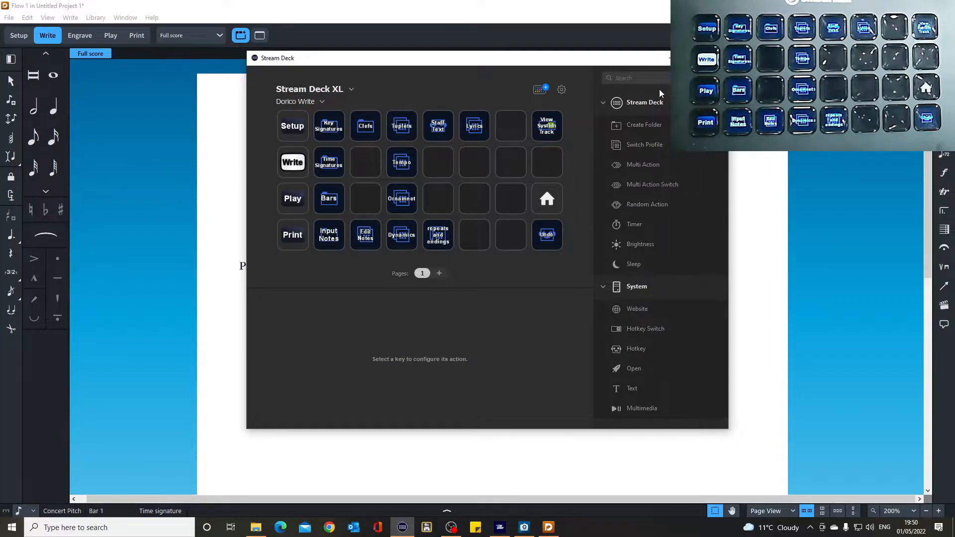
{"action": "mouse_move", "coordinate": [633, 298]}
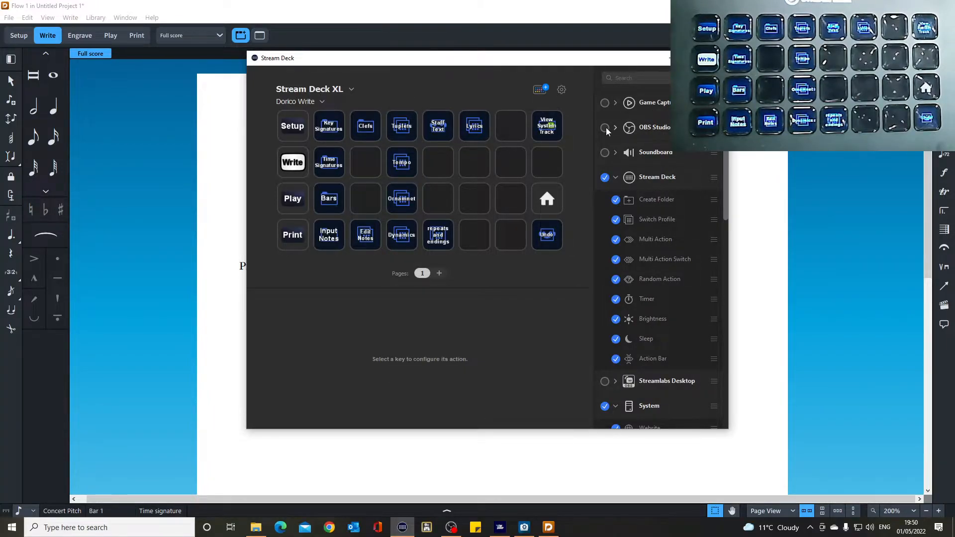
{"action": "mouse_move", "coordinate": [689, 236]}
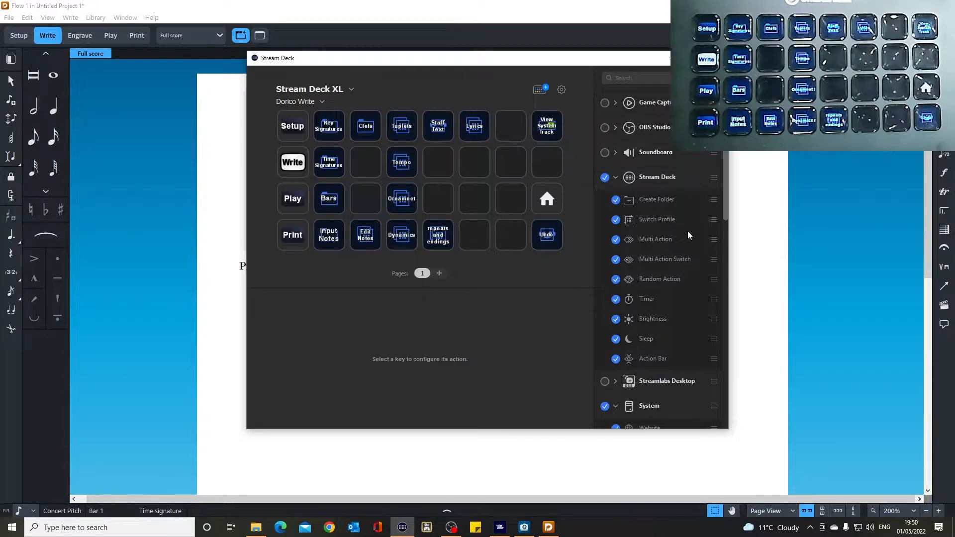
{"action": "mouse_move", "coordinate": [672, 220]}
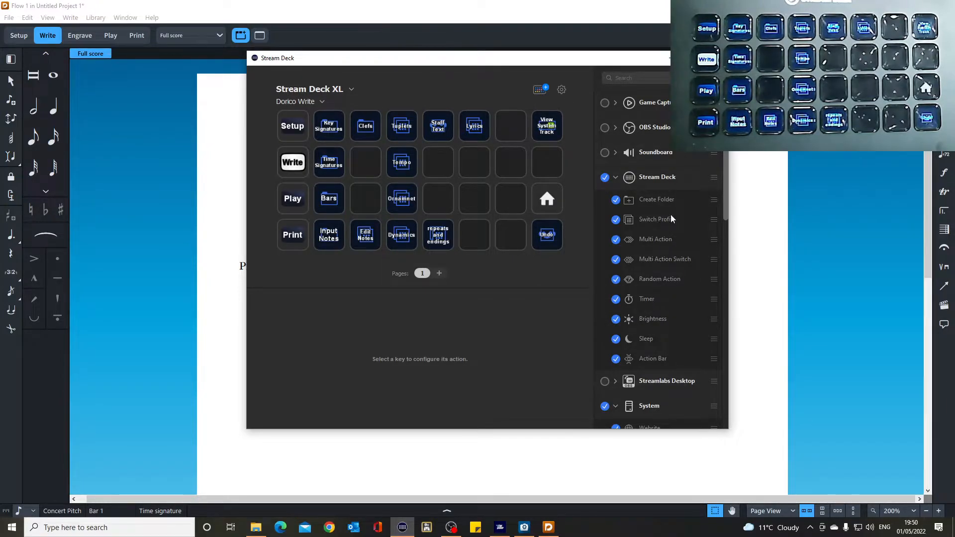
{"action": "mouse_move", "coordinate": [653, 139]}
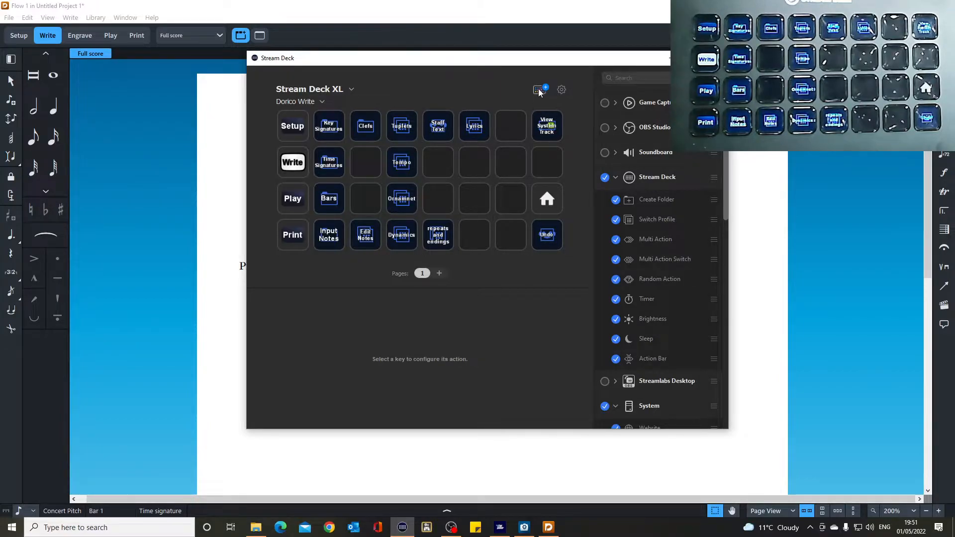
{"action": "left_click", "coordinate": [538, 89]}
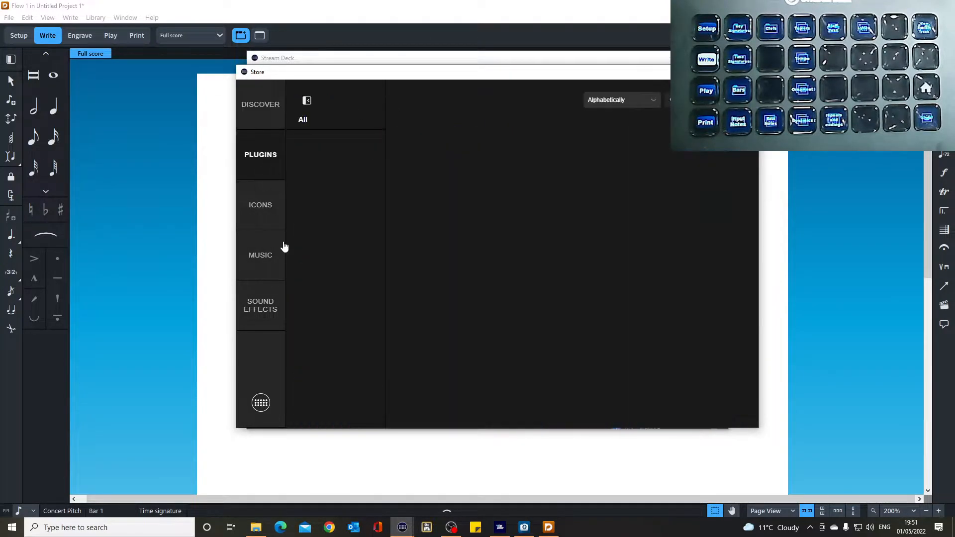
{"action": "left_click", "coordinate": [260, 154]}
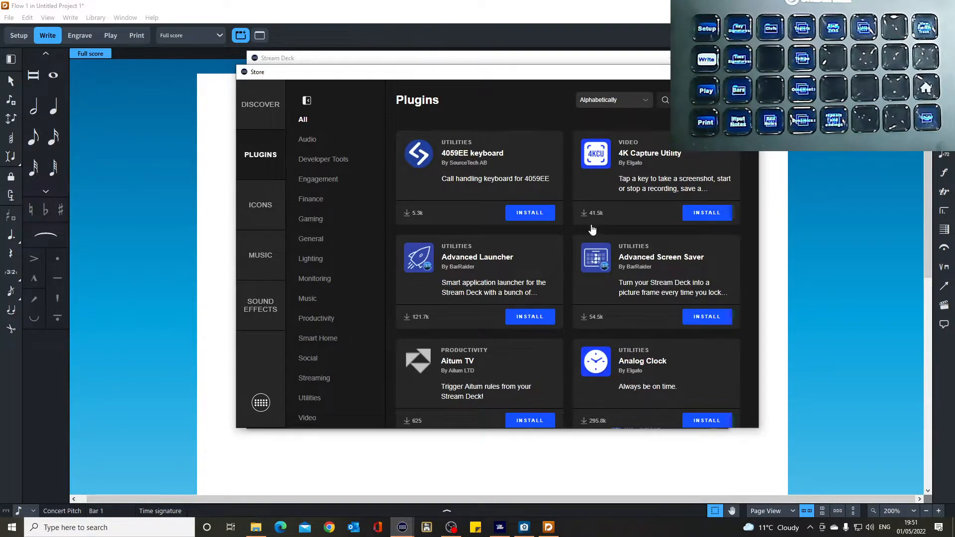
{"action": "scroll", "scroll_direction": "up", "scroll_amount": 3}
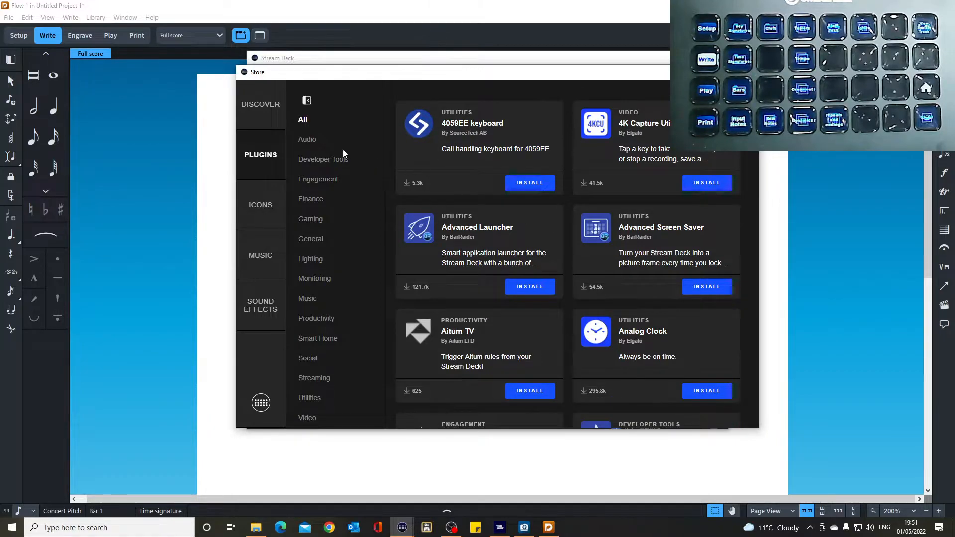
{"action": "left_click", "coordinate": [307, 299]}
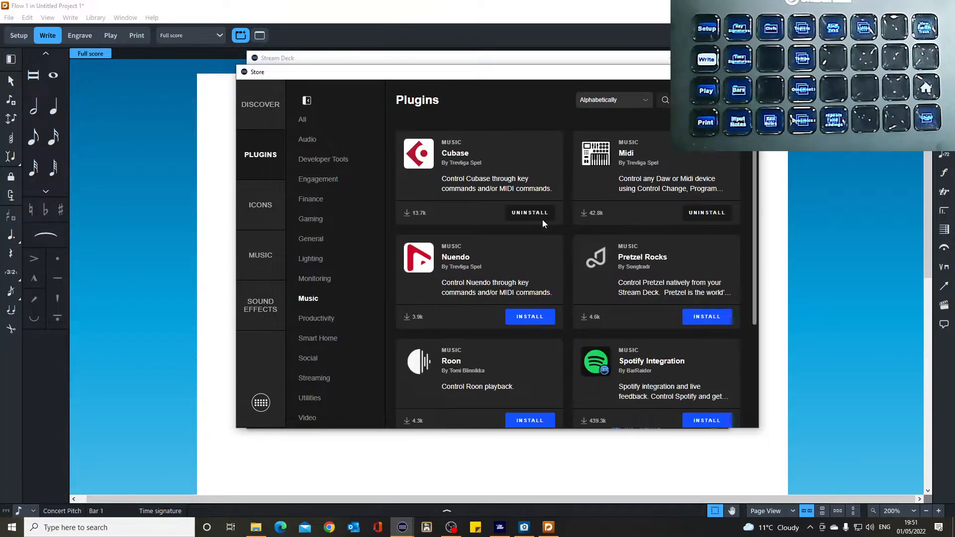
{"action": "mouse_move", "coordinate": [689, 392]}
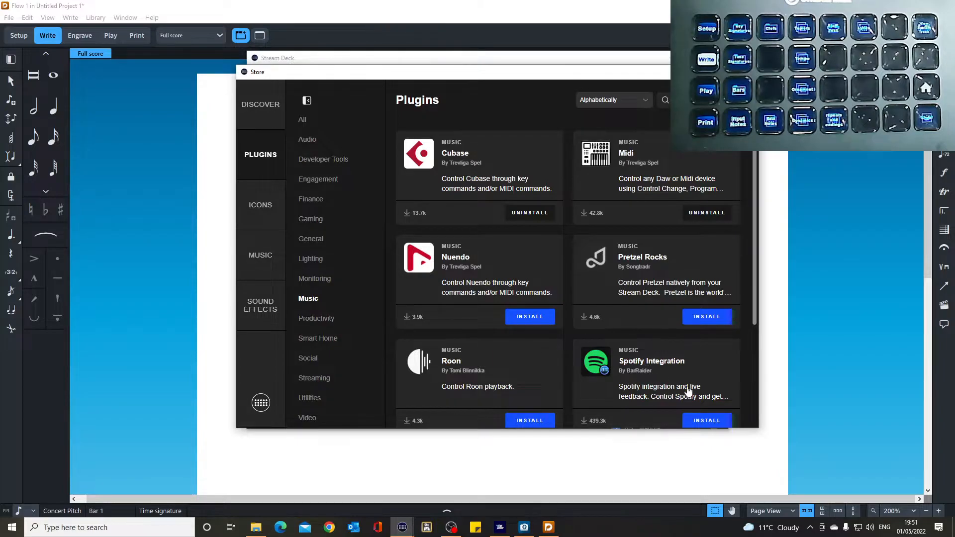
{"action": "mouse_move", "coordinate": [527, 151]}
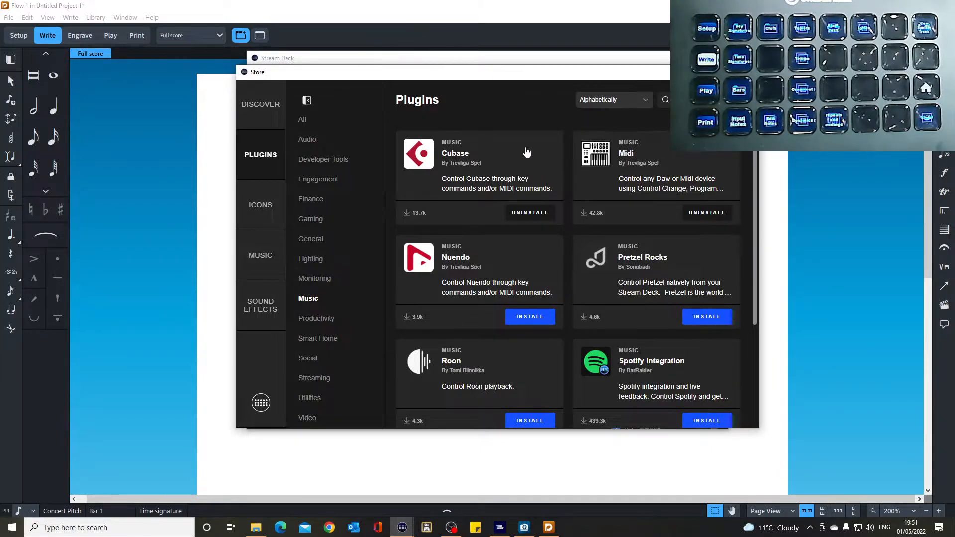
{"action": "mouse_move", "coordinate": [474, 168]}
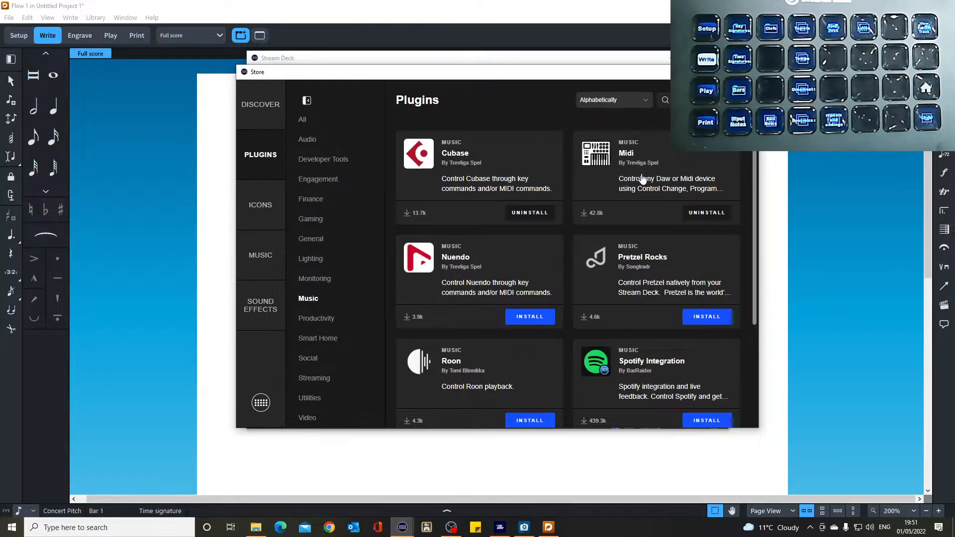
{"action": "mouse_move", "coordinate": [661, 193]}
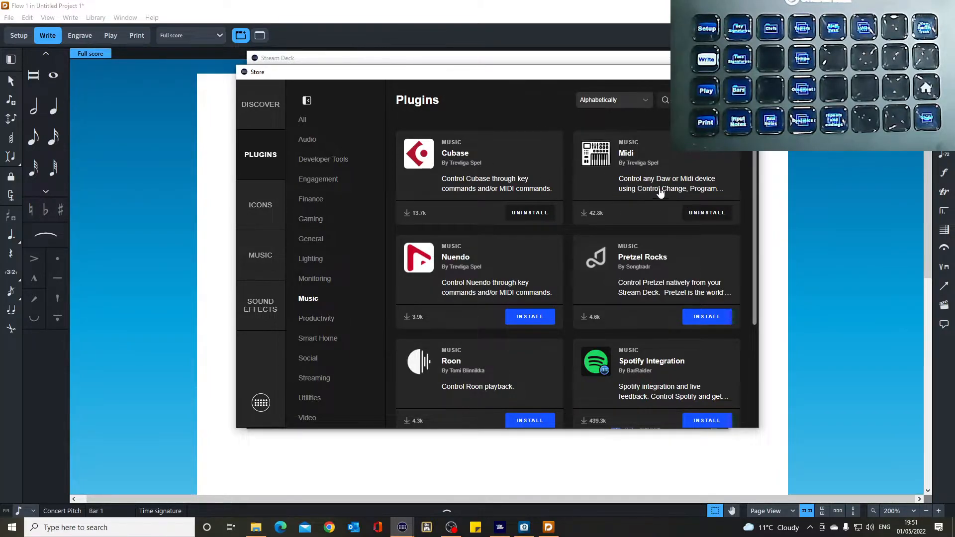
{"action": "mouse_move", "coordinate": [624, 297]}
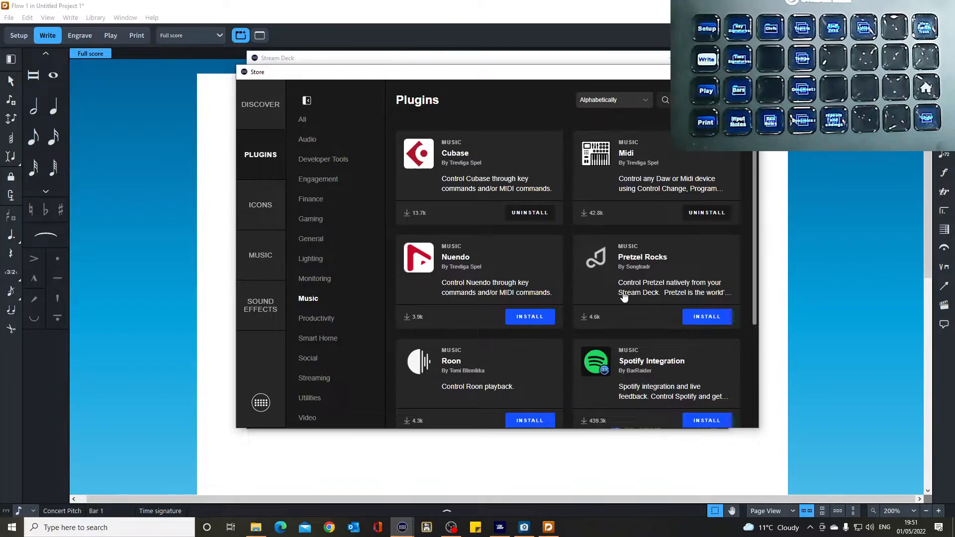
{"action": "mouse_move", "coordinate": [573, 228]}
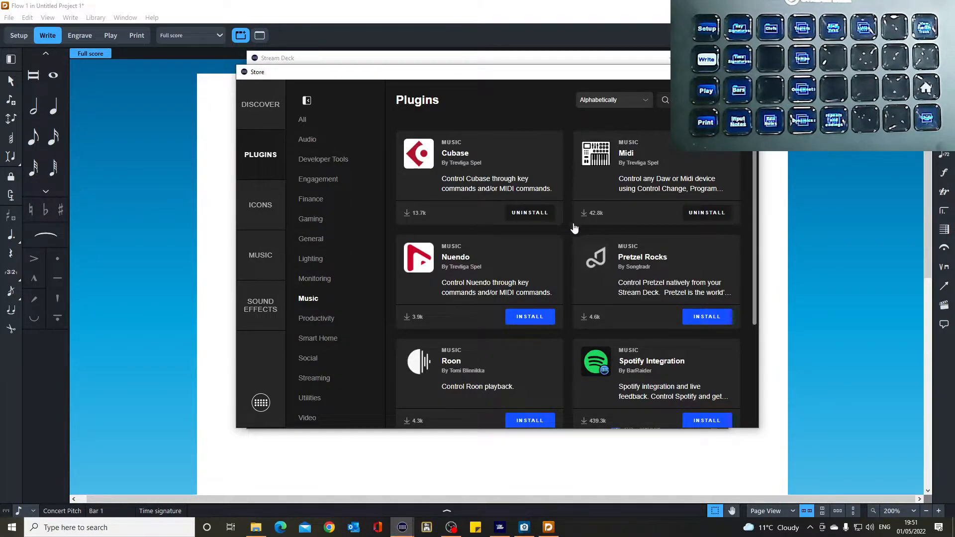
{"action": "mouse_move", "coordinate": [299, 245]}
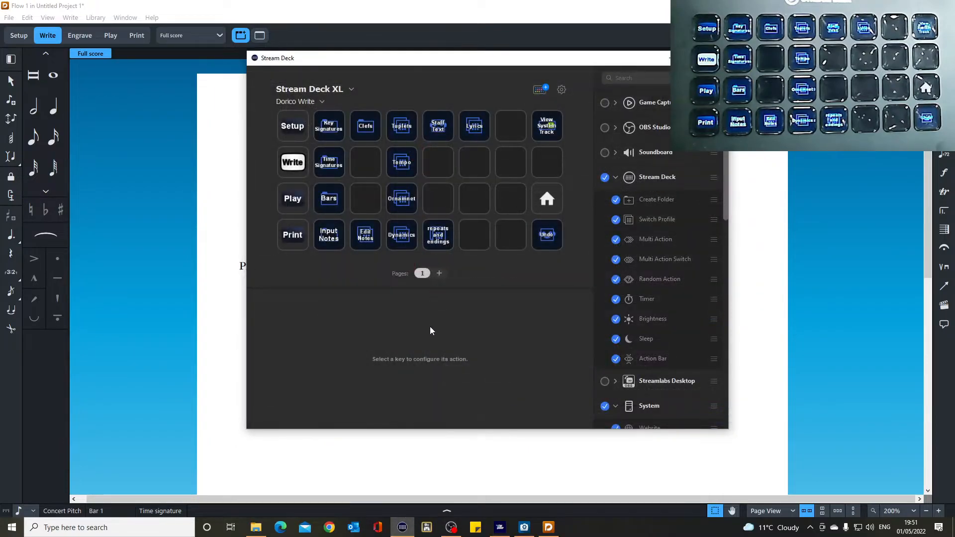
{"action": "mouse_move", "coordinate": [387, 355]}
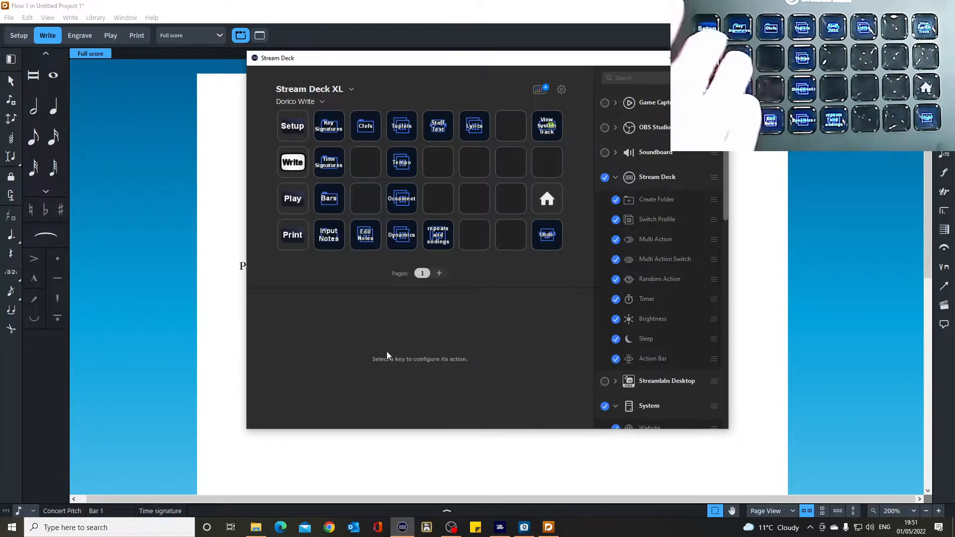
Close the untitled Dorico project and answer the save prompt, revealing the flight simulator.
{"action": "left_click", "coordinate": [322, 101]}
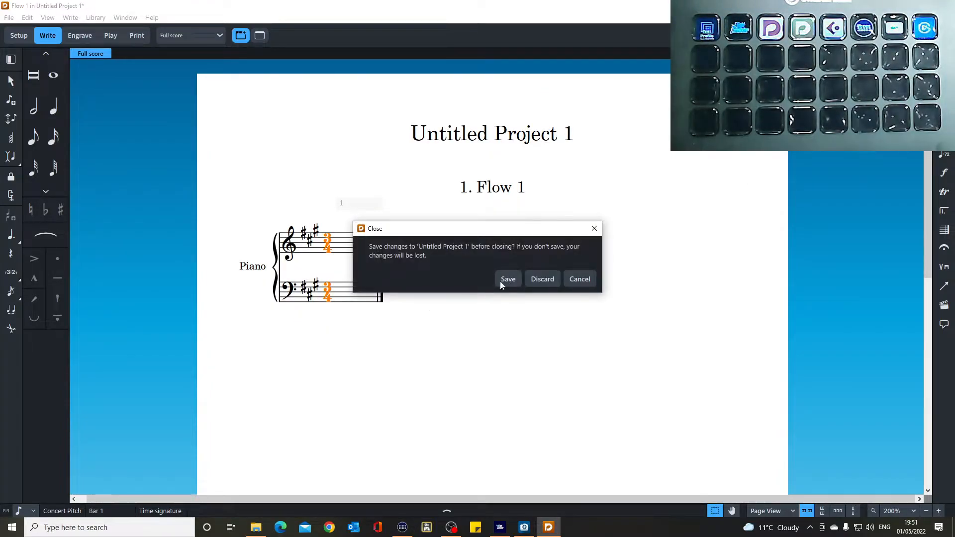
{"action": "left_click", "coordinate": [541, 279]}
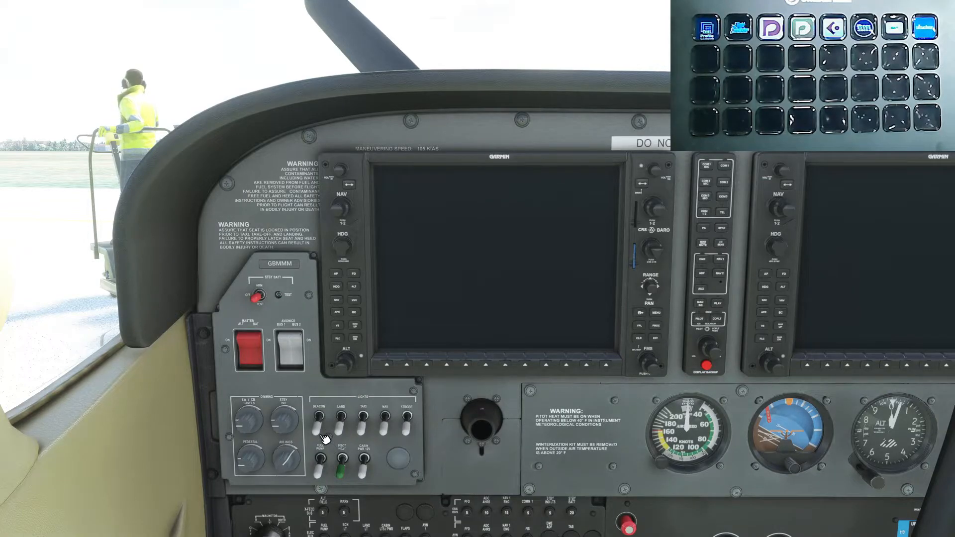
{"action": "mouse_move", "coordinate": [521, 469]}
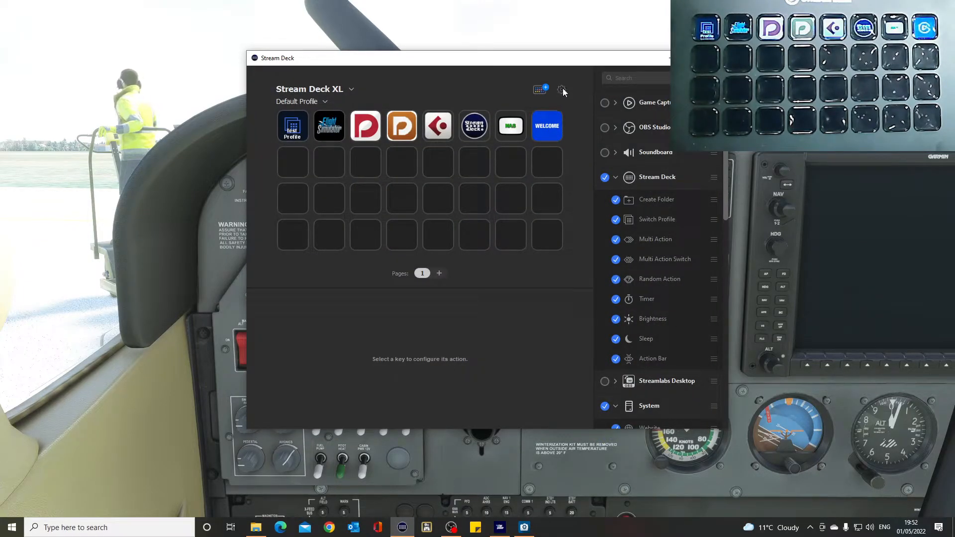
Add a new profile in Stream Deck Preferences and rename it 'demo'.
{"action": "left_click", "coordinate": [561, 89]}
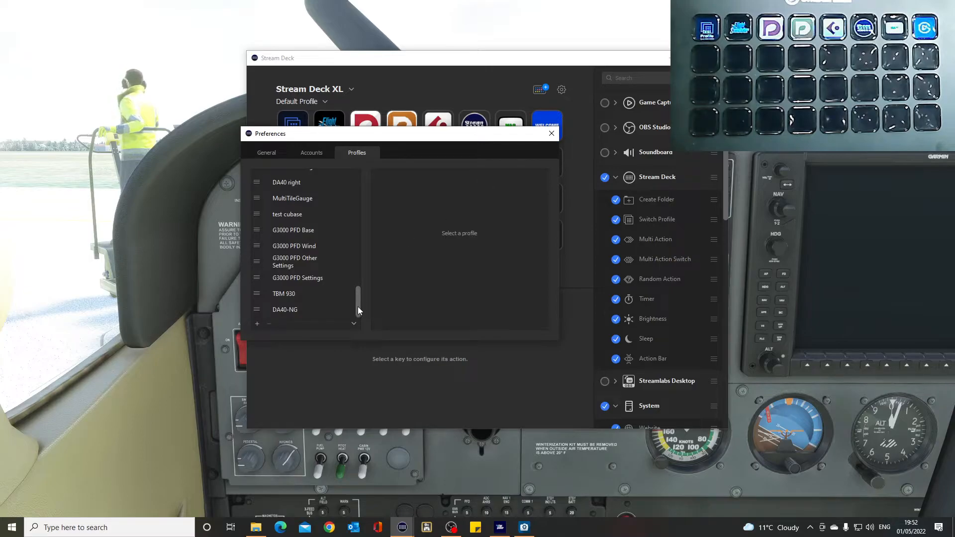
{"action": "mouse_move", "coordinate": [258, 327]}
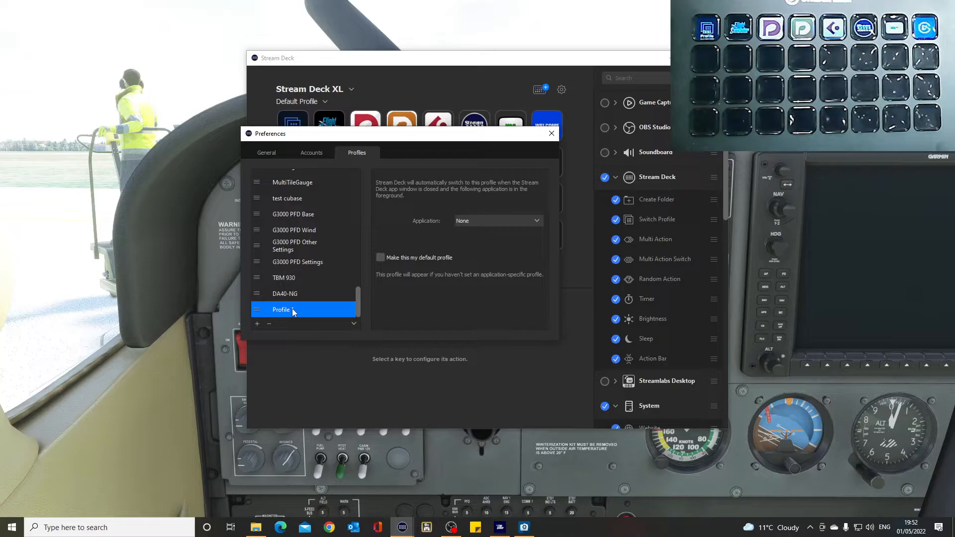
{"action": "double_click", "coordinate": [282, 310]}
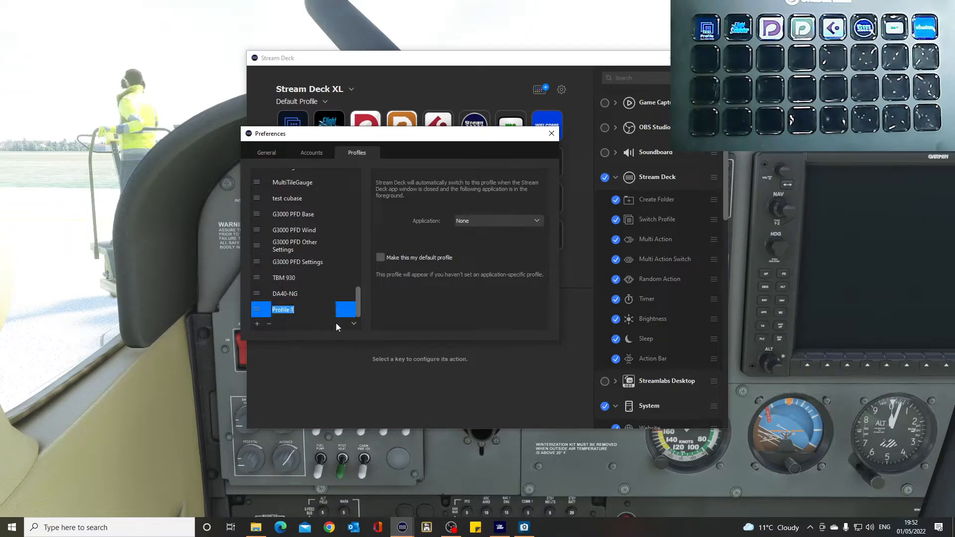
{"action": "type", "text": "demo"}
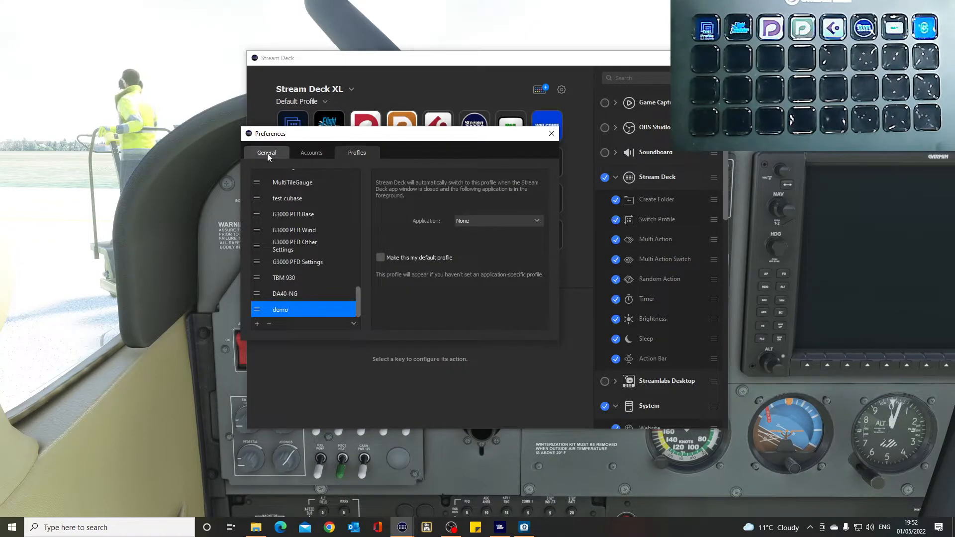
{"action": "left_click", "coordinate": [550, 134]}
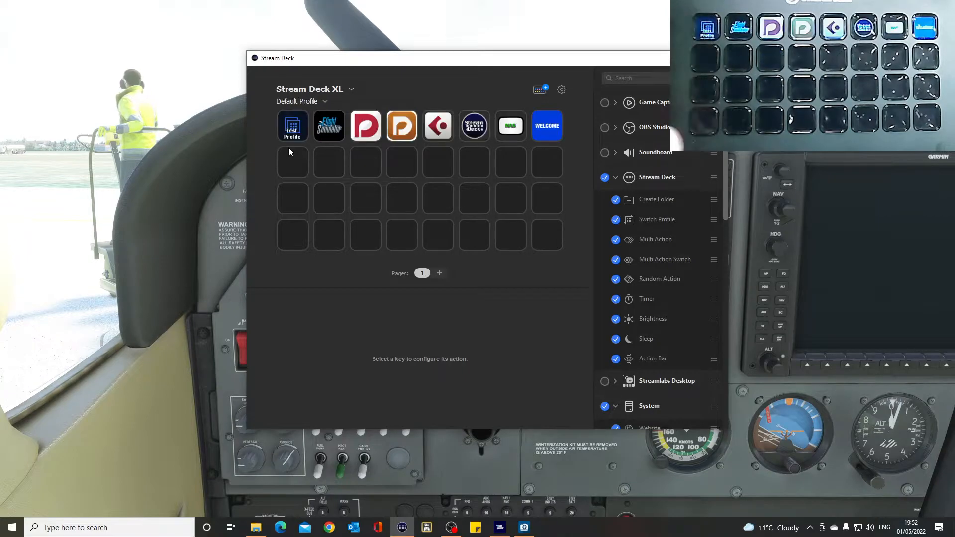
{"action": "left_click", "coordinate": [301, 101]}
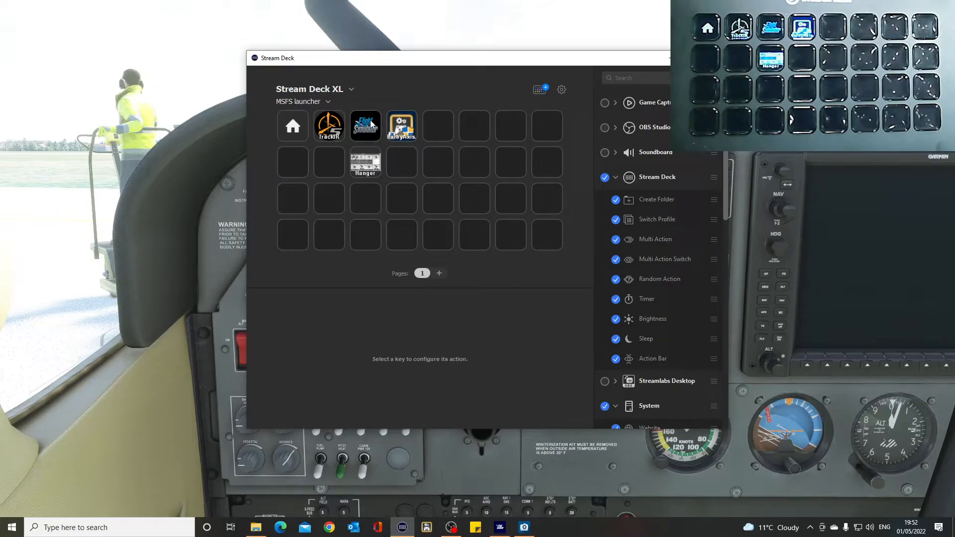
{"action": "left_click", "coordinate": [365, 125]}
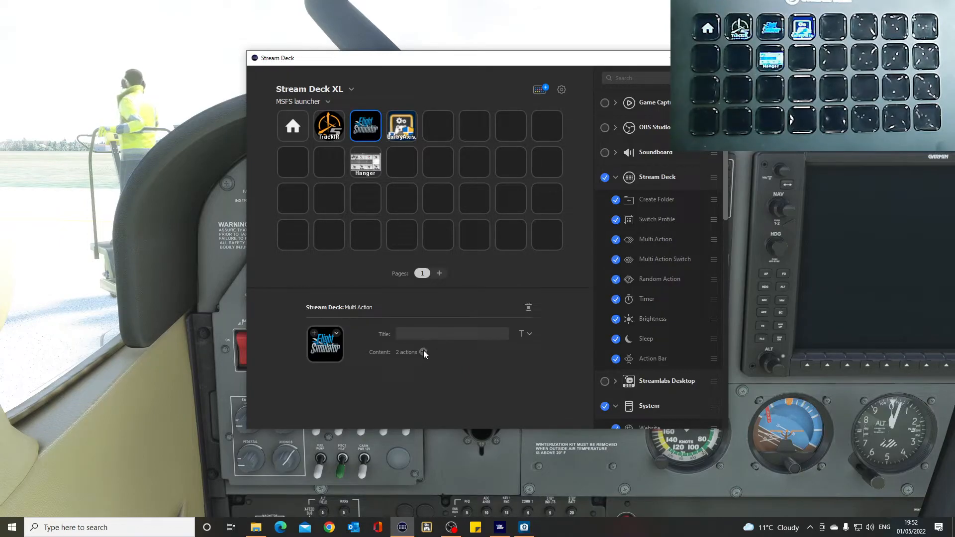
{"action": "left_click", "coordinate": [406, 352]}
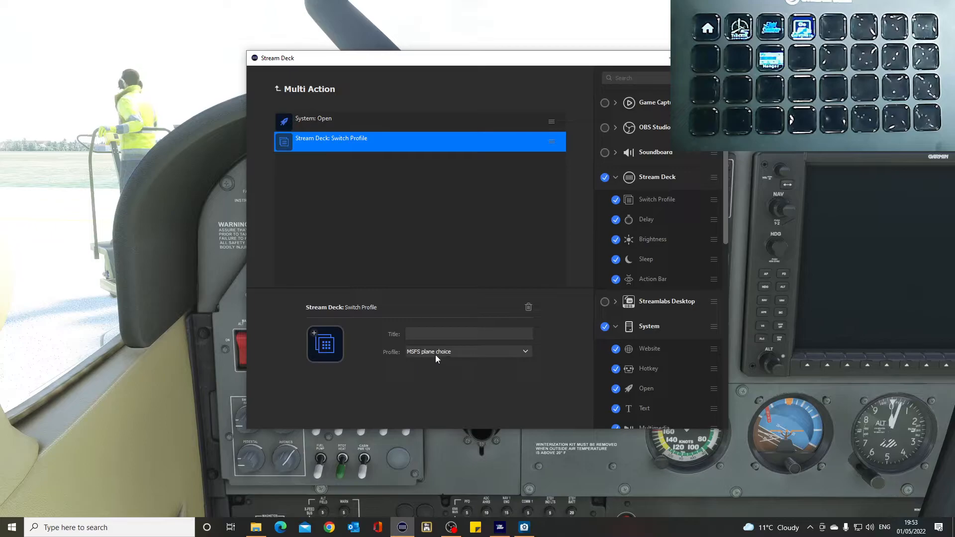
{"action": "mouse_move", "coordinate": [383, 242]}
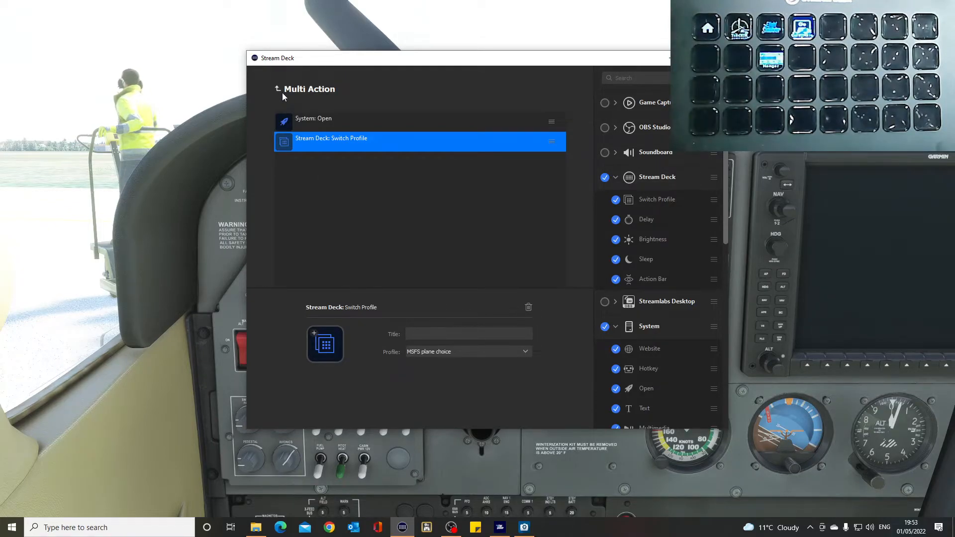
{"action": "left_click", "coordinate": [276, 89]}
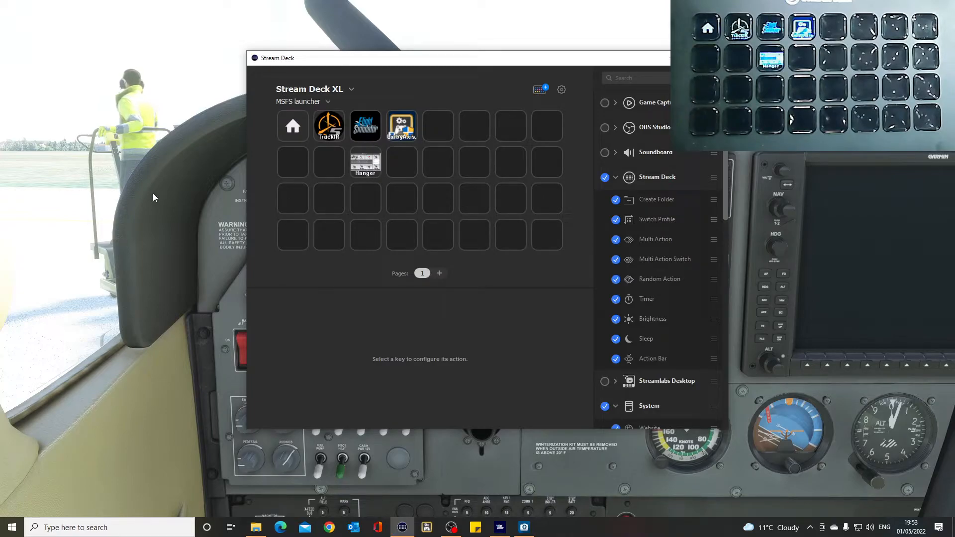
{"action": "mouse_move", "coordinate": [468, 136]}
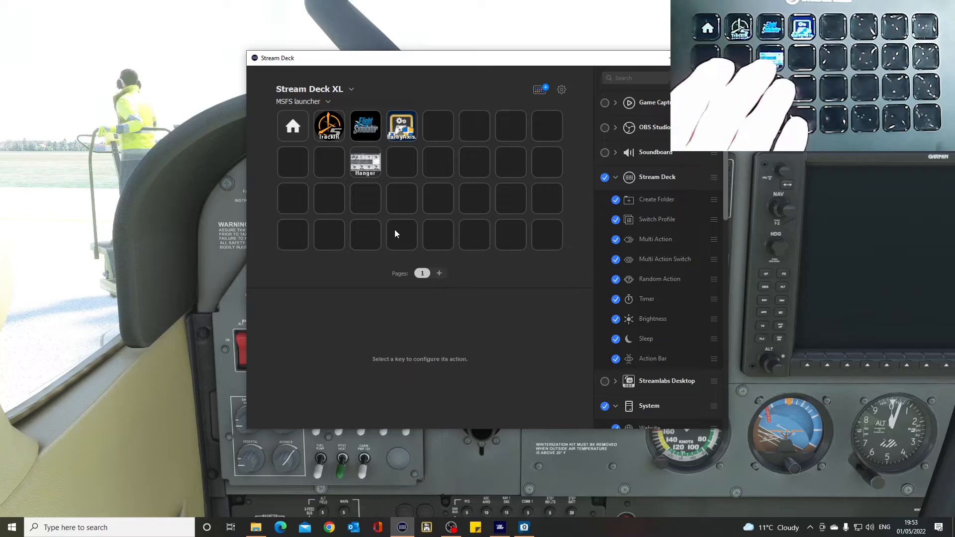
Place a Switch Profile action on the top-right key of MSFS plane choice.
{"action": "left_click", "coordinate": [304, 101]}
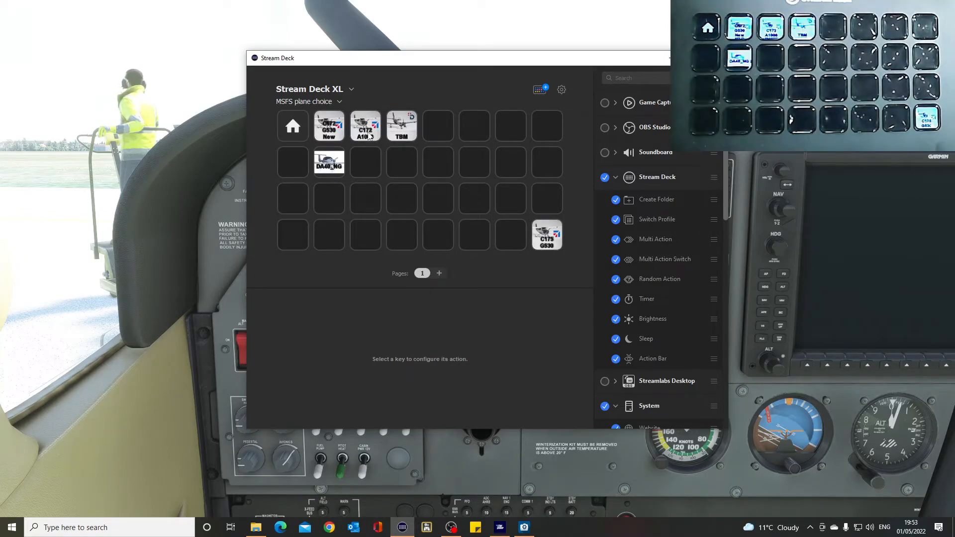
{"action": "mouse_move", "coordinate": [554, 131]}
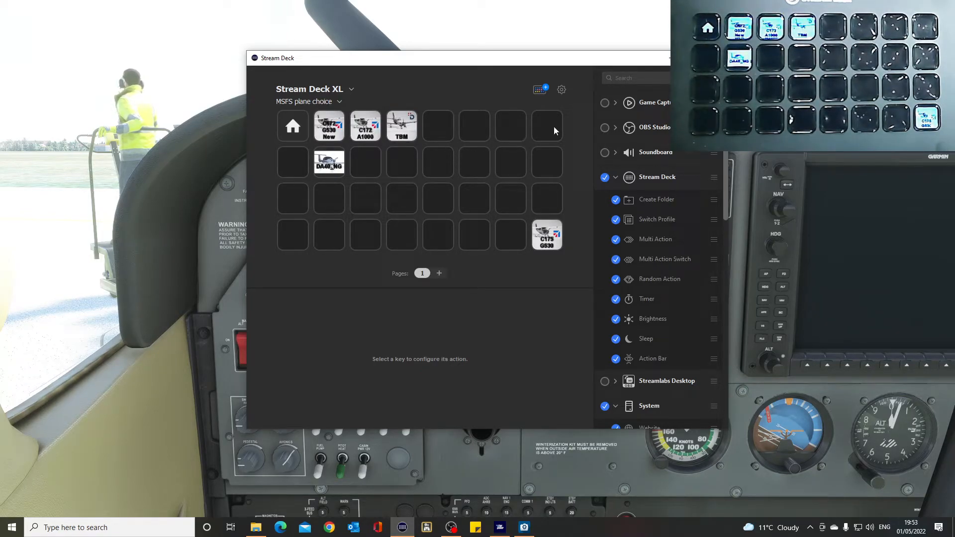
{"action": "mouse_move", "coordinate": [547, 130]}
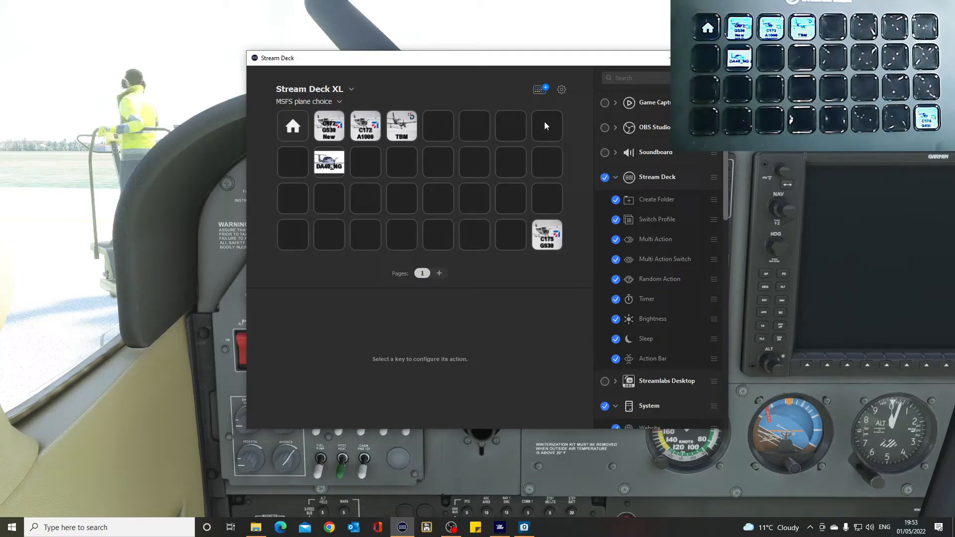
{"action": "mouse_move", "coordinate": [630, 227]}
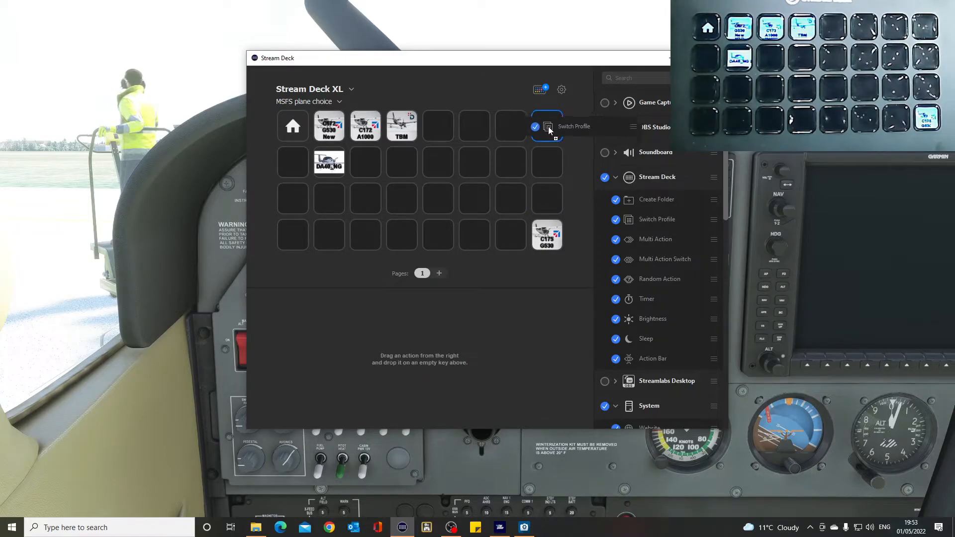
{"action": "left_click", "coordinate": [546, 126]}
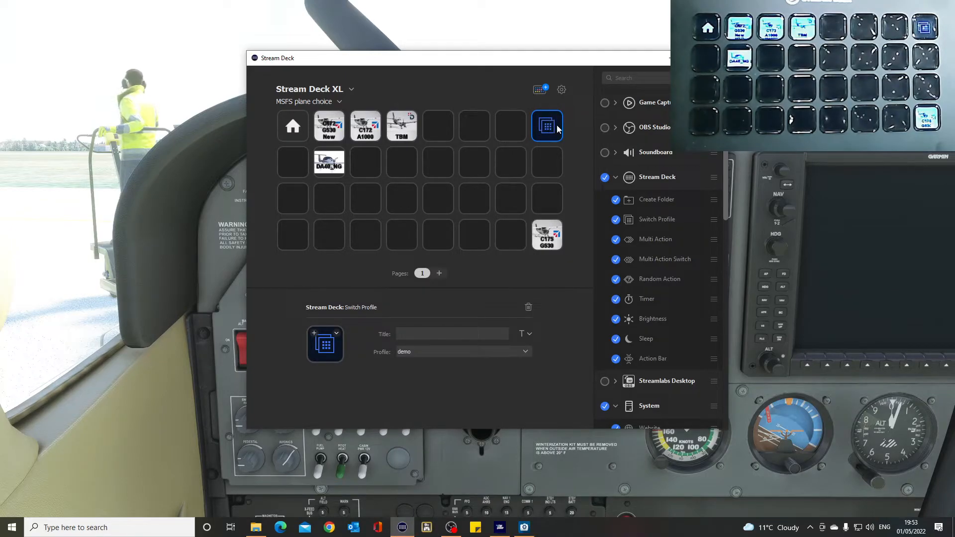
{"action": "mouse_move", "coordinate": [272, 347]}
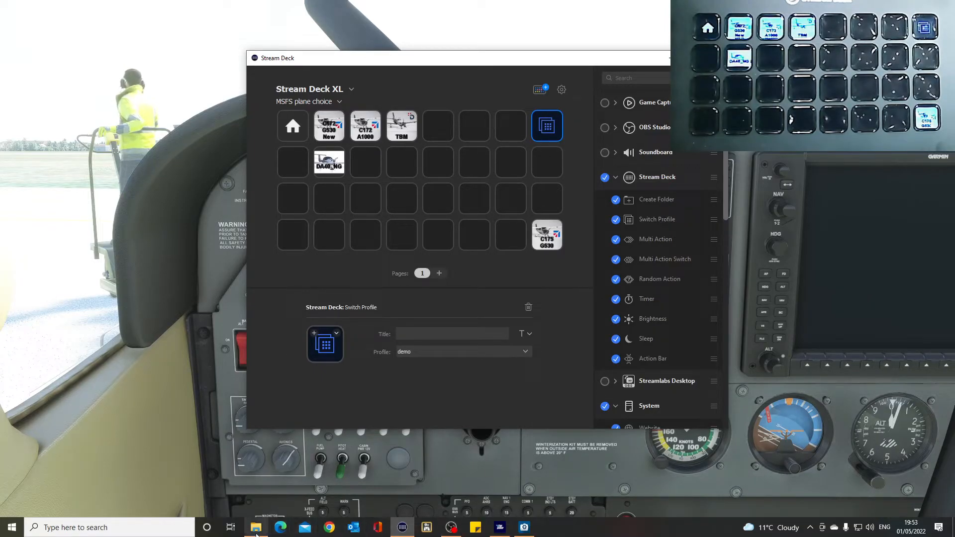
Open File Explorer on the Stream deck images folder with the C172 and switch PNGs.
{"action": "left_click", "coordinate": [256, 527]}
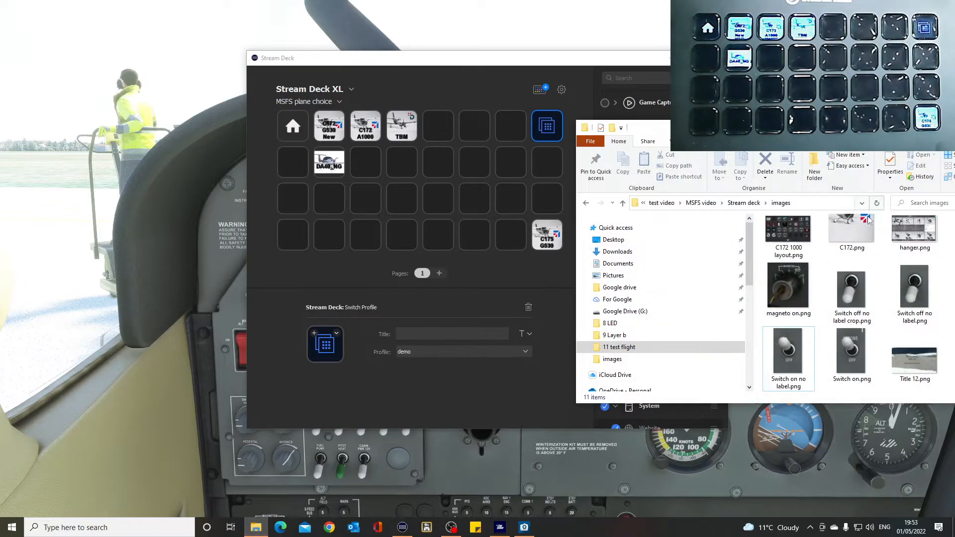
{"action": "left_click", "coordinate": [851, 234]}
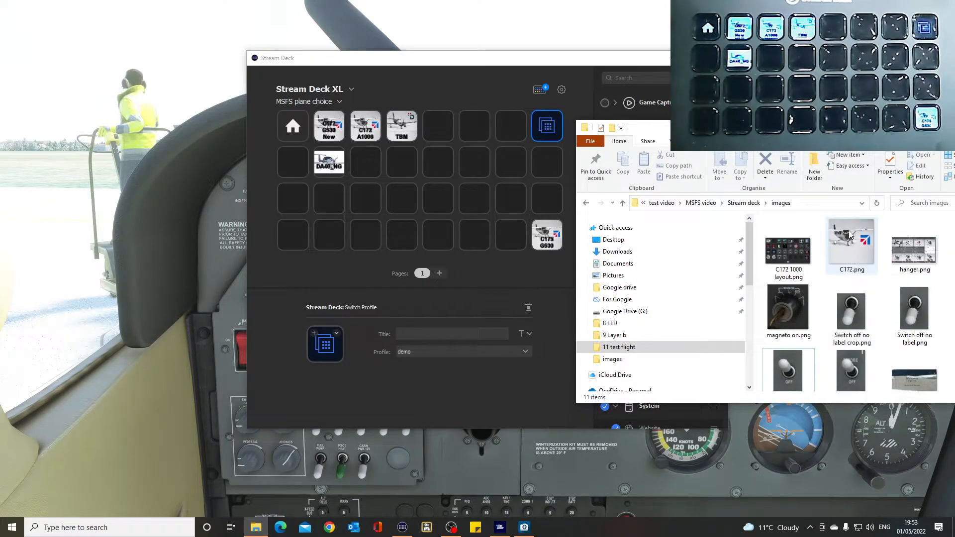
{"action": "mouse_move", "coordinate": [851, 255]}
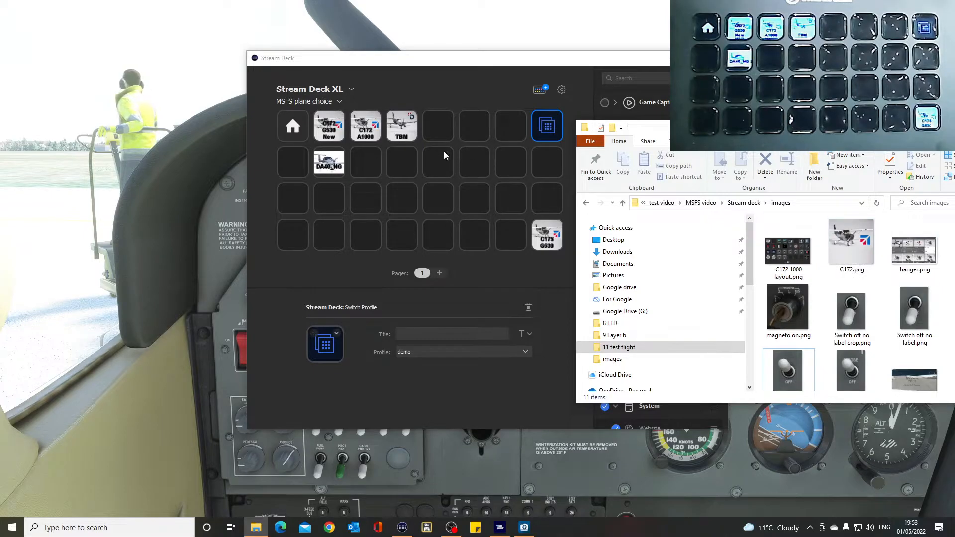
{"action": "mouse_move", "coordinate": [429, 179]}
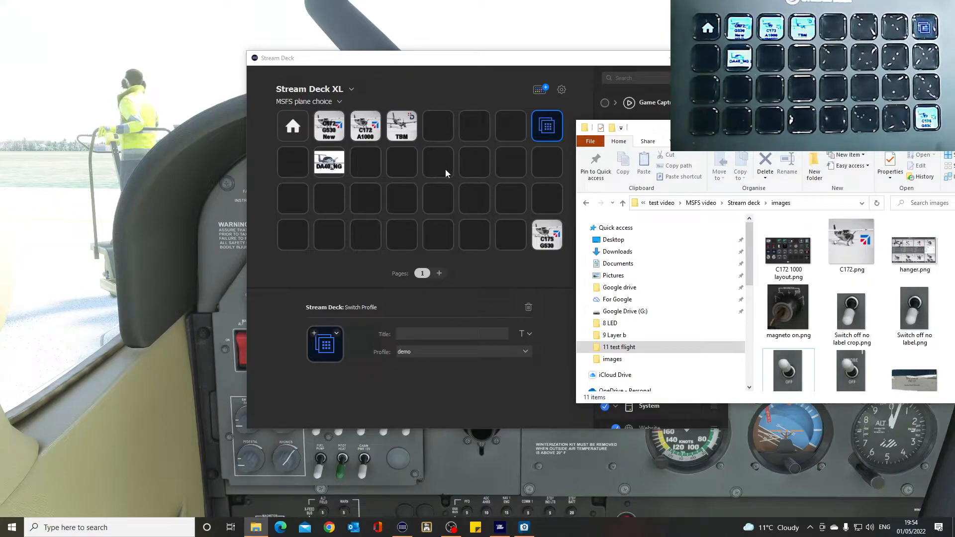
{"action": "mouse_move", "coordinate": [350, 383]}
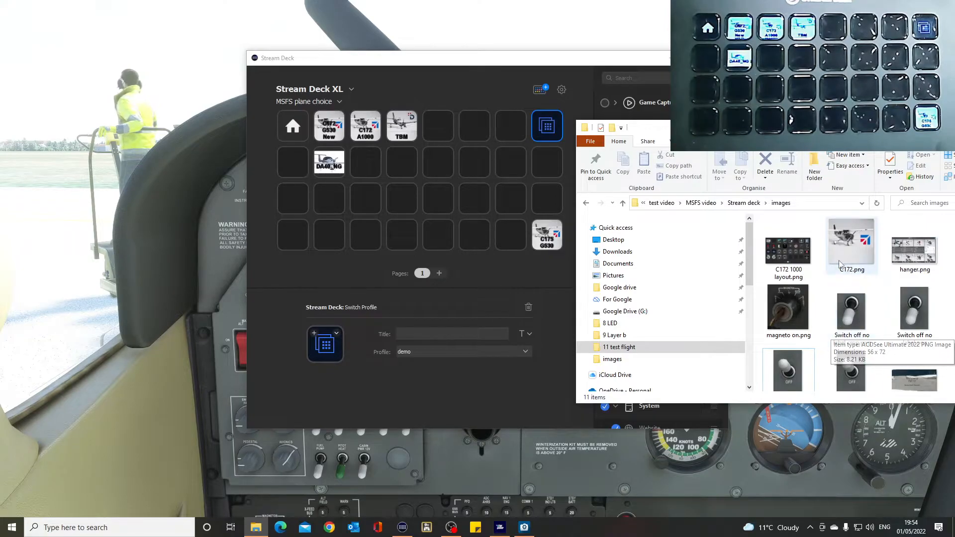
{"action": "mouse_move", "coordinate": [851, 238]}
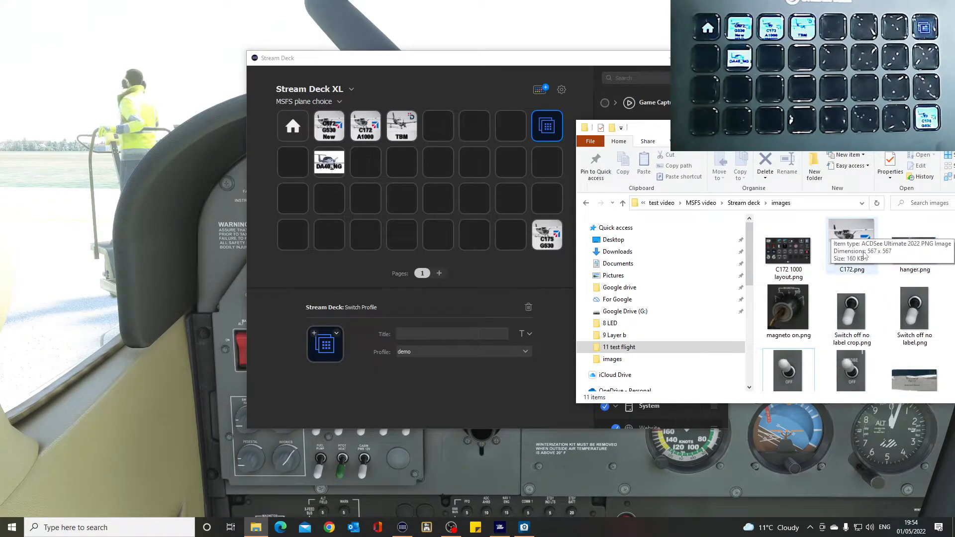
Give the Switch Profile key the C172.png image and the title 'Demo 172'.
{"action": "left_click", "coordinate": [851, 244]}
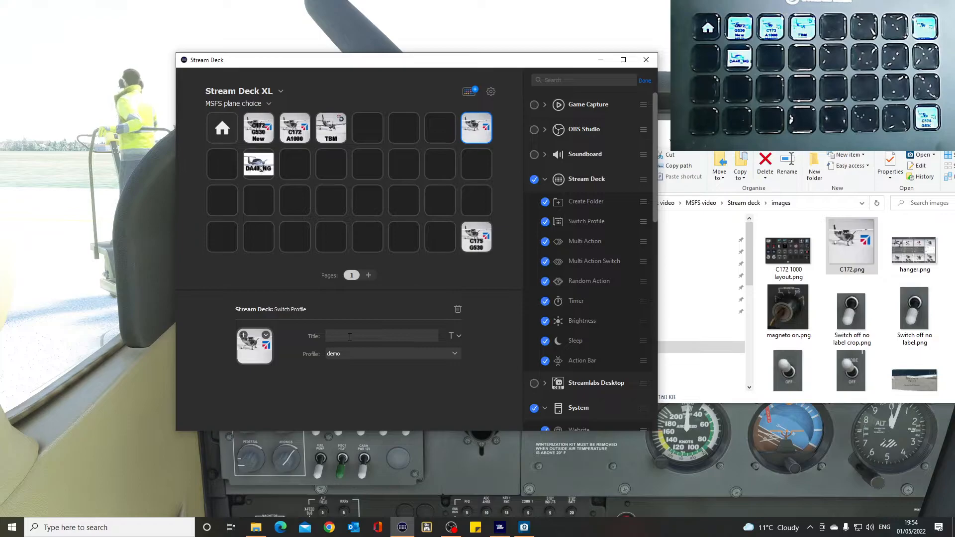
{"action": "type", "text": "D"}
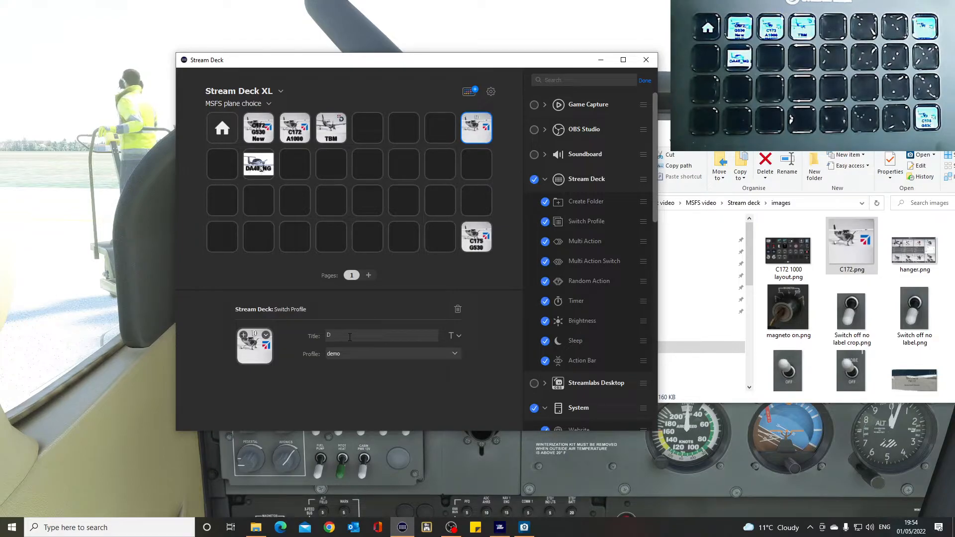
{"action": "type", "text": "Demo"}
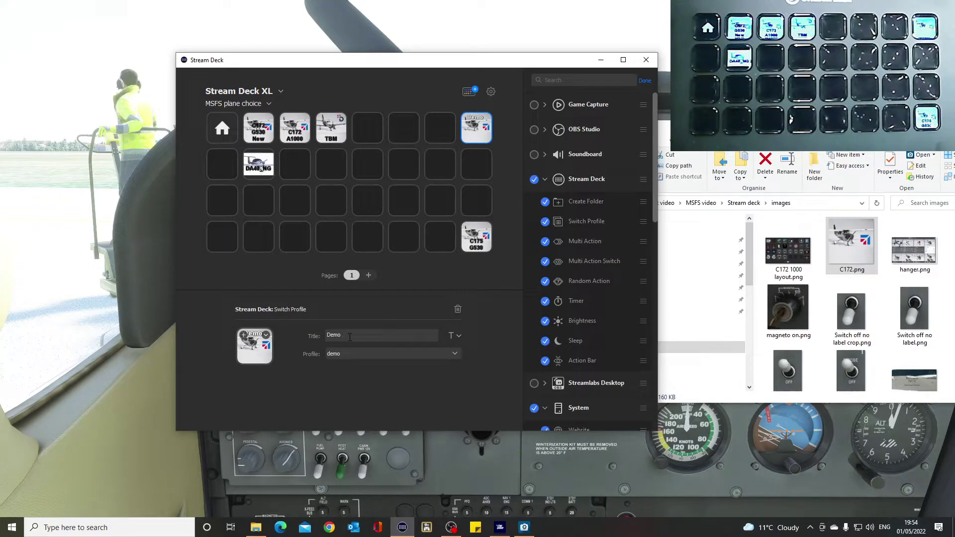
{"action": "type", "text": "172"}
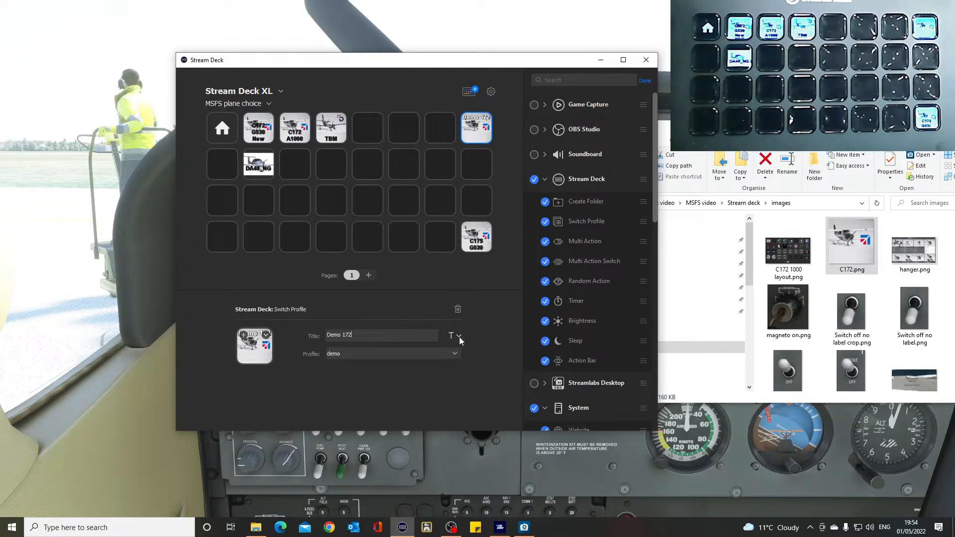
Align the 'Demo 172' title to the bottom of the key and choose its colour.
{"action": "left_click", "coordinate": [456, 336]}
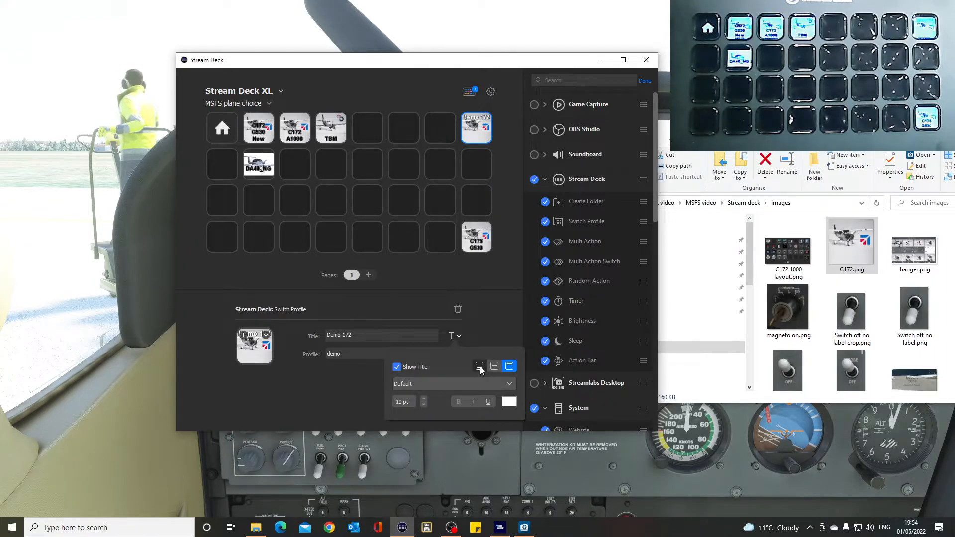
{"action": "left_click", "coordinate": [480, 366]}
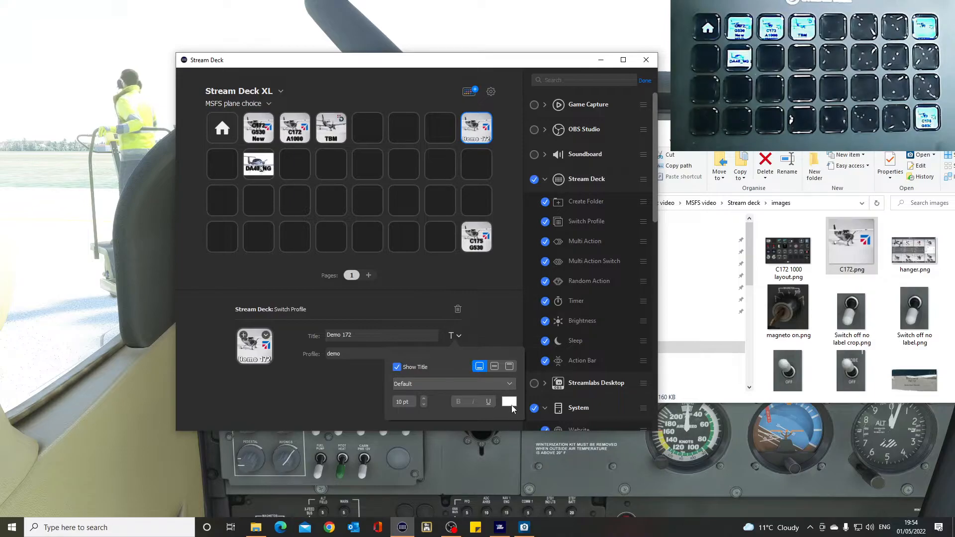
{"action": "left_click", "coordinate": [508, 402]}
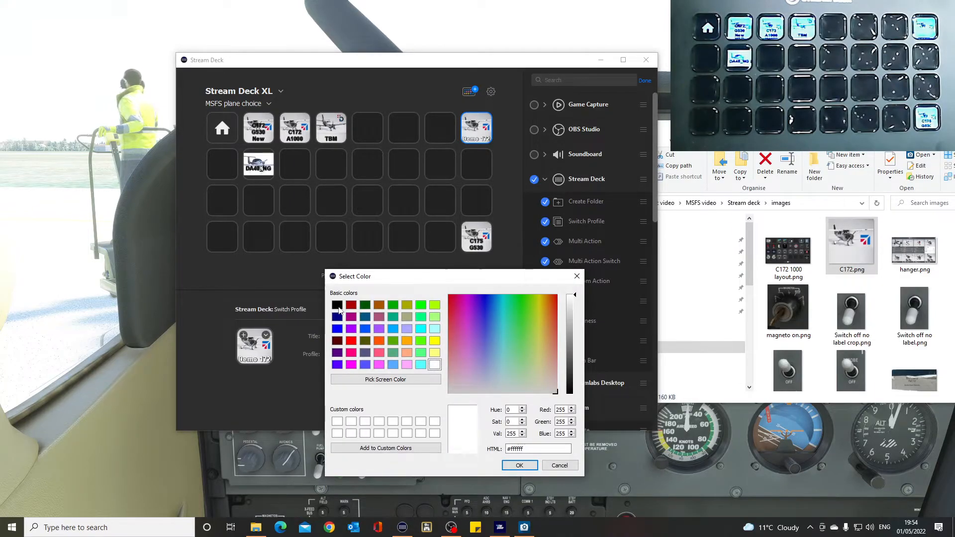
{"action": "left_click", "coordinate": [519, 465]}
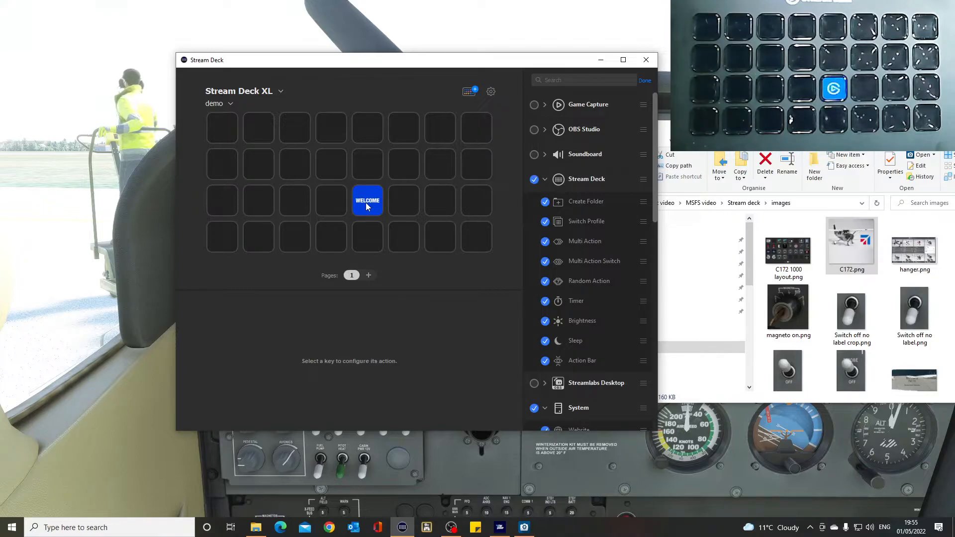
Delete the Welcome website key from the demo profile via its right-click menu.
{"action": "left_click", "coordinate": [367, 201]}
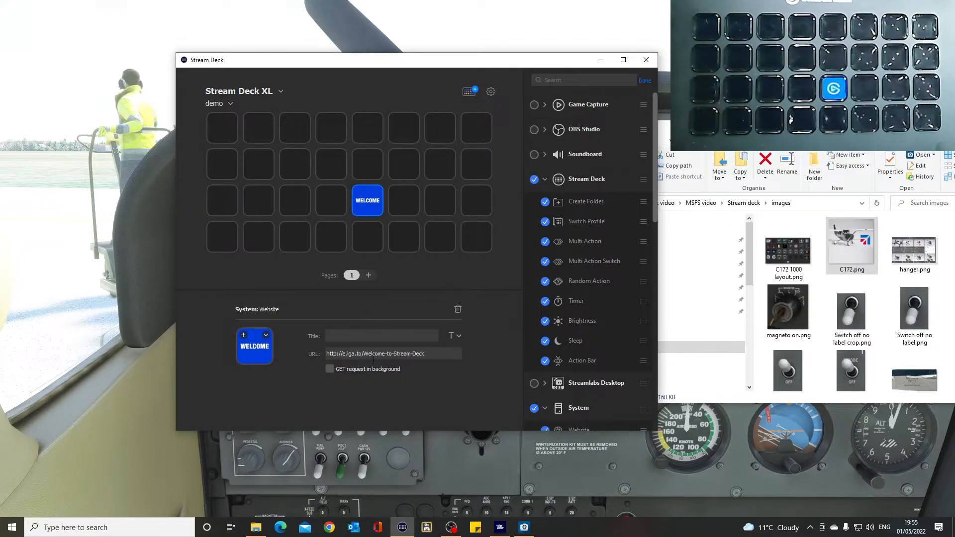
{"action": "right_click", "coordinate": [367, 200]}
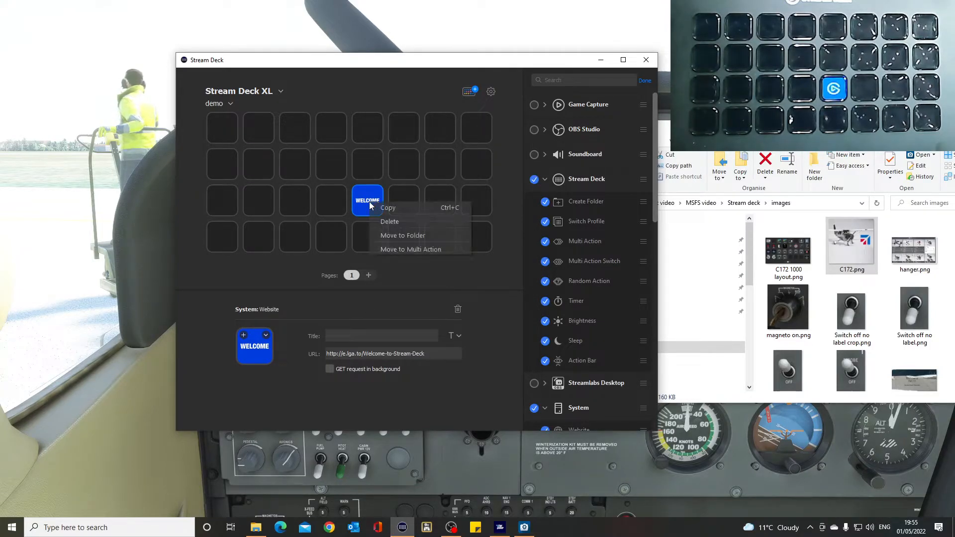
{"action": "left_click", "coordinate": [389, 221]}
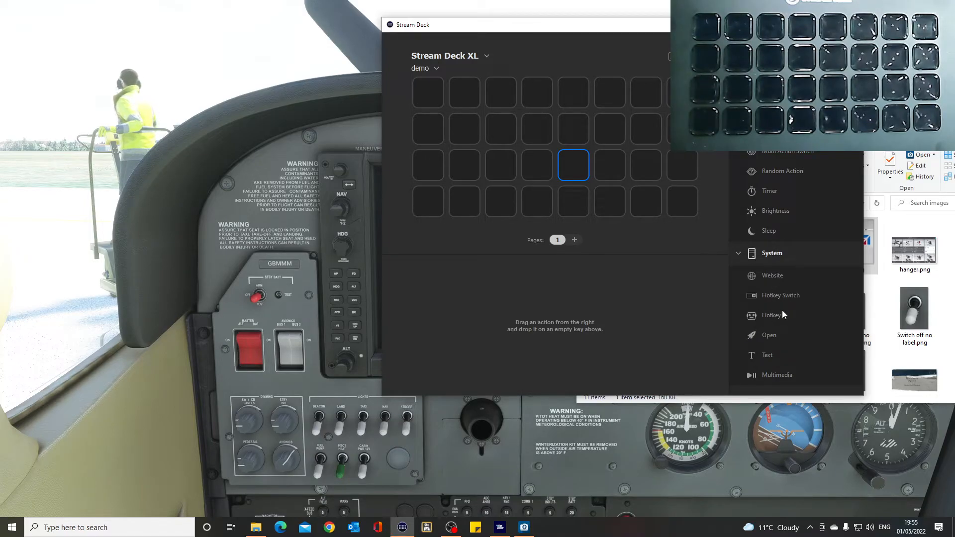
{"action": "mouse_move", "coordinate": [772, 299]}
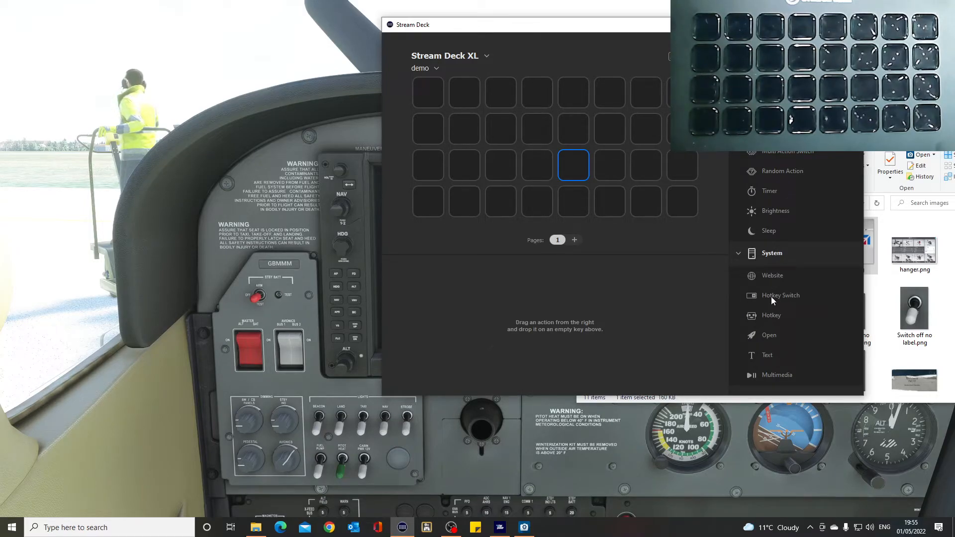
{"action": "mouse_move", "coordinate": [770, 315]}
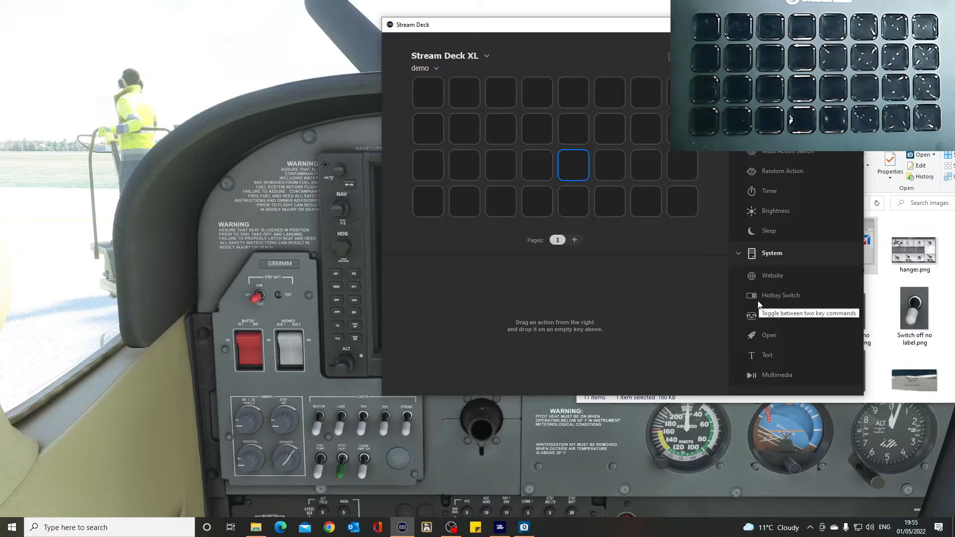
{"action": "mouse_move", "coordinate": [786, 301]}
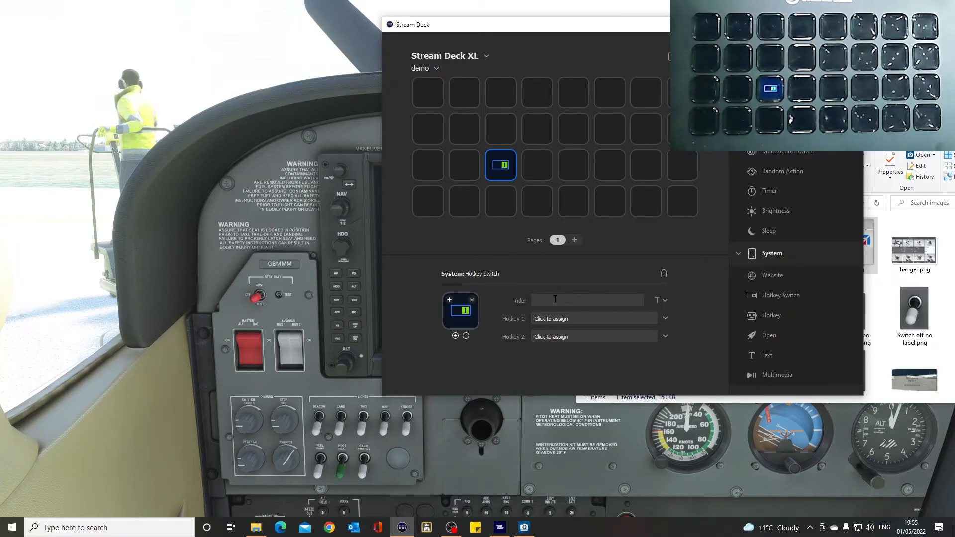
Title the Hotkey Switch key 'BCN' and make the title text white.
{"action": "type", "text": "BC"}
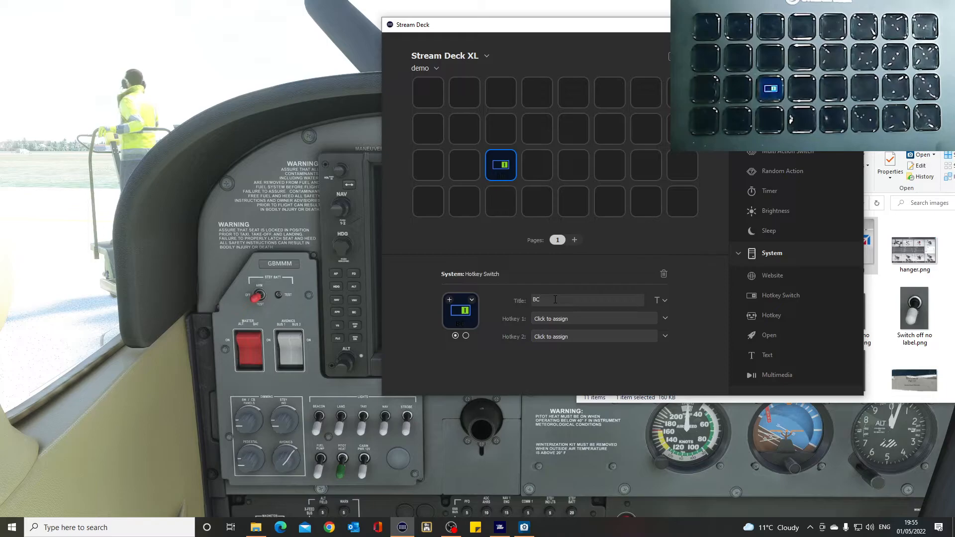
{"action": "type", "text": "N"}
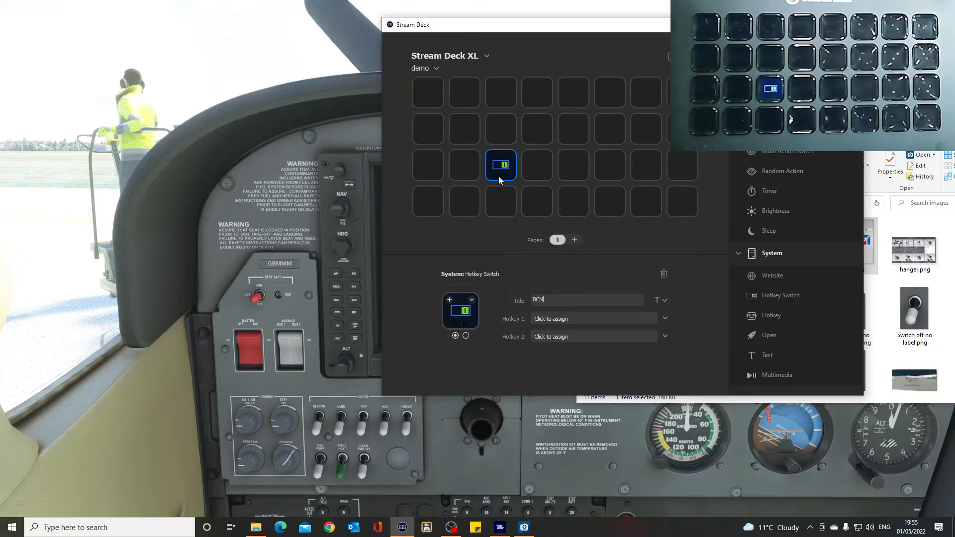
{"action": "left_click", "coordinate": [663, 299]}
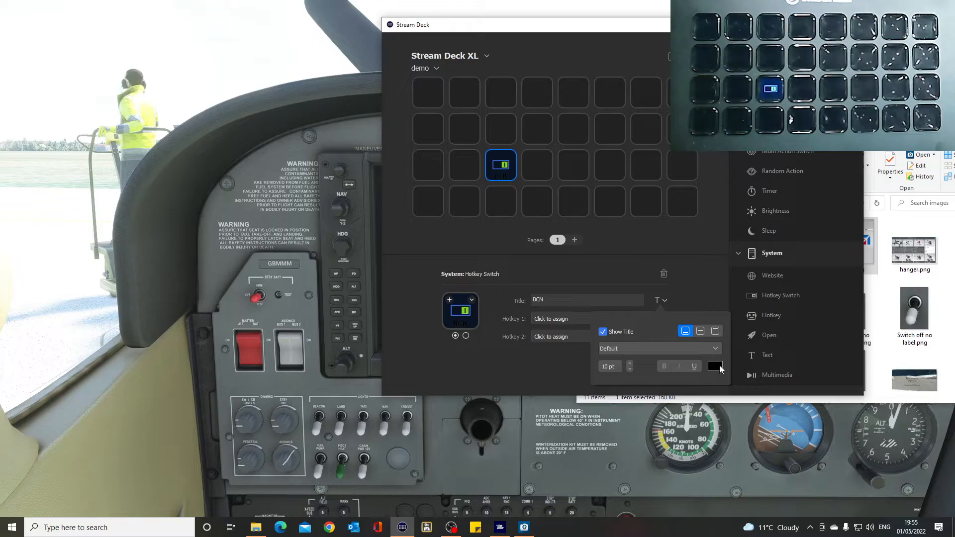
{"action": "left_click", "coordinate": [716, 366]}
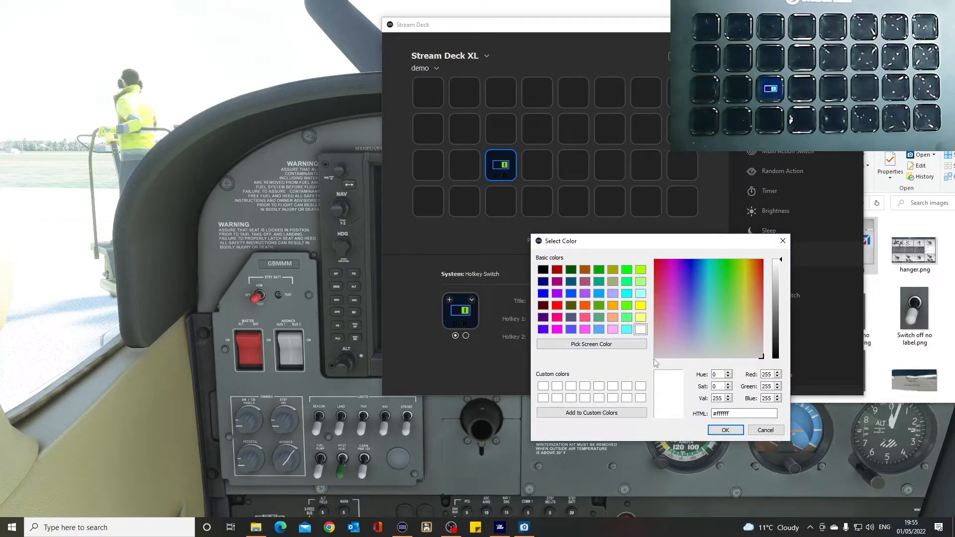
{"action": "left_click", "coordinate": [725, 430]}
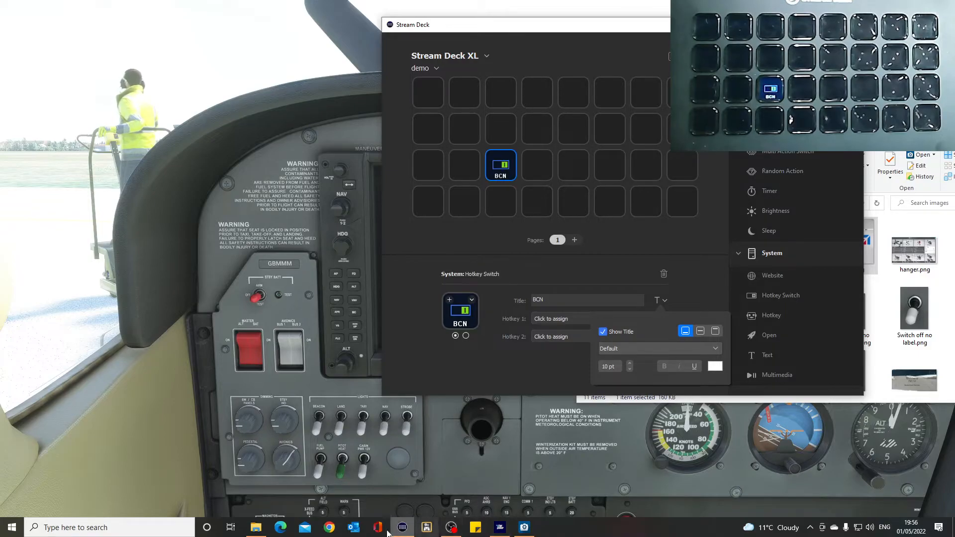
{"action": "mouse_move", "coordinate": [437, 472]}
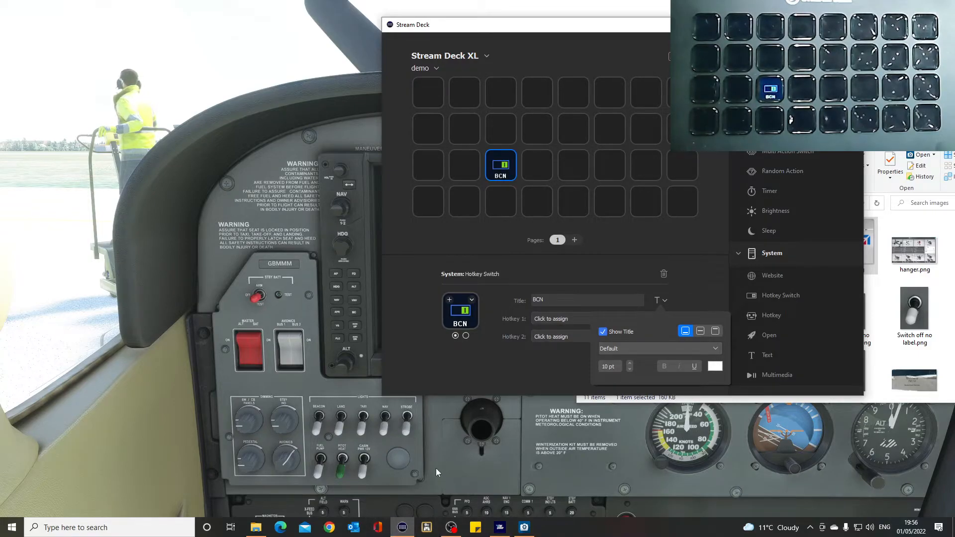
{"action": "mouse_move", "coordinate": [413, 442]}
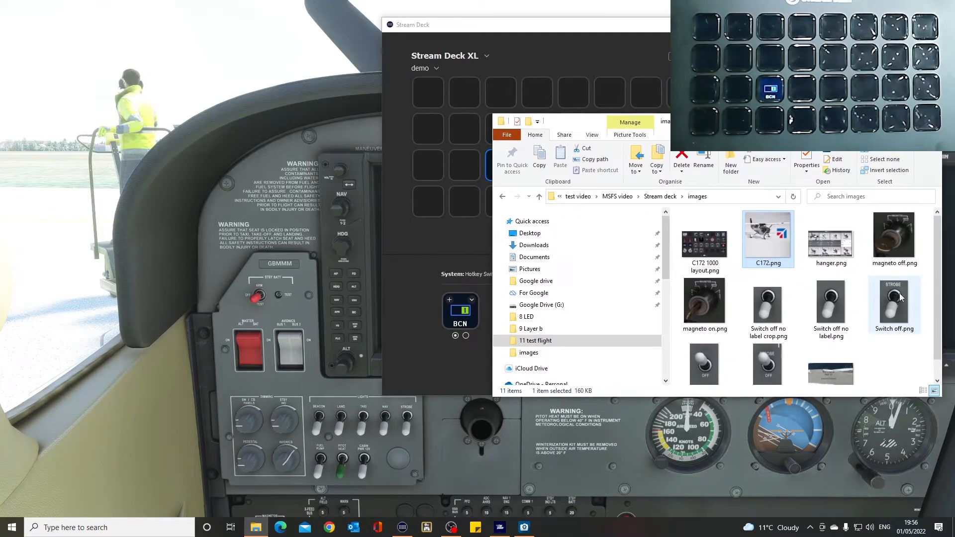
{"action": "mouse_move", "coordinate": [894, 295]}
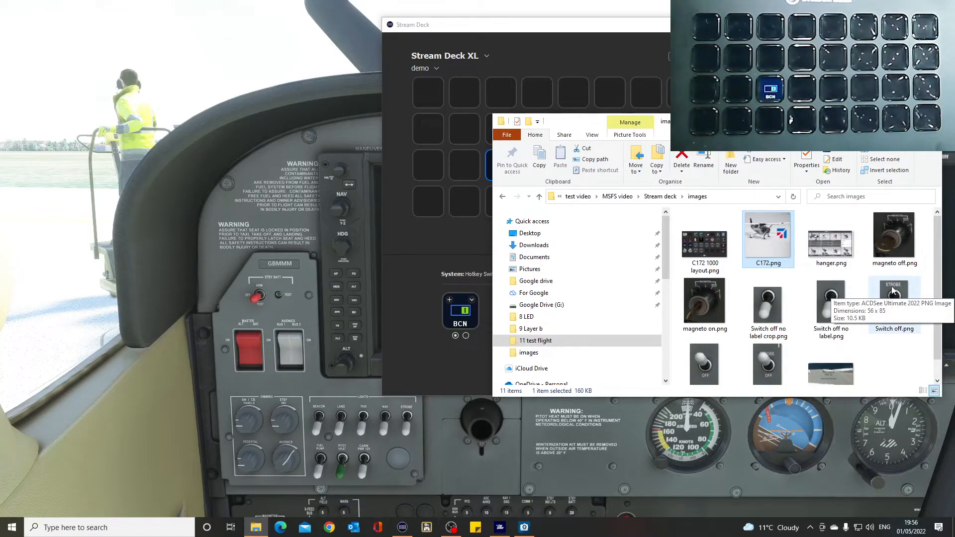
{"action": "mouse_move", "coordinate": [830, 248]}
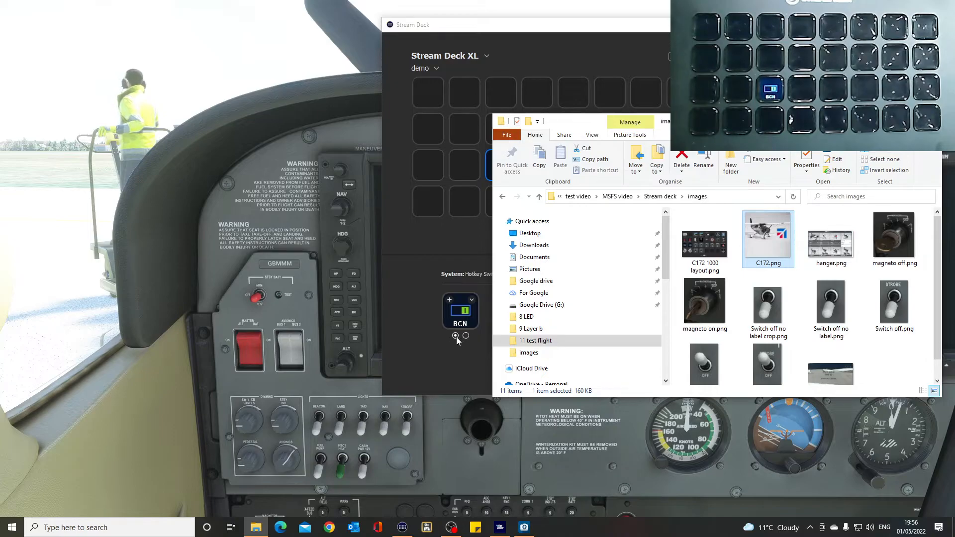
{"action": "mouse_move", "coordinate": [831, 297]}
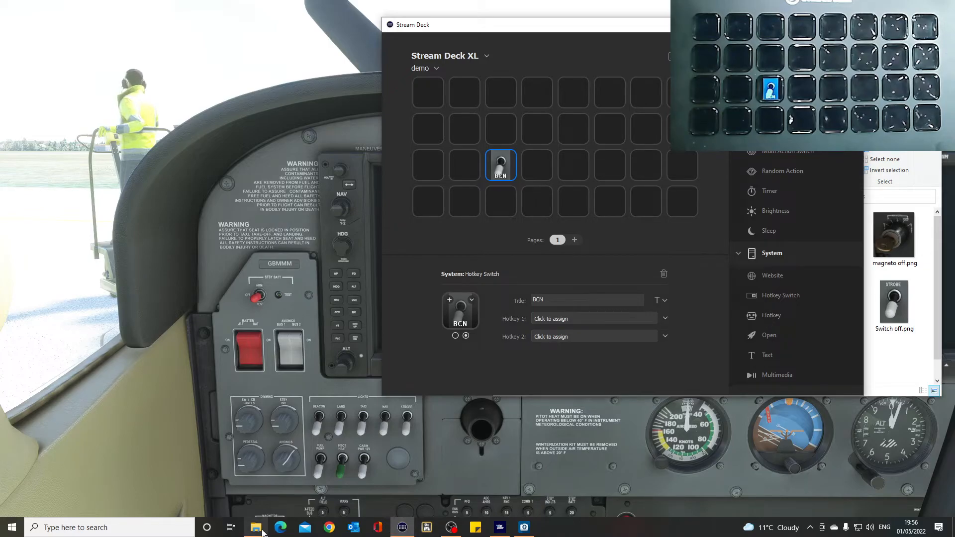
Minimize the Explorer images folder and view the BCN key's first state.
{"action": "left_click", "coordinate": [255, 528]}
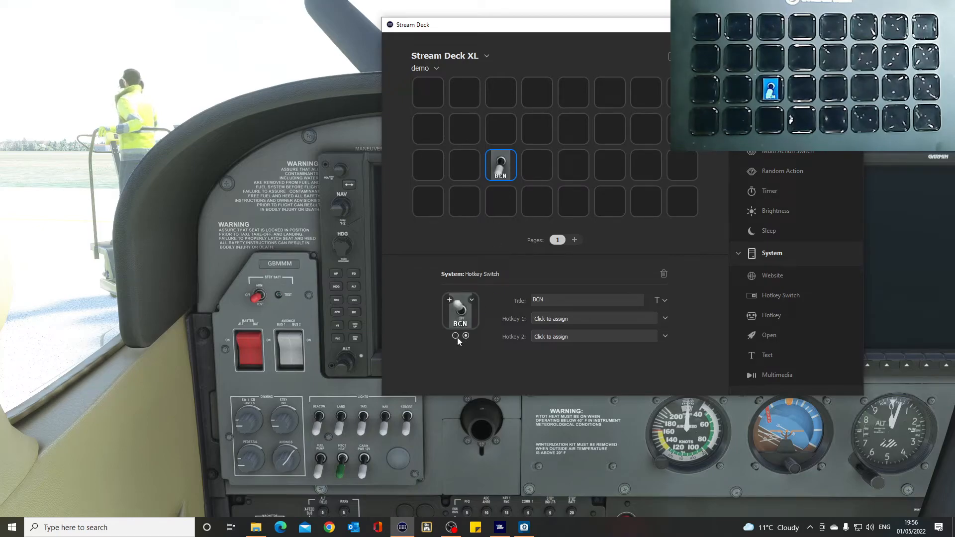
{"action": "left_click", "coordinate": [455, 336]}
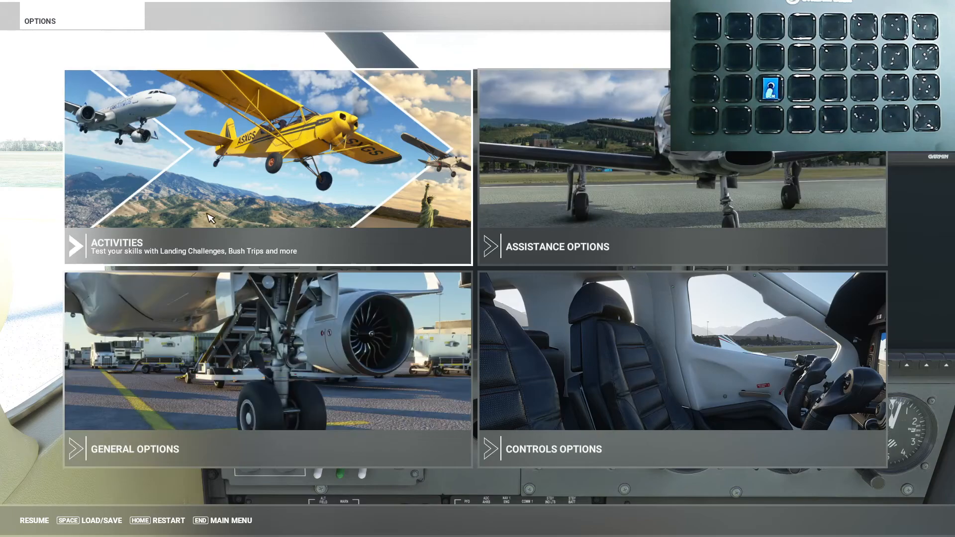
Search keyboard controls for 'beac' to find Toggle Beacon Lights (Alt+H), then resume the flight.
{"action": "left_click", "coordinate": [553, 450]}
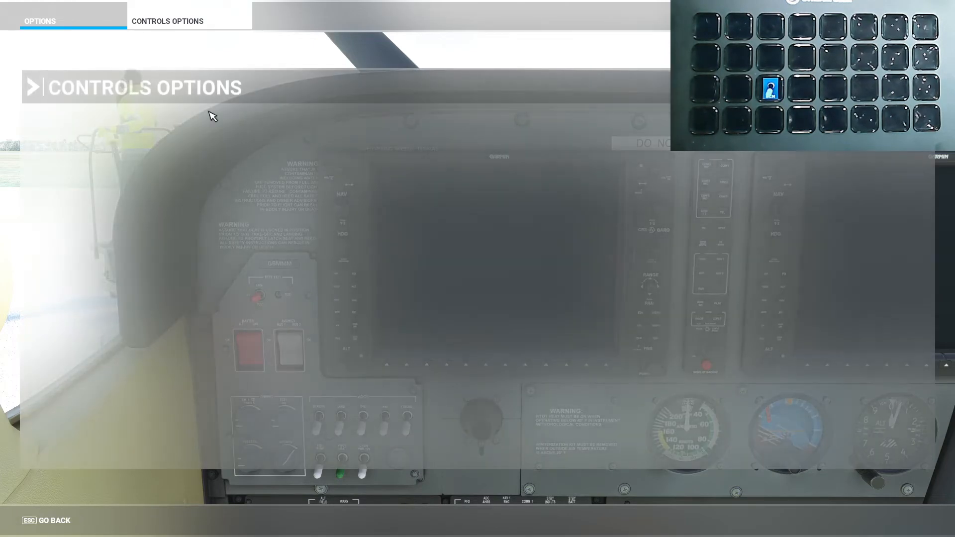
{"action": "left_click", "coordinate": [167, 21]}
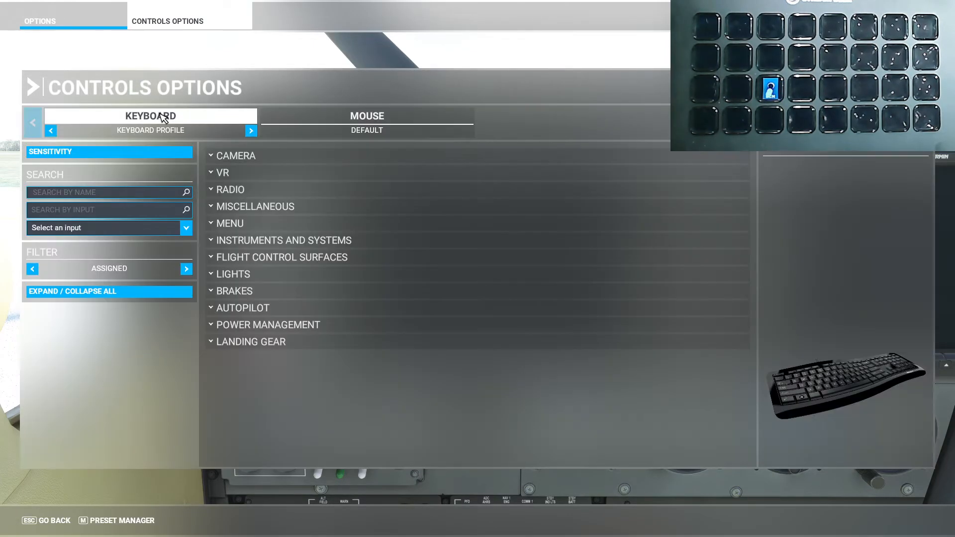
{"action": "left_click", "coordinate": [109, 192]}
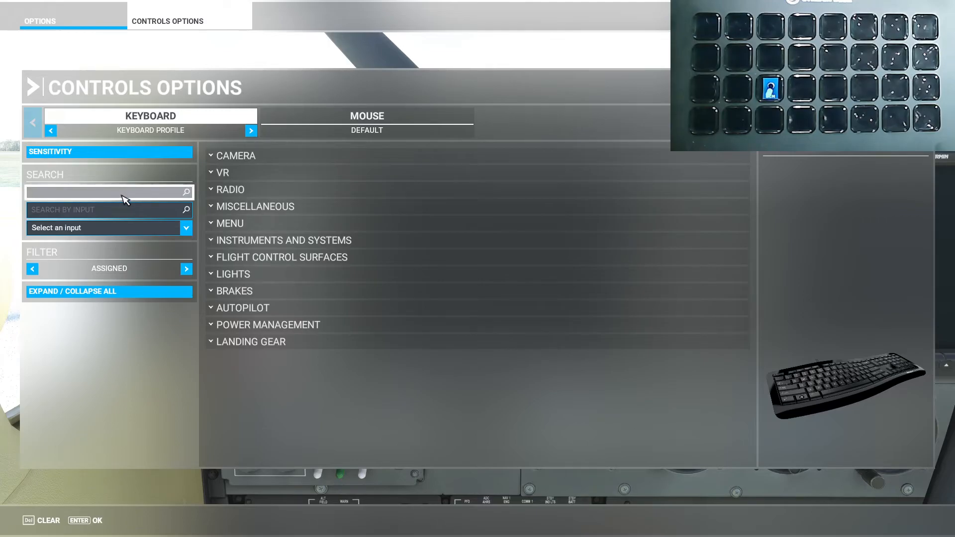
{"action": "type", "text": "beac"}
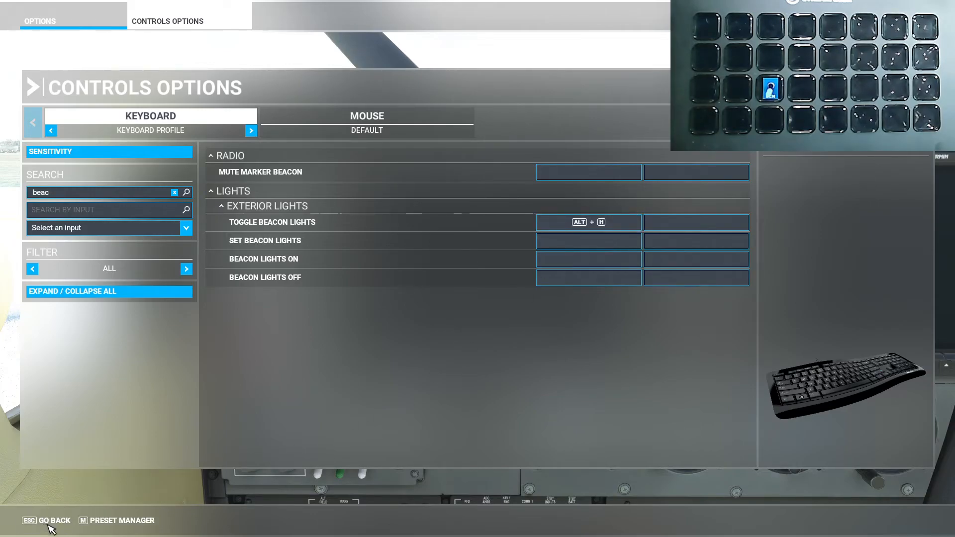
{"action": "left_click", "coordinate": [29, 521]}
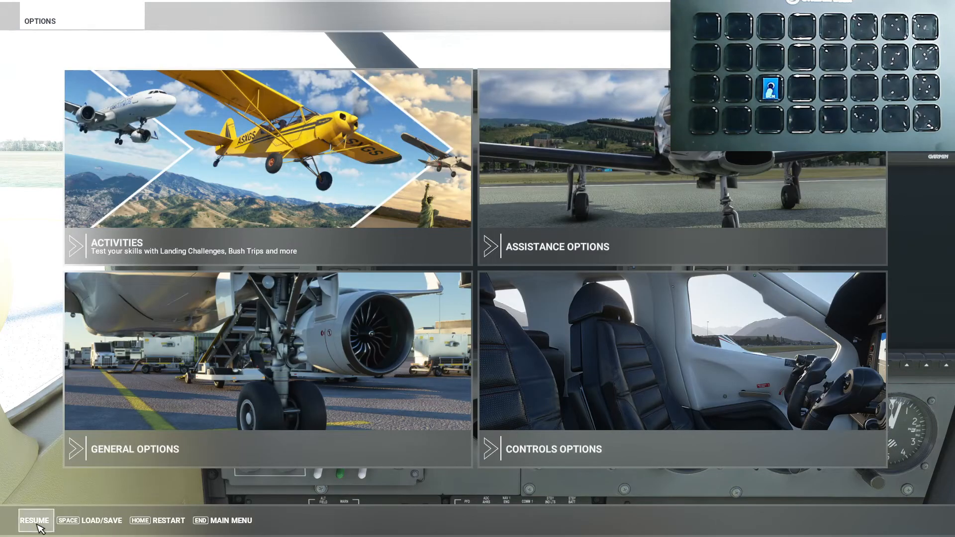
{"action": "left_click", "coordinate": [34, 520]}
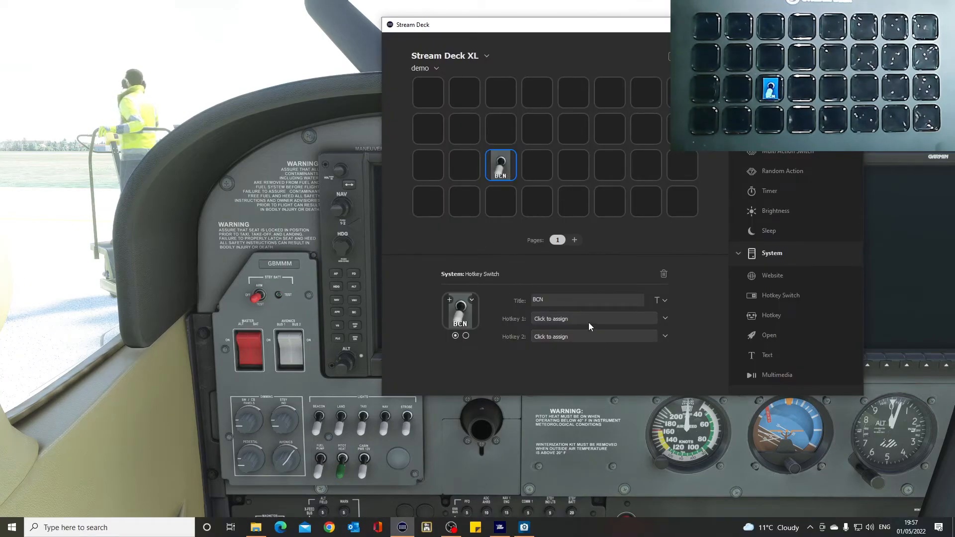
Bind the BCN key's Hotkey 1 to Alt+H and start entering Hotkey 2.
{"action": "left_click", "coordinate": [591, 318]}
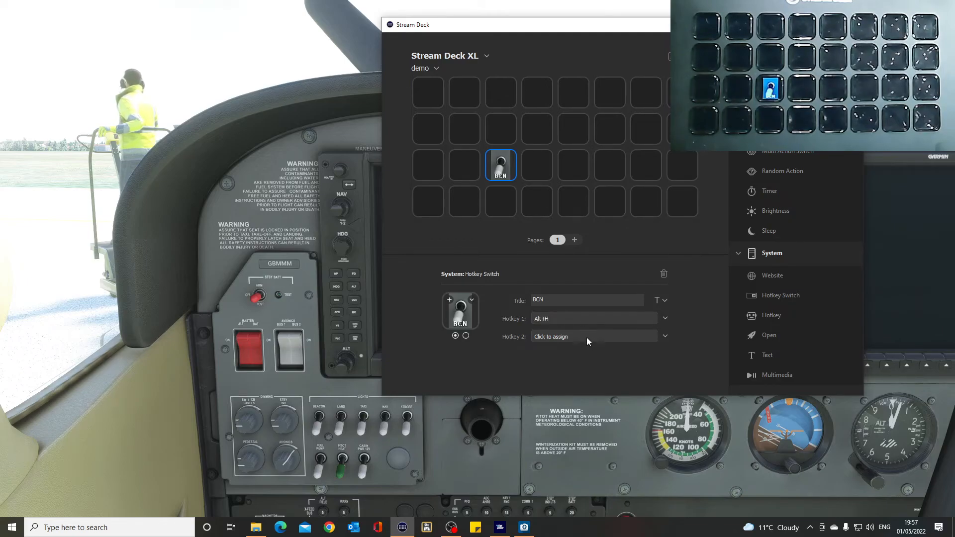
{"action": "left_click", "coordinate": [594, 336]}
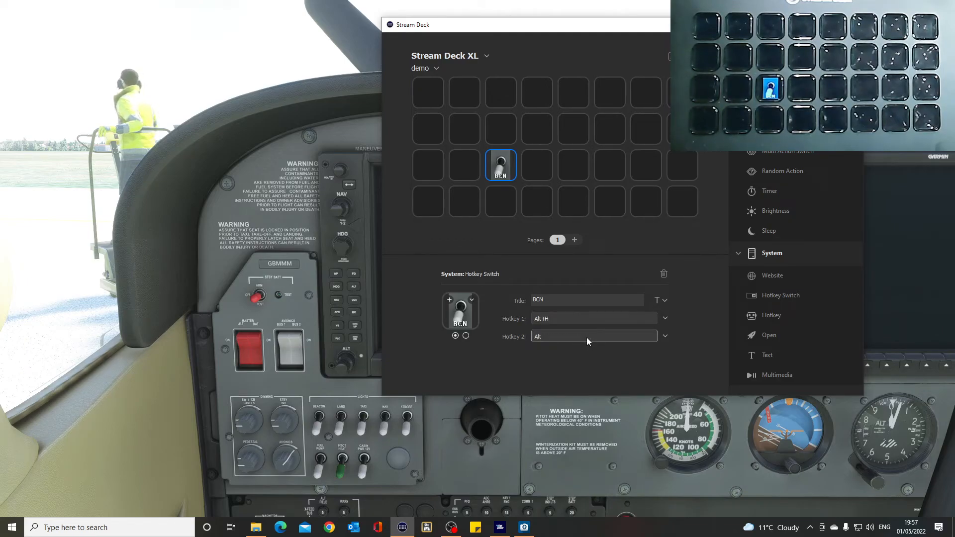